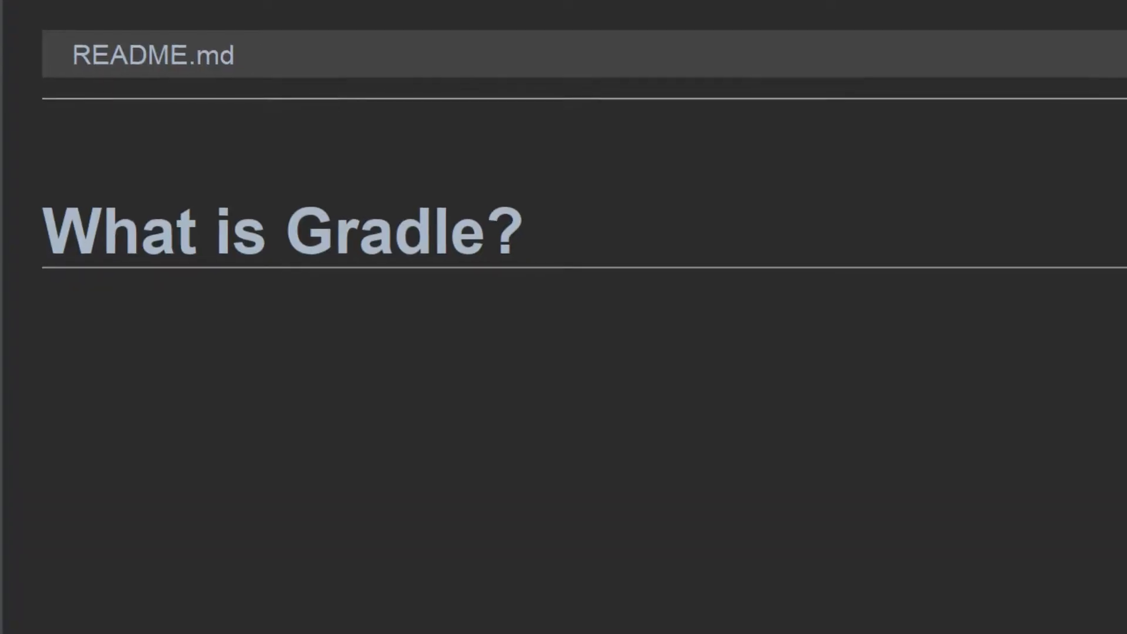
Step: Run ./gradlew clean build --info in the gradle-demo folder to get BUILD SUCCESSFUL
scroll("down", 3)
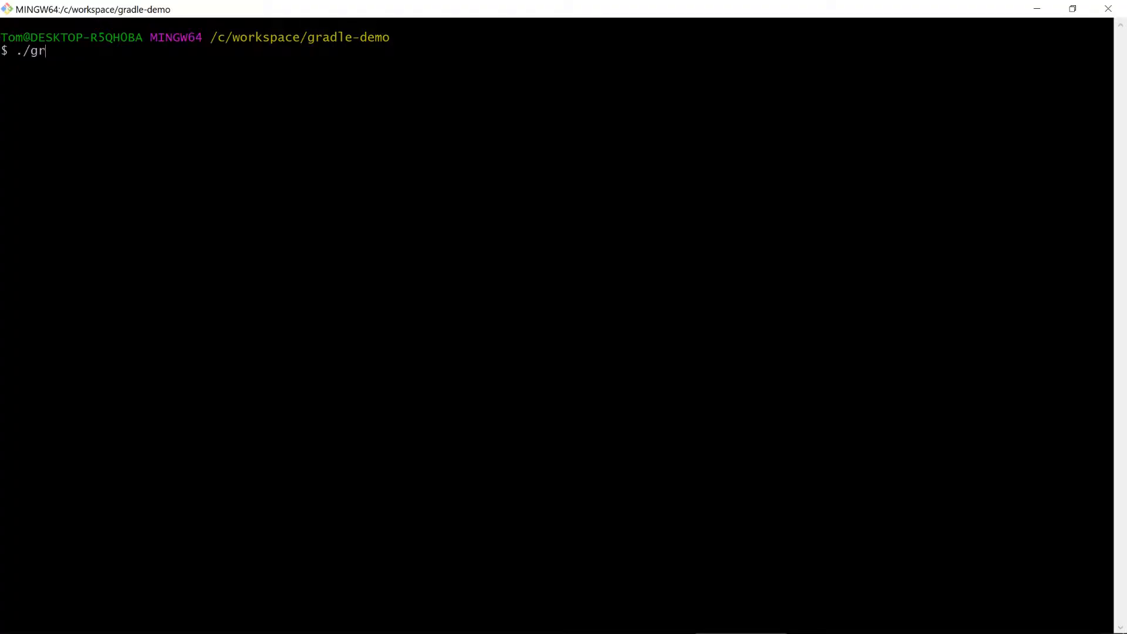
type("adlew cl")
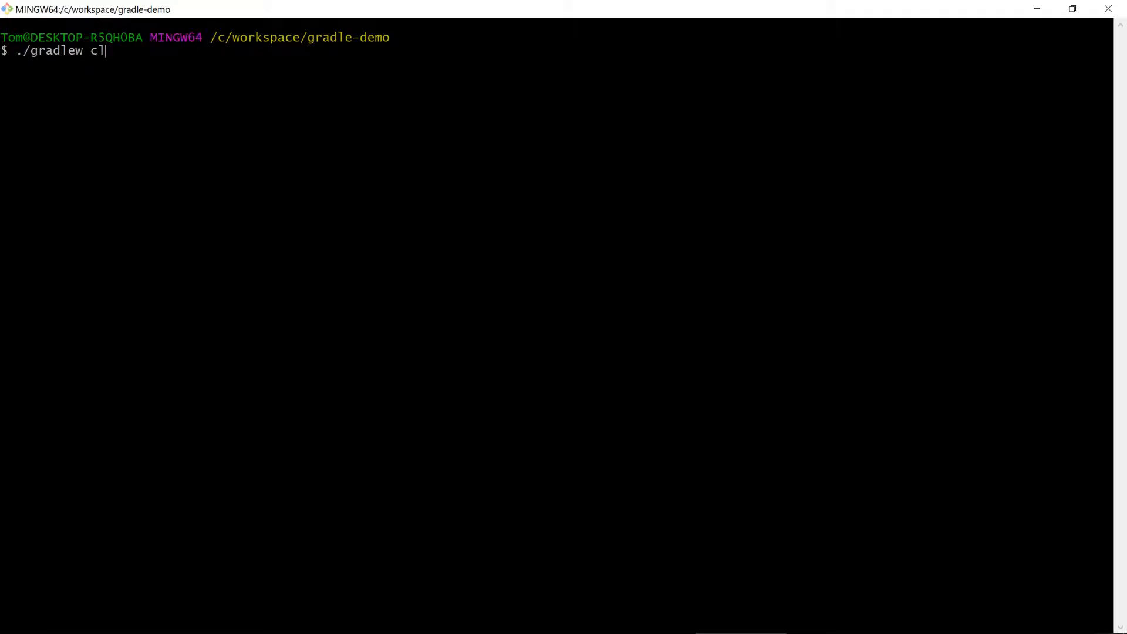
type("ean build --info")
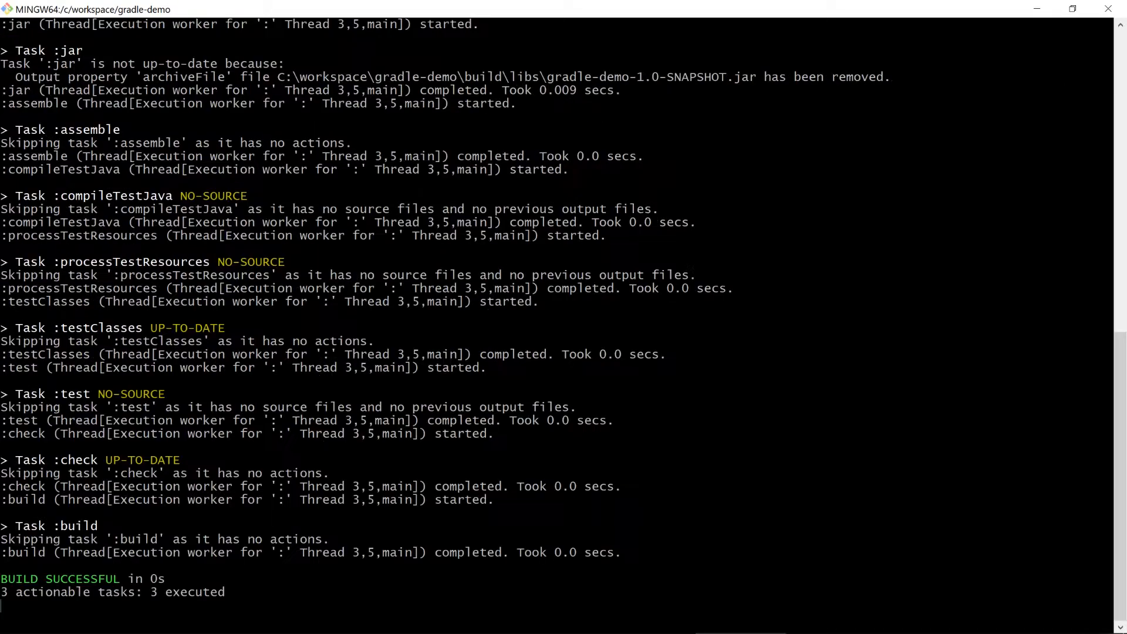
key("Return")
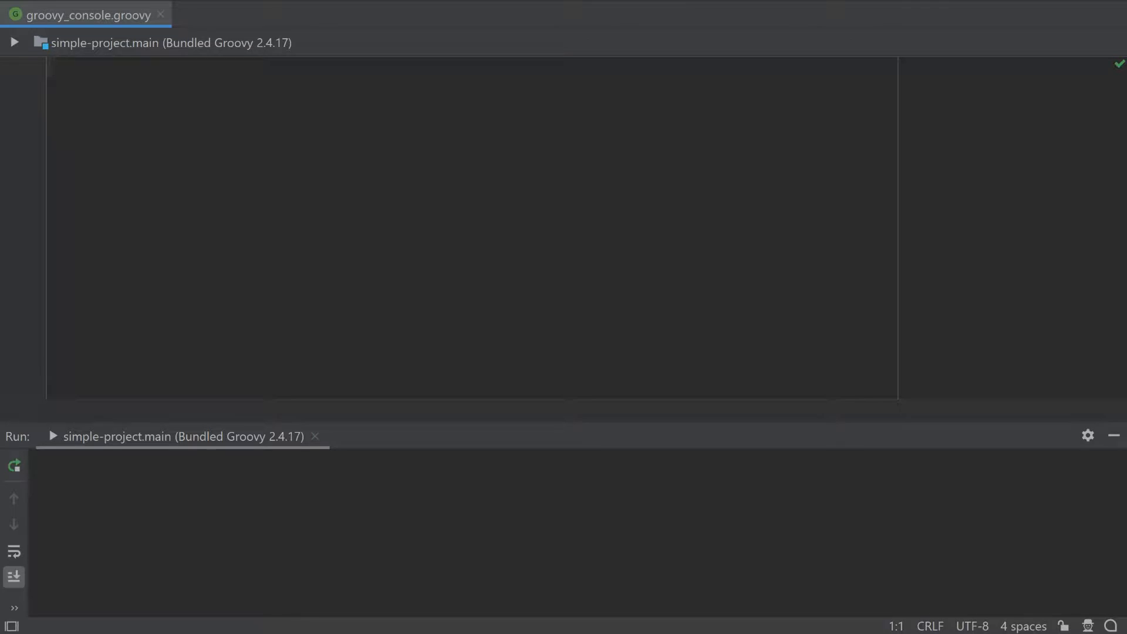
Step: Define result as 'Use'.concat(' Gradle') in the Groovy console script
type("def result")
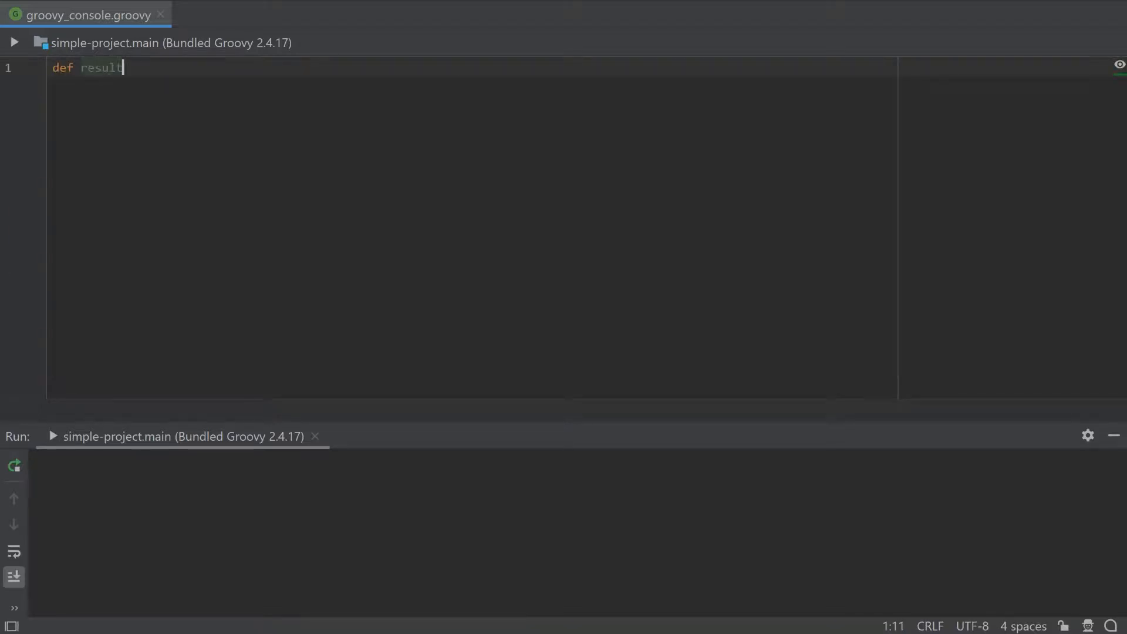
type("= 'Use'.concat")
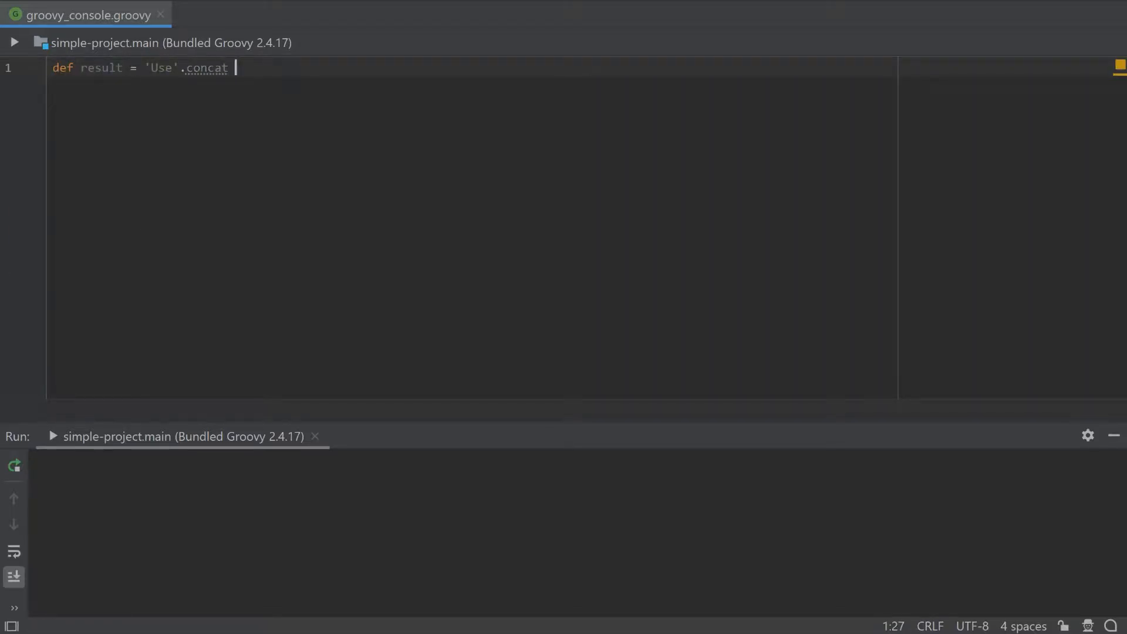
type("' Gradle'")
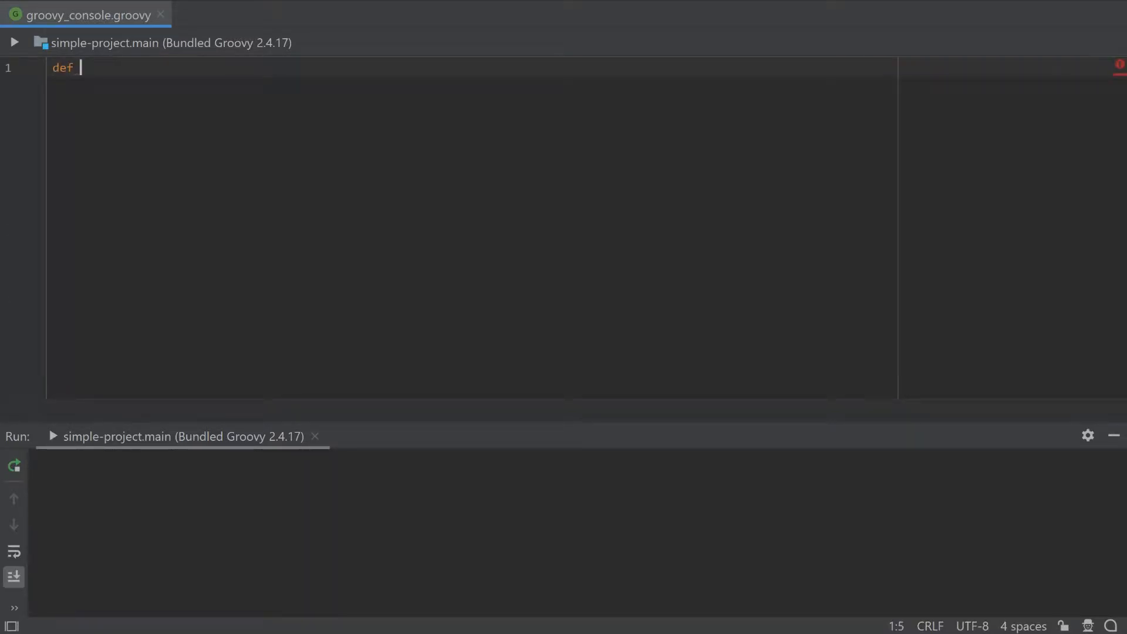
Step: Define externalVariable = 'external' and myClosure printing it, call myClosure() and run the script
type("externalVariable =")
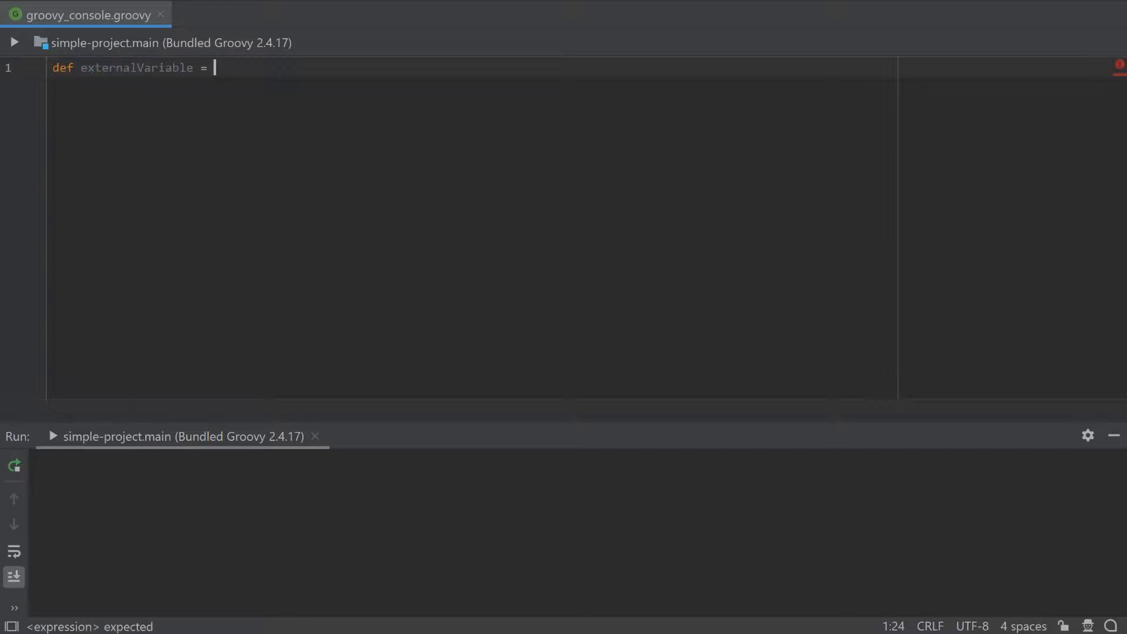
type("'external'")
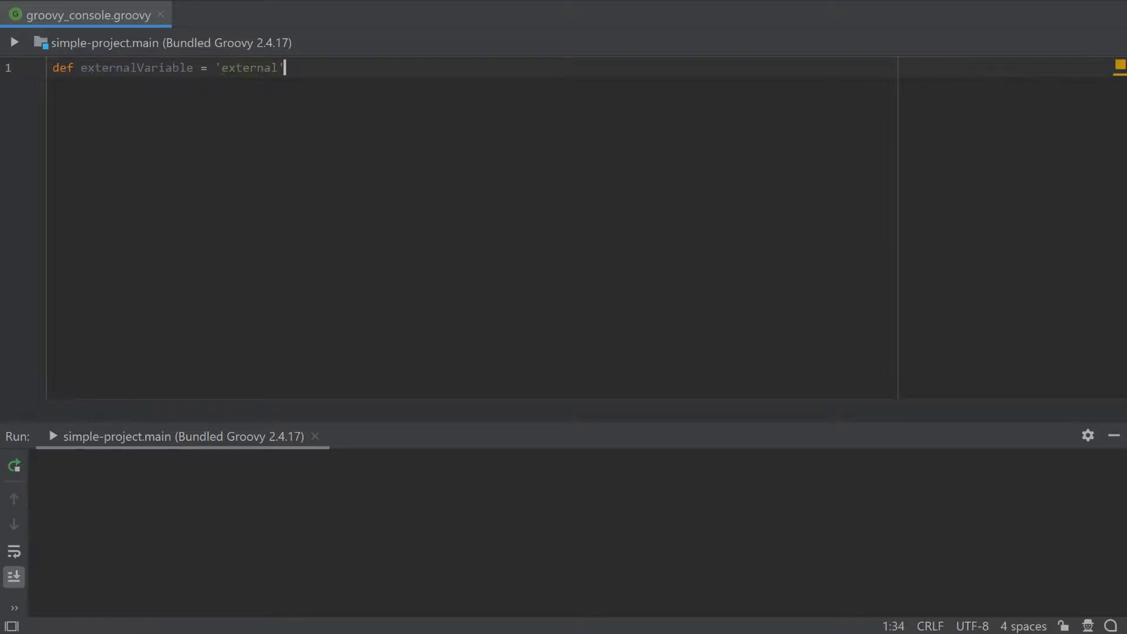
type("def myClosure =")
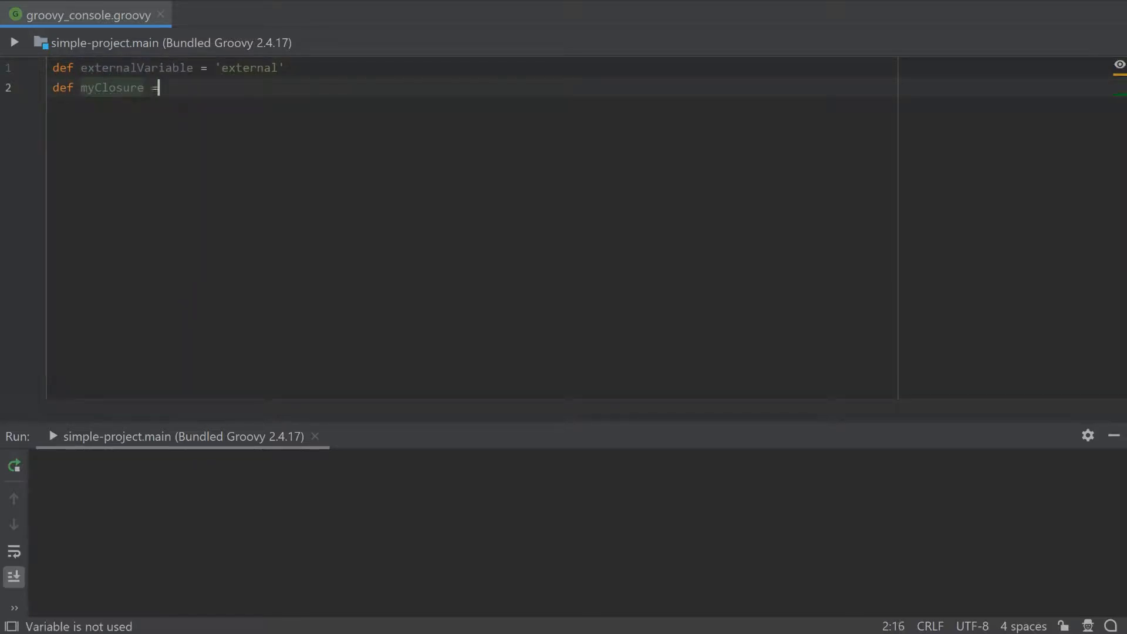
type("{ print externalVariable")
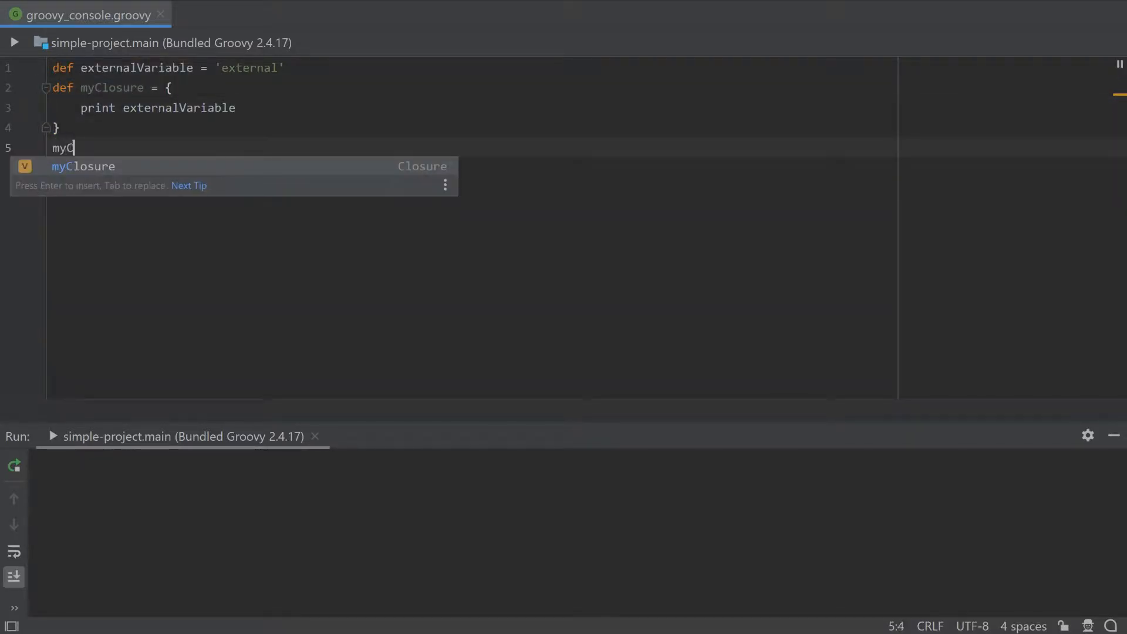
key("Tab")
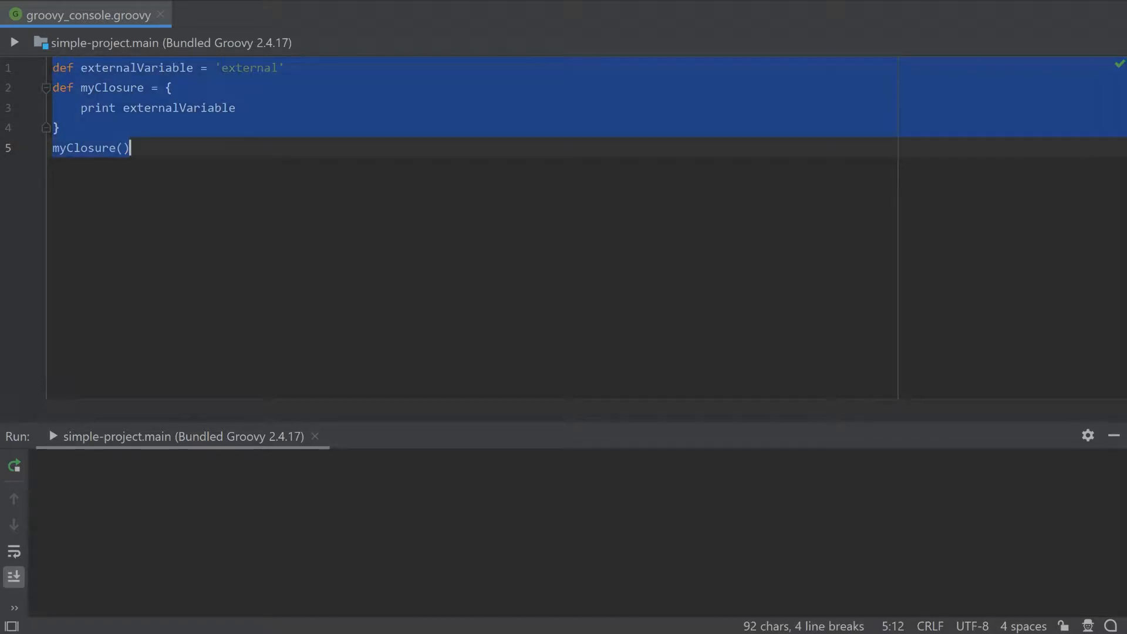
left_click(14, 42)
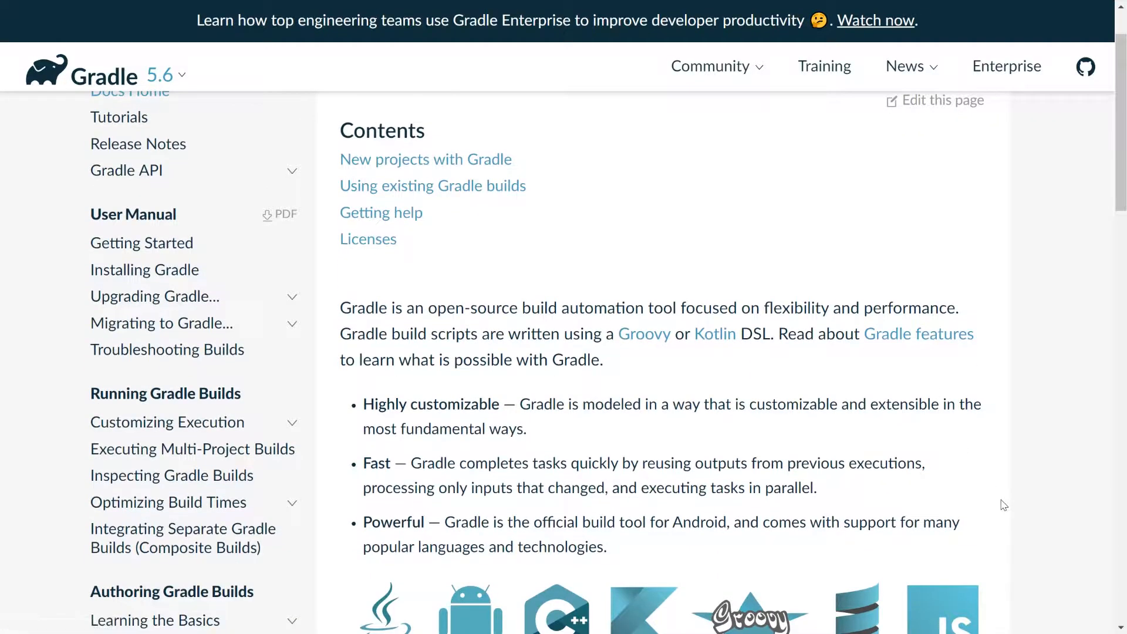
scroll("down", 3)
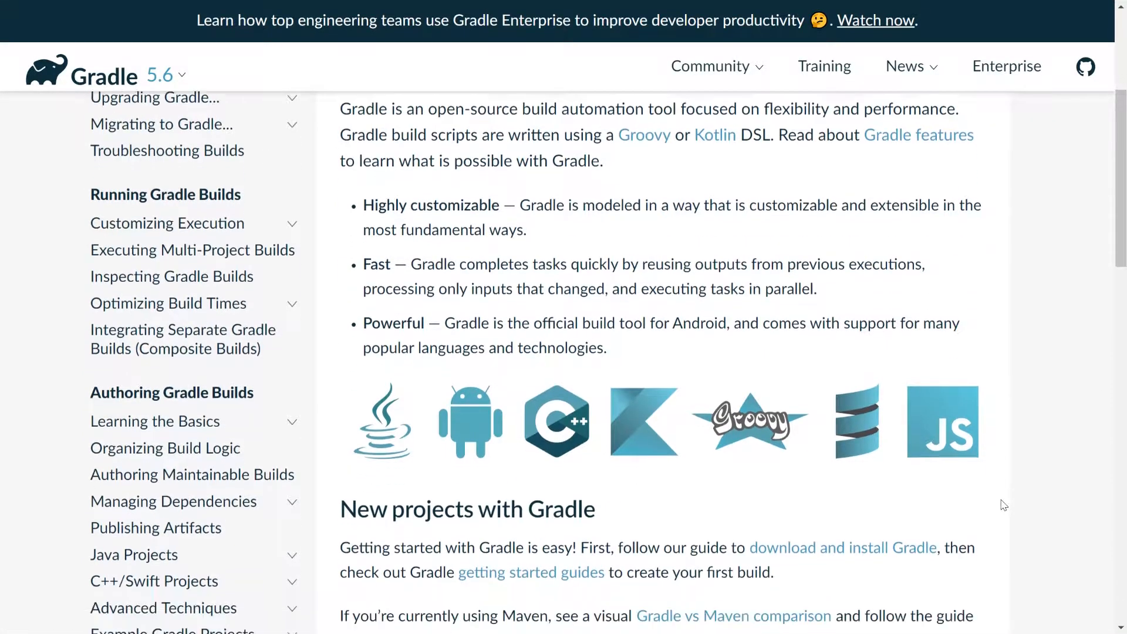
scroll("down", 3)
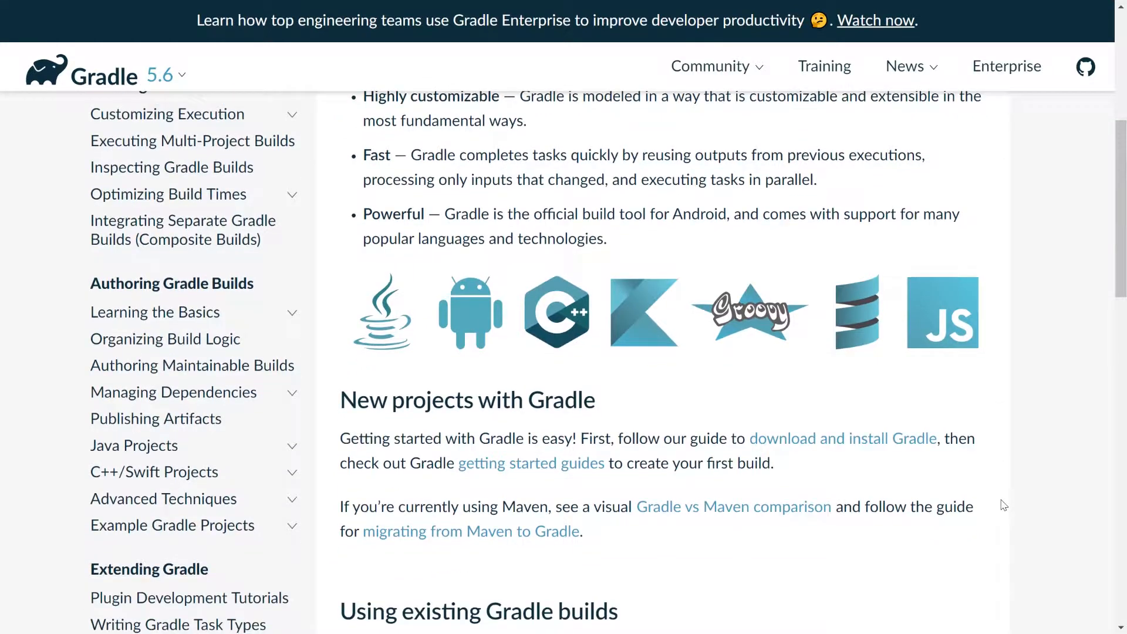
scroll("down", 3)
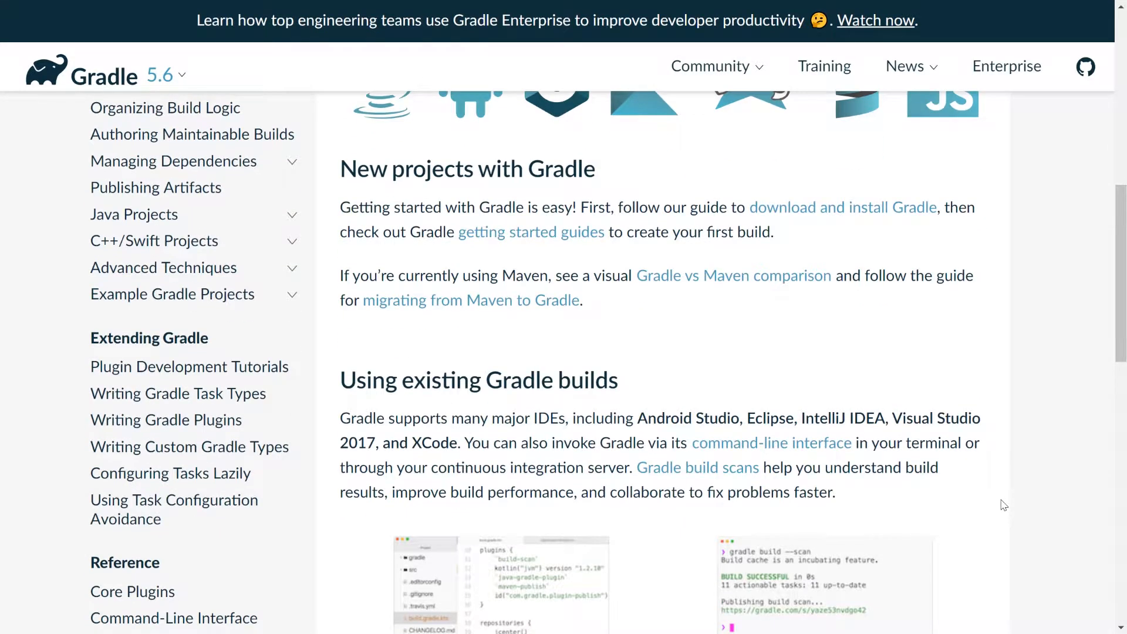
scroll("down", 3)
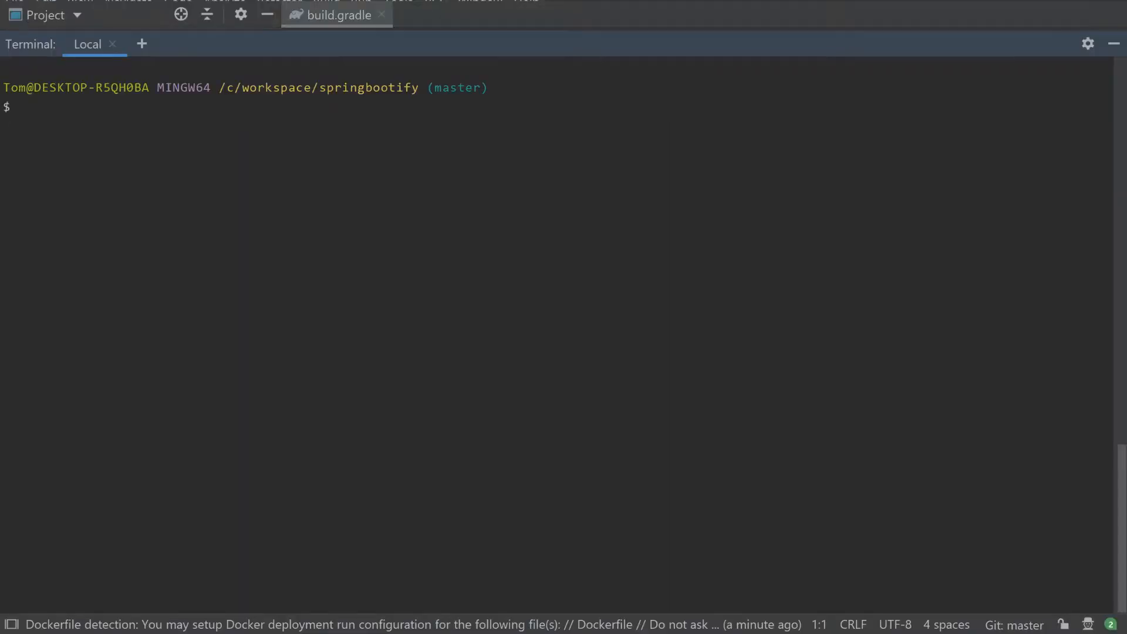
Step: Enter ./gradlew clean bootRun in the terminal for the springbootify project
type("./gradle")
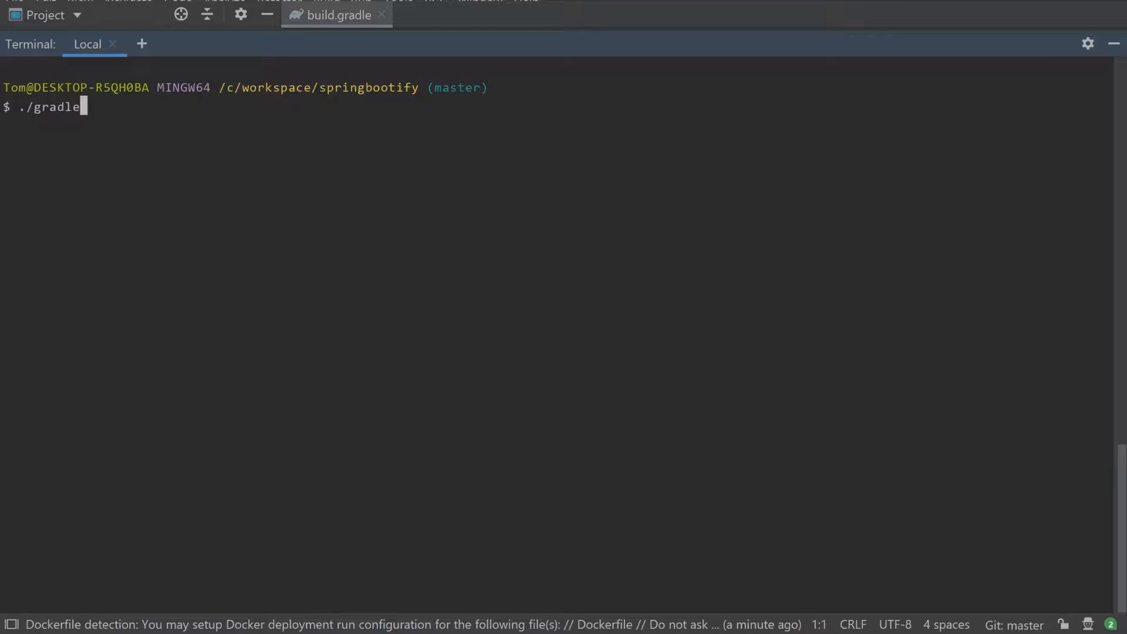
type("w clean boo")
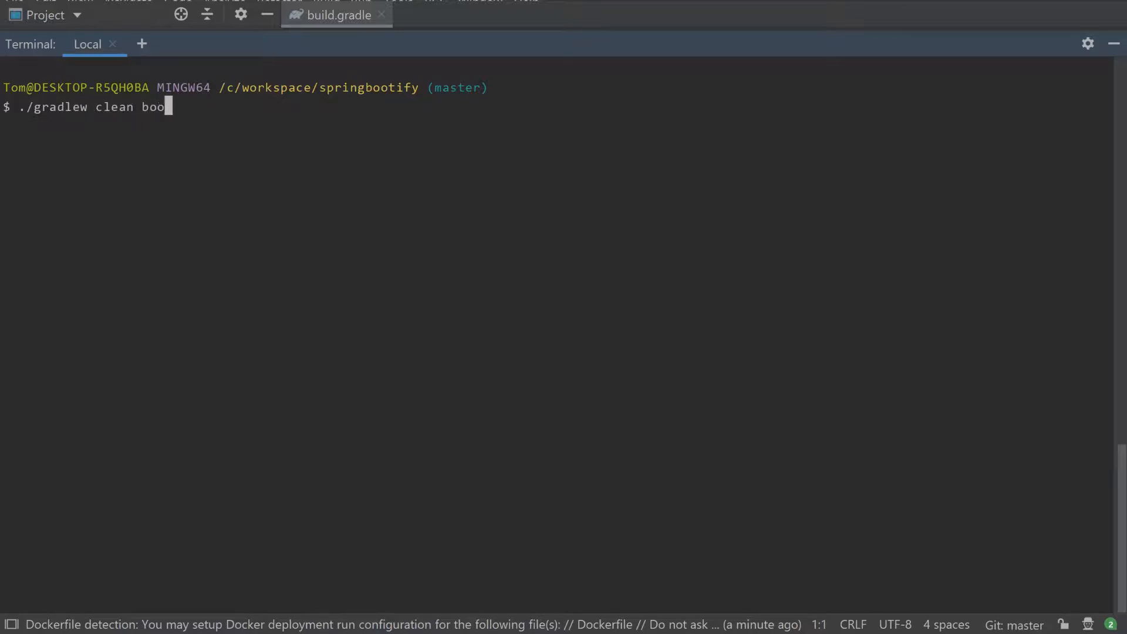
type("tRun")
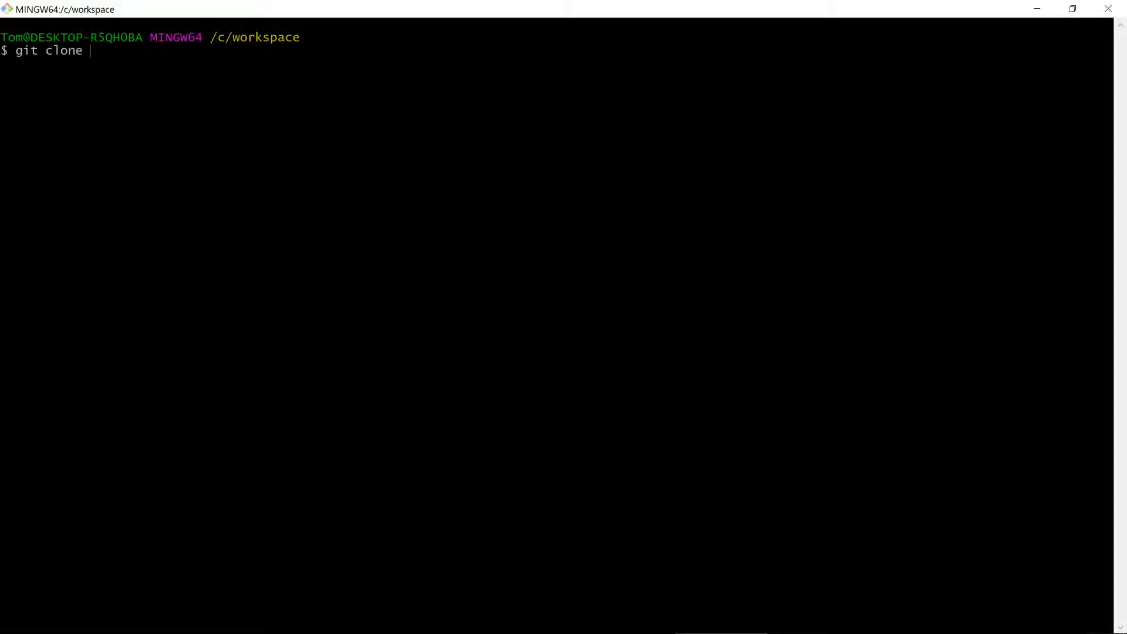
type("https://github.com/mockito/mockito")
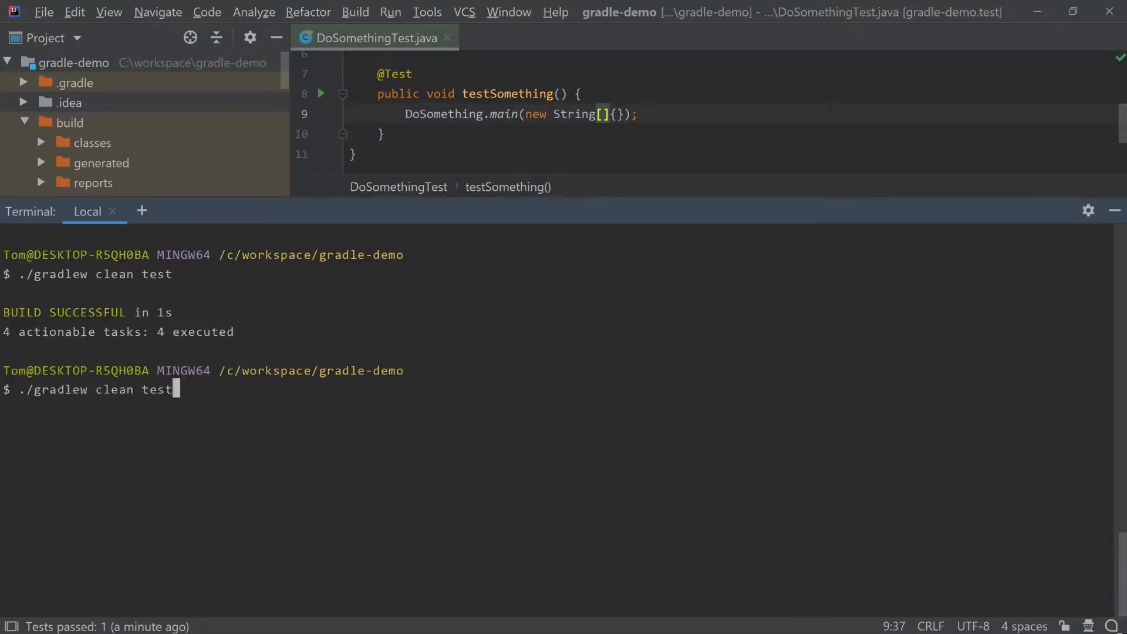
Step: Run ./gradlew test --info and select the output line explaining the test task was skipped
type("./gradlew test --i")
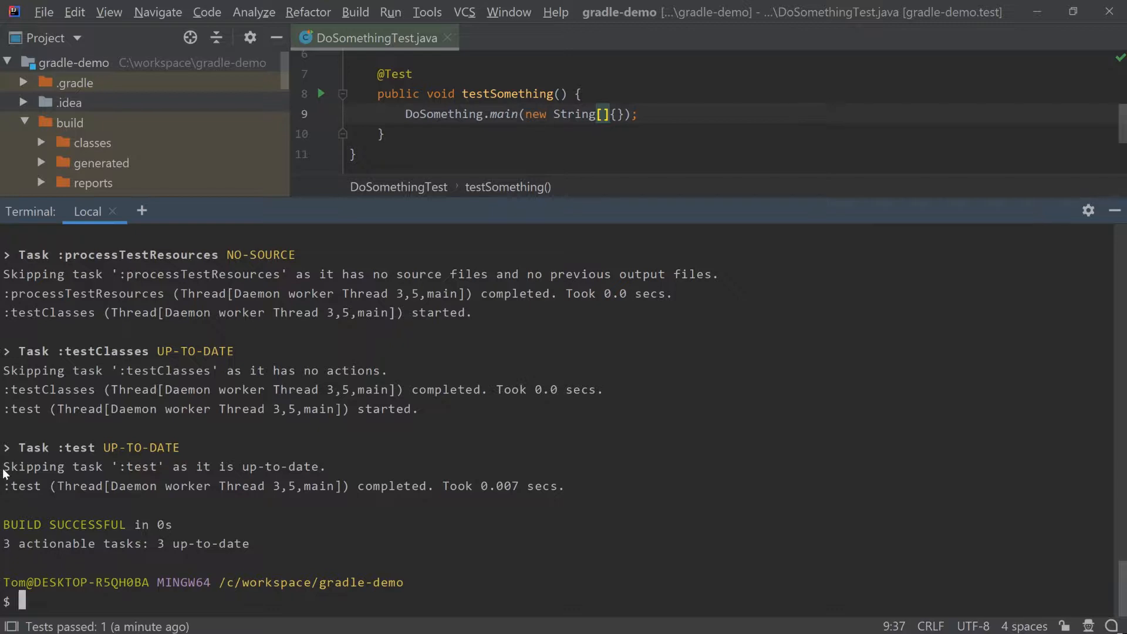
triple_click(162, 466)
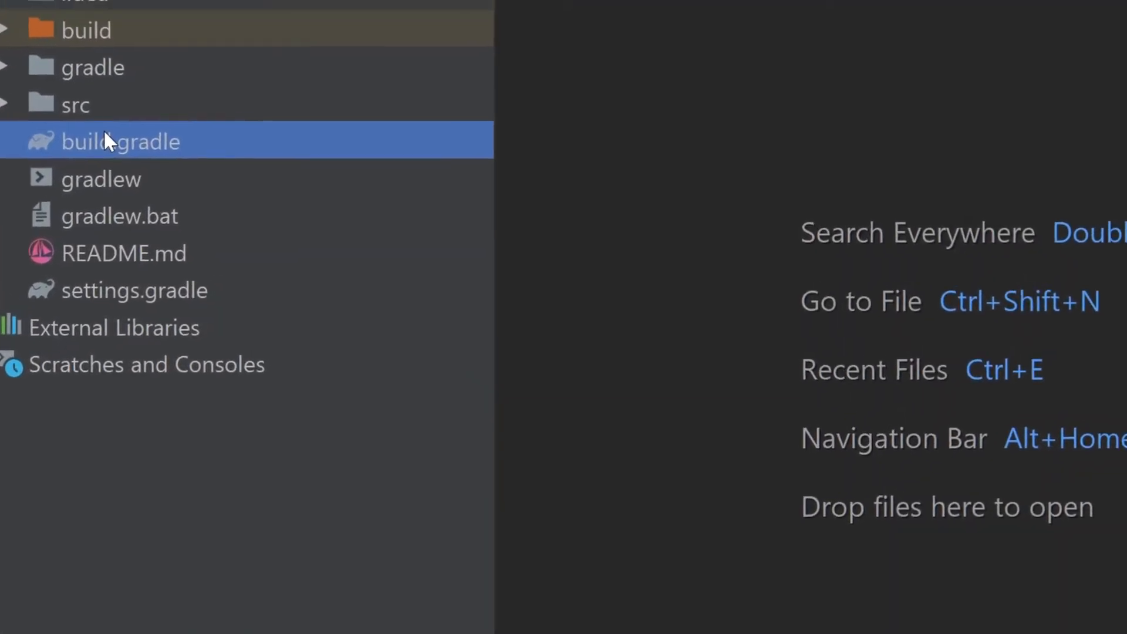
Step: Review build.gradle's plugins, JUnit dependency and jar manifest Main-Class in the editor
double_click(121, 140)
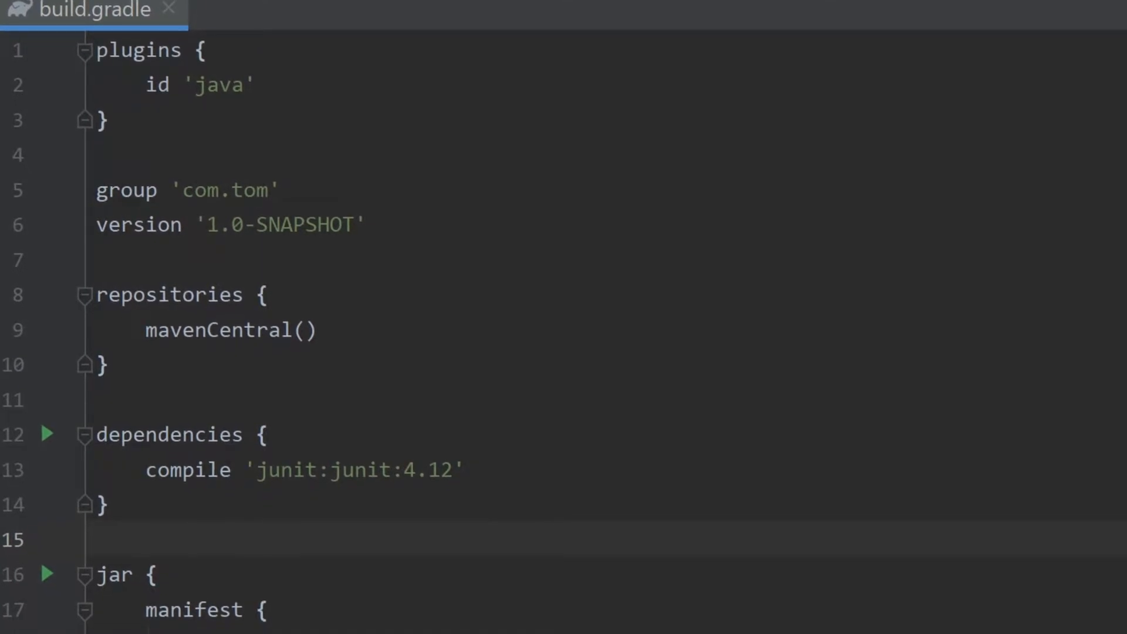
scroll("down", 3)
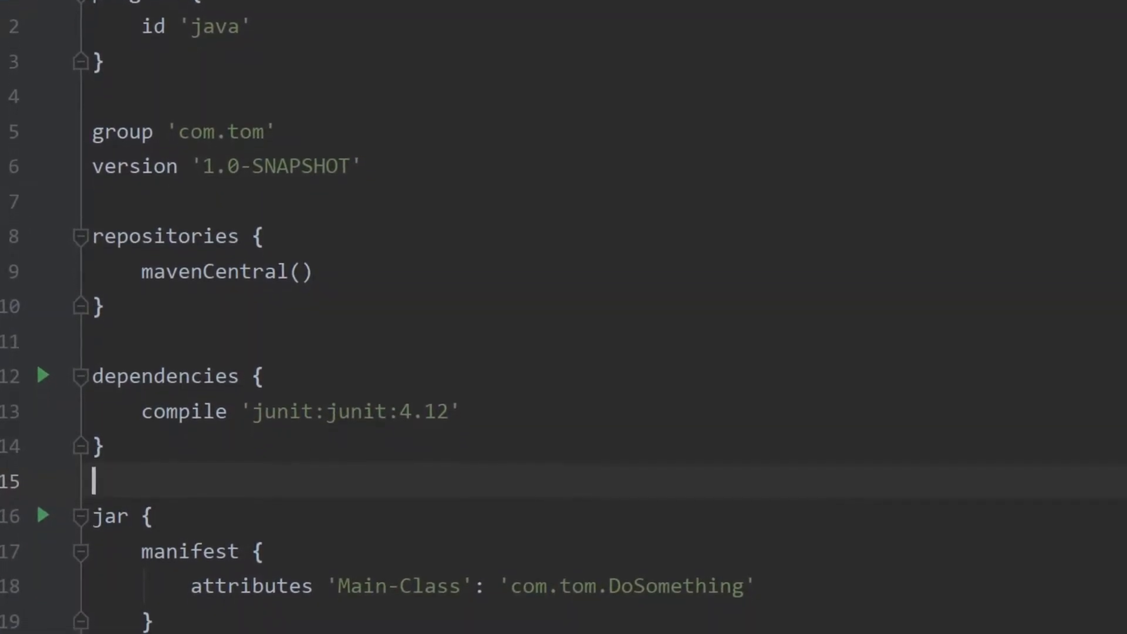
scroll("down", 3)
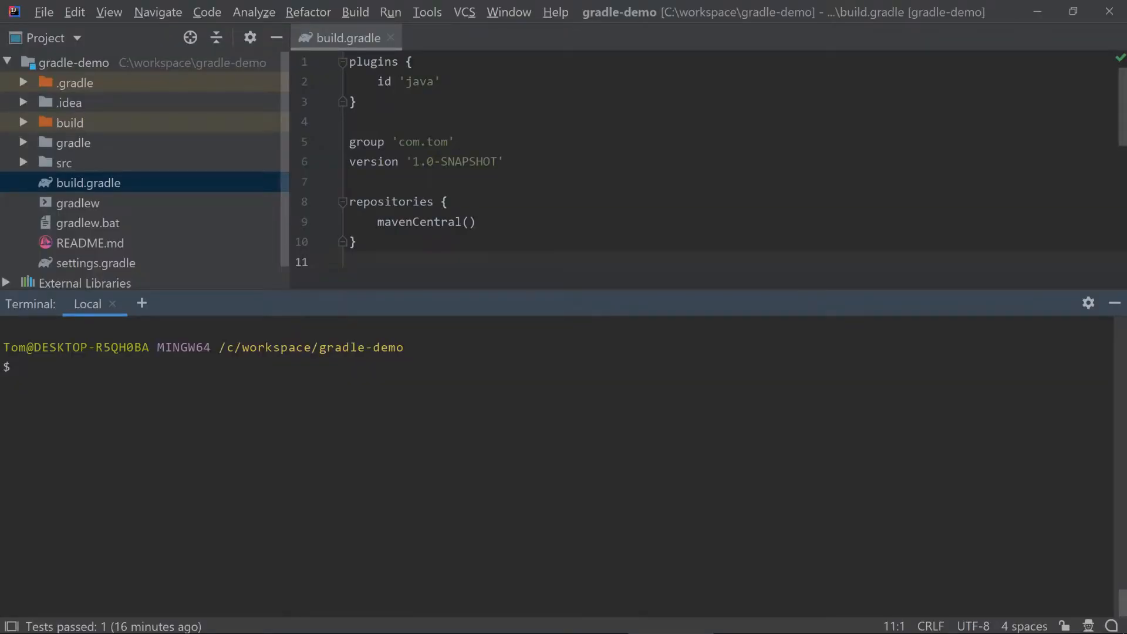
Step: Run ./gradlew b, then declare task dirContents(type: Exec) in build.gradle
type("./gradl")
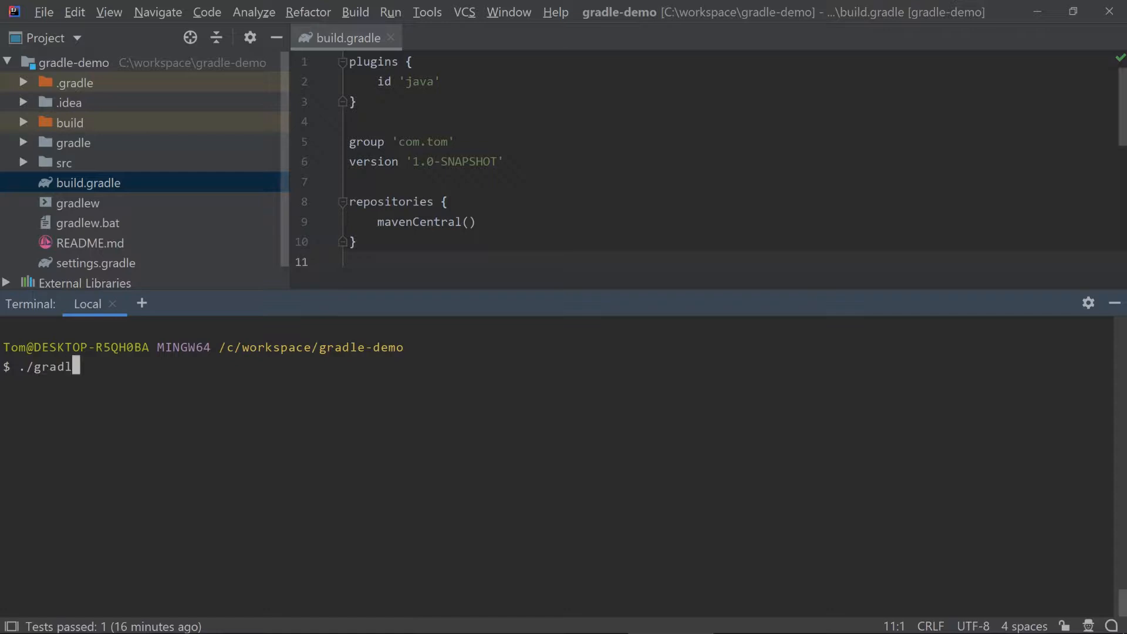
type("ew b")
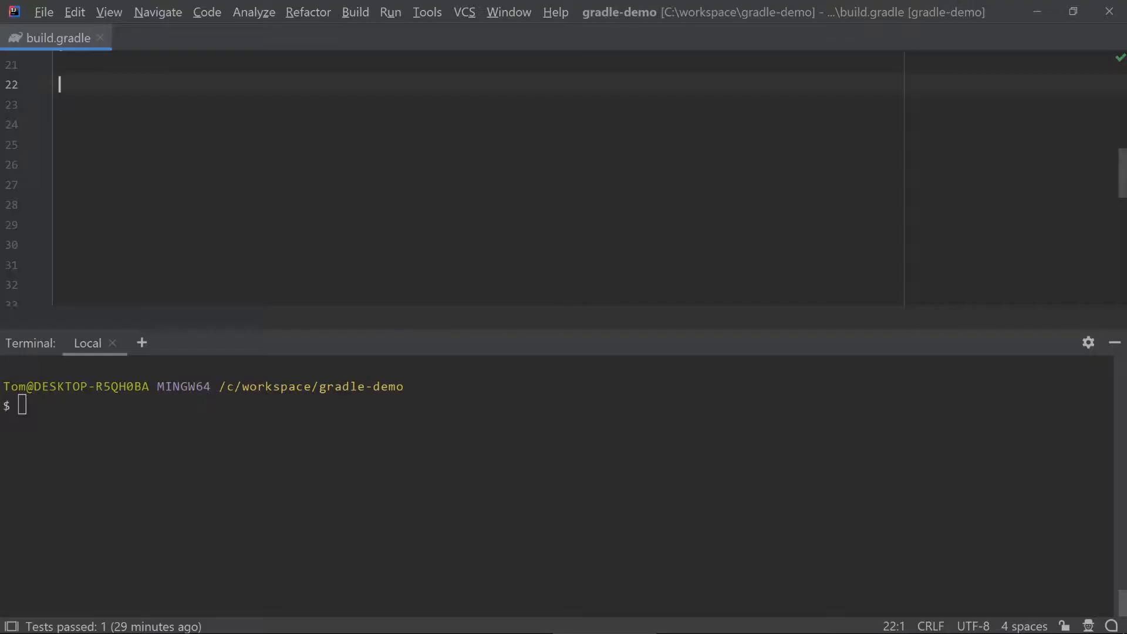
type("task")
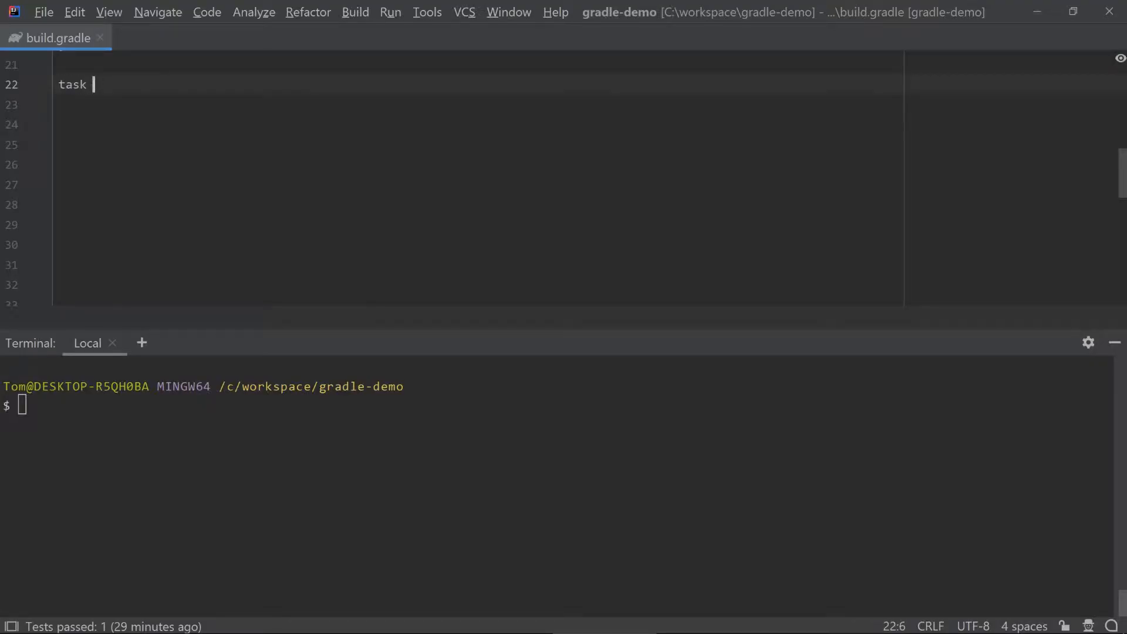
type("dirContents(type: Exec) {")
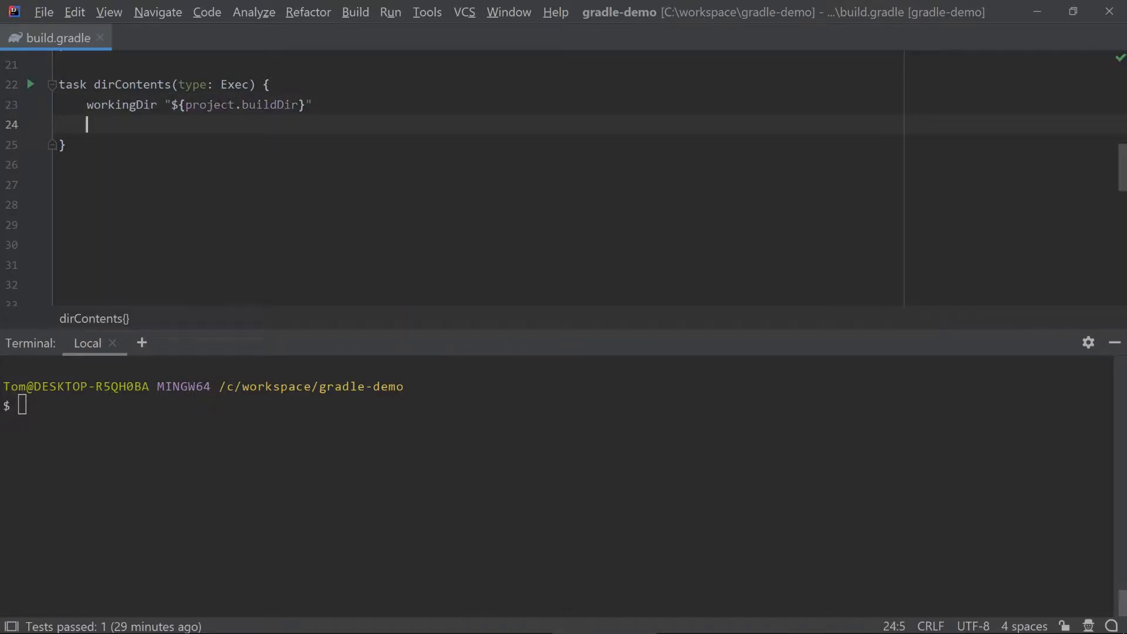
Step: Give dirContents commandLine 'ls' and invoke it with ./gradlew dirC
type("commandLine 'ls'")
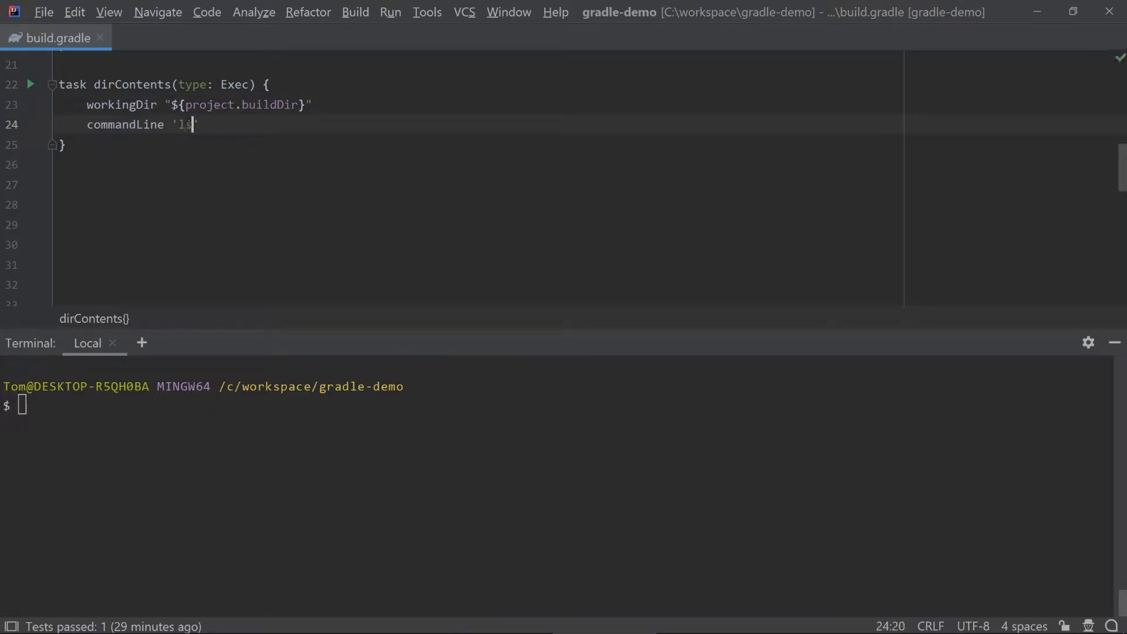
type("./gradlew dirC")
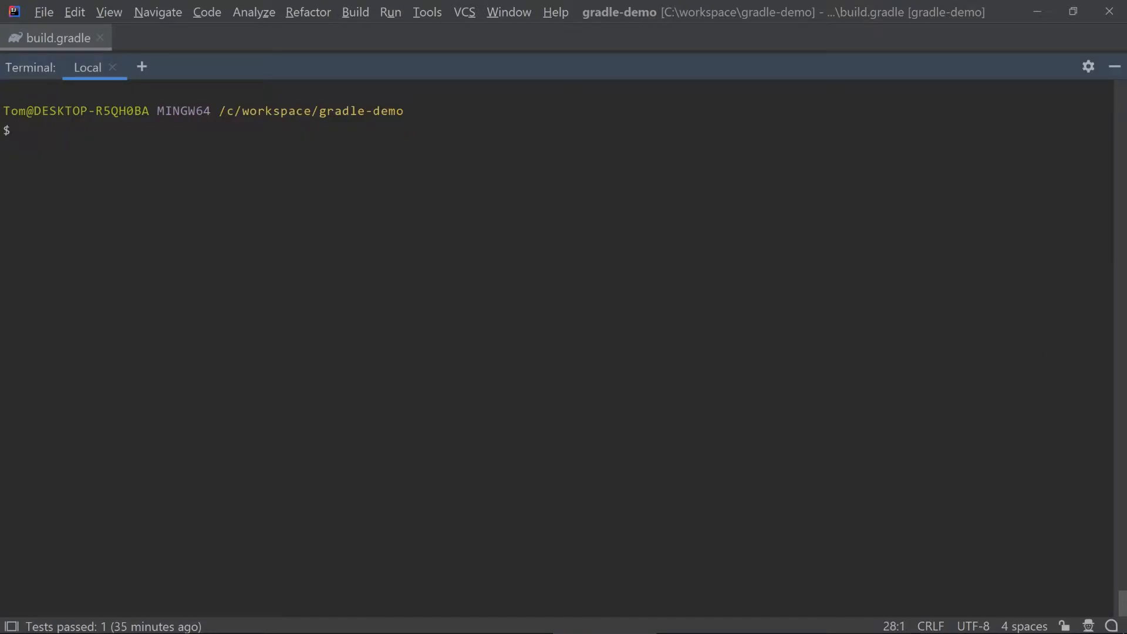
Step: Run ./gradlew tasks, then review the Spring Boot build script's dependencies and docker blocks
type("./gradlew tasks")
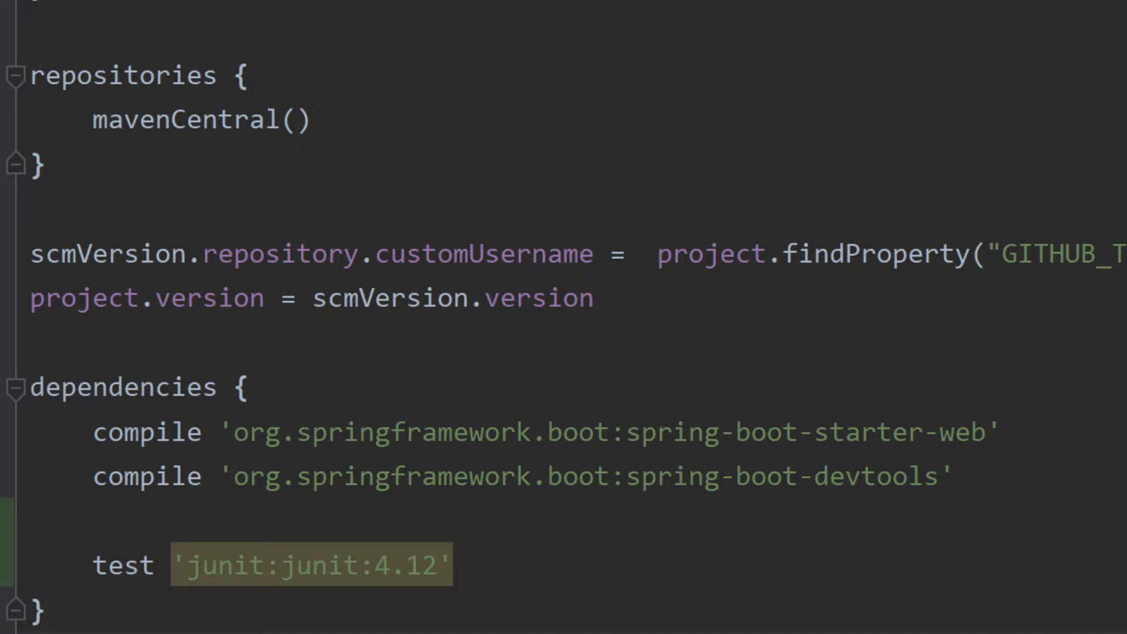
scroll("down", 3)
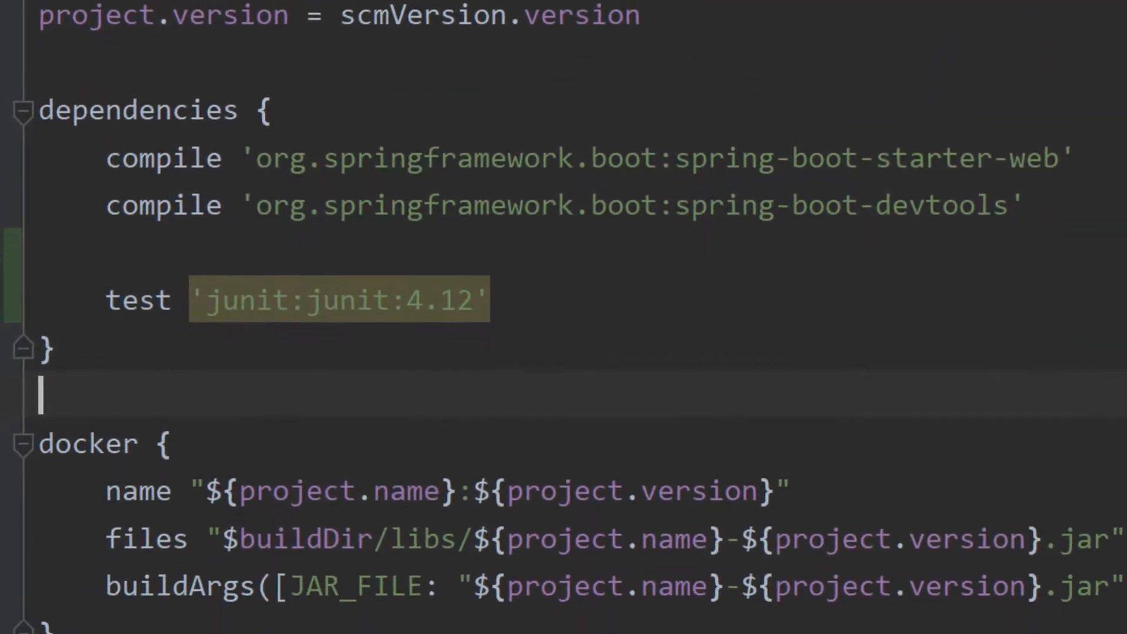
scroll("down", 3)
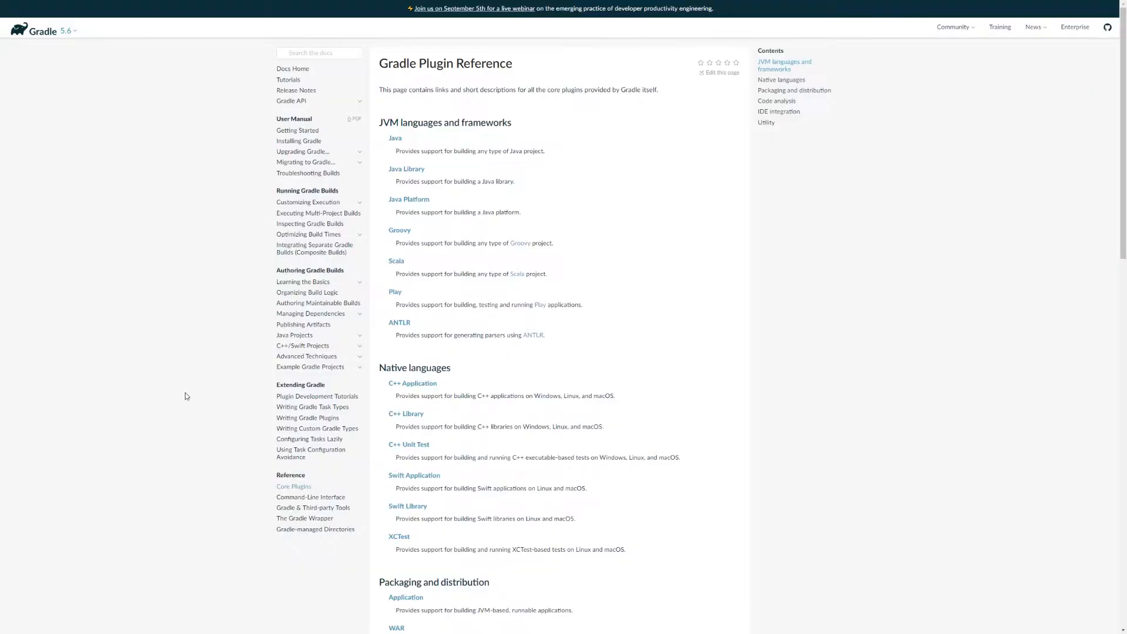
mouse_move(377, 233)
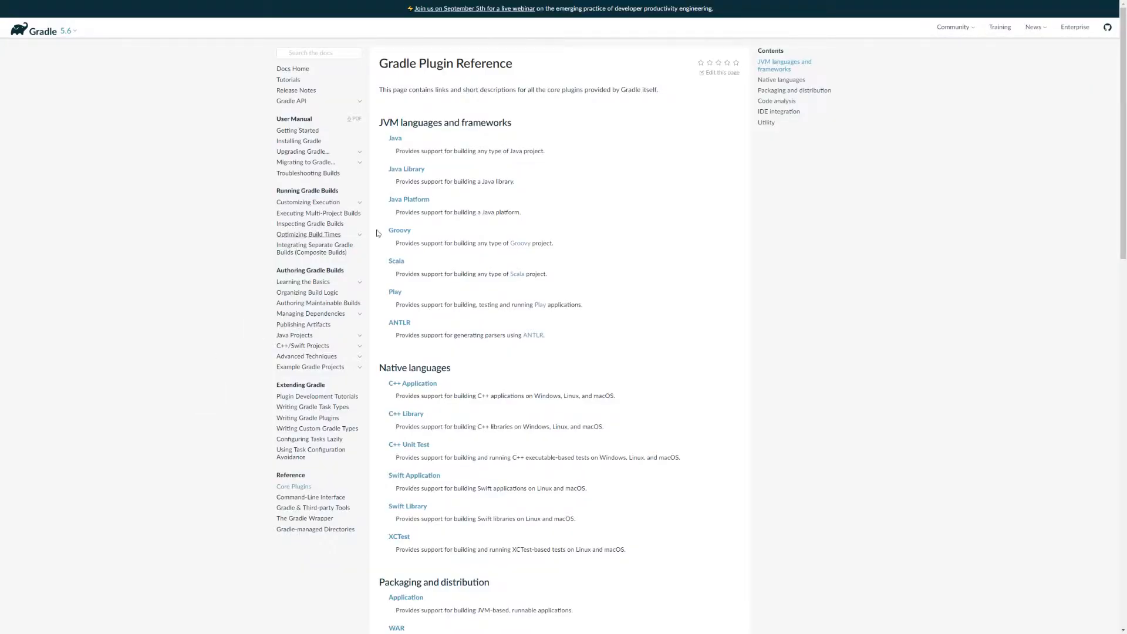
Step: Read the Java Plugin reference page down to the tasks it adds
left_click(394, 138)
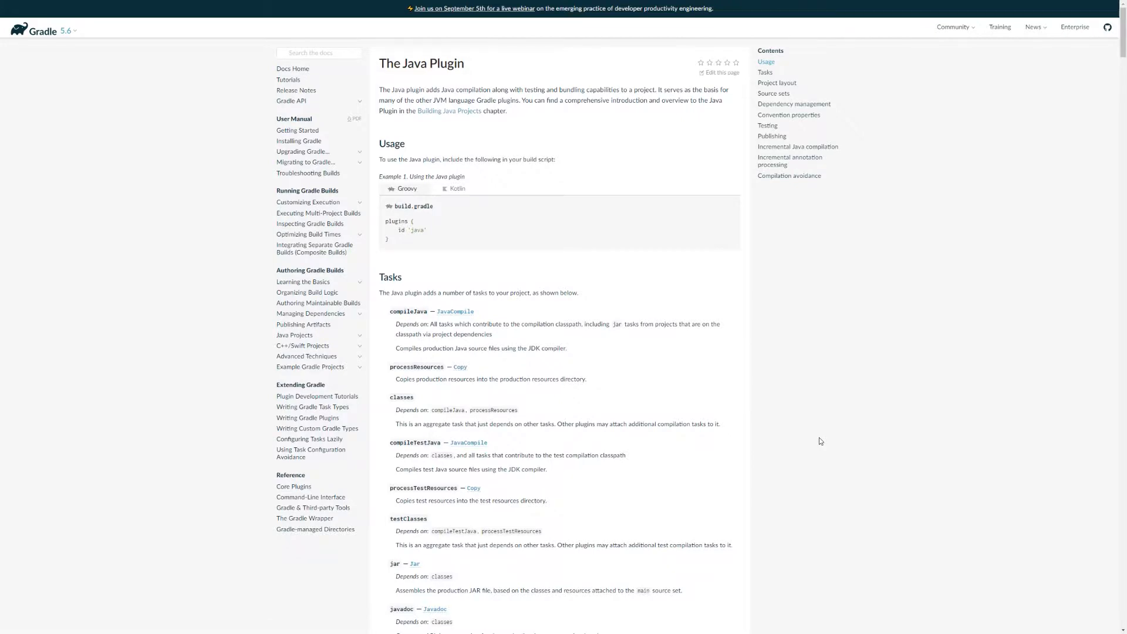
scroll("down", 3)
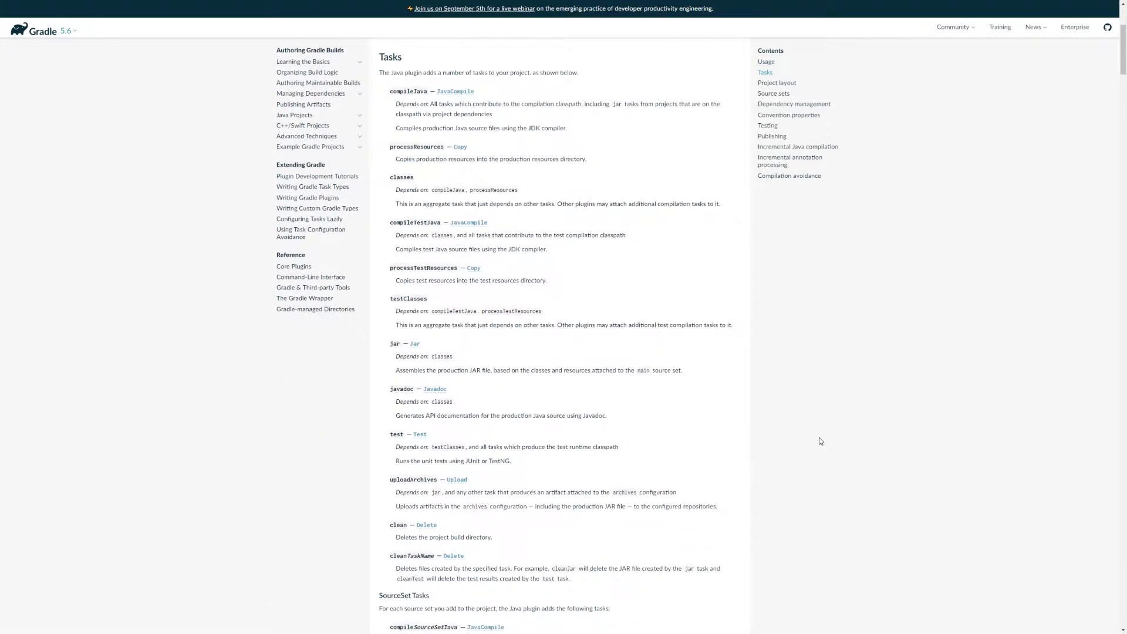
scroll("down", 3)
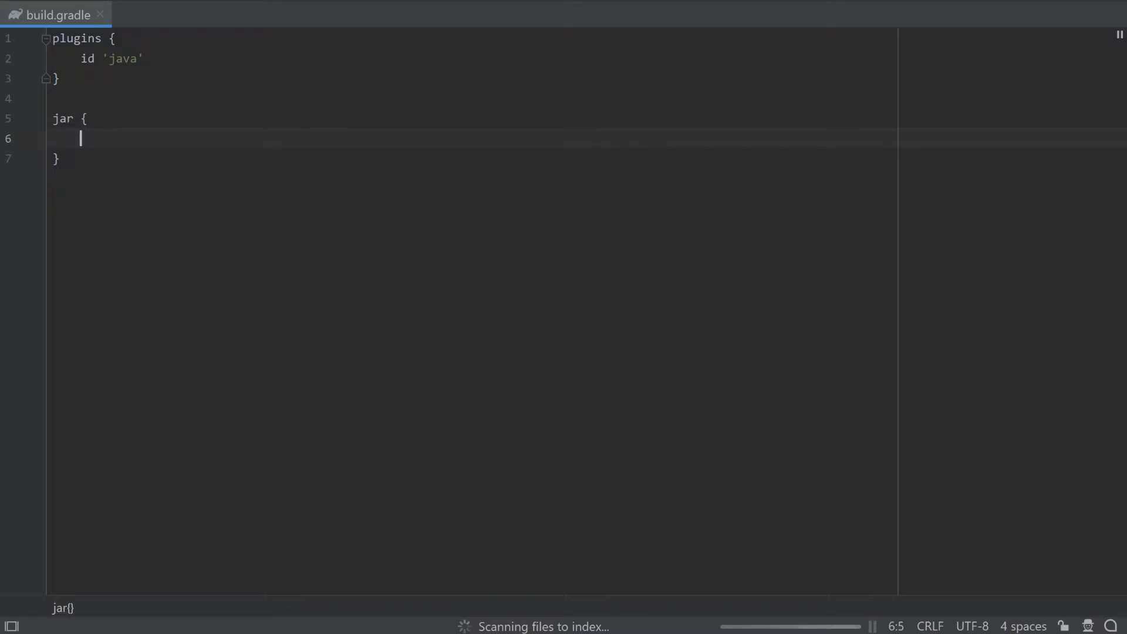
Step: Add manifest { attributes 'Main-Class': 'com.tom.DoSomething' } inside the jar block
type("manifest {")
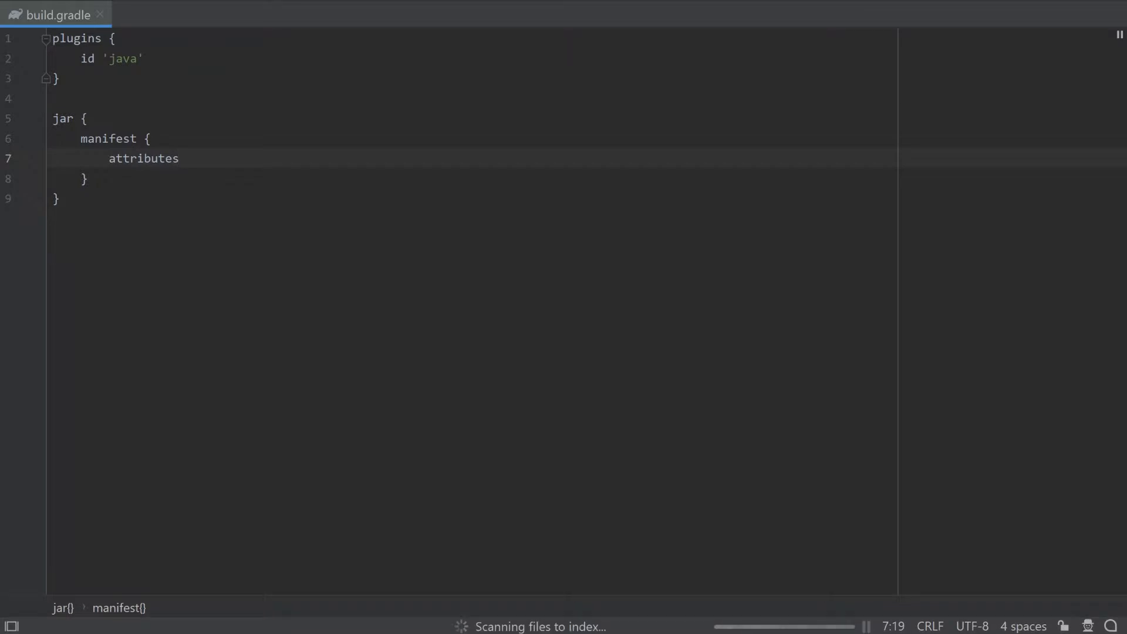
type("'Main-Class': '")
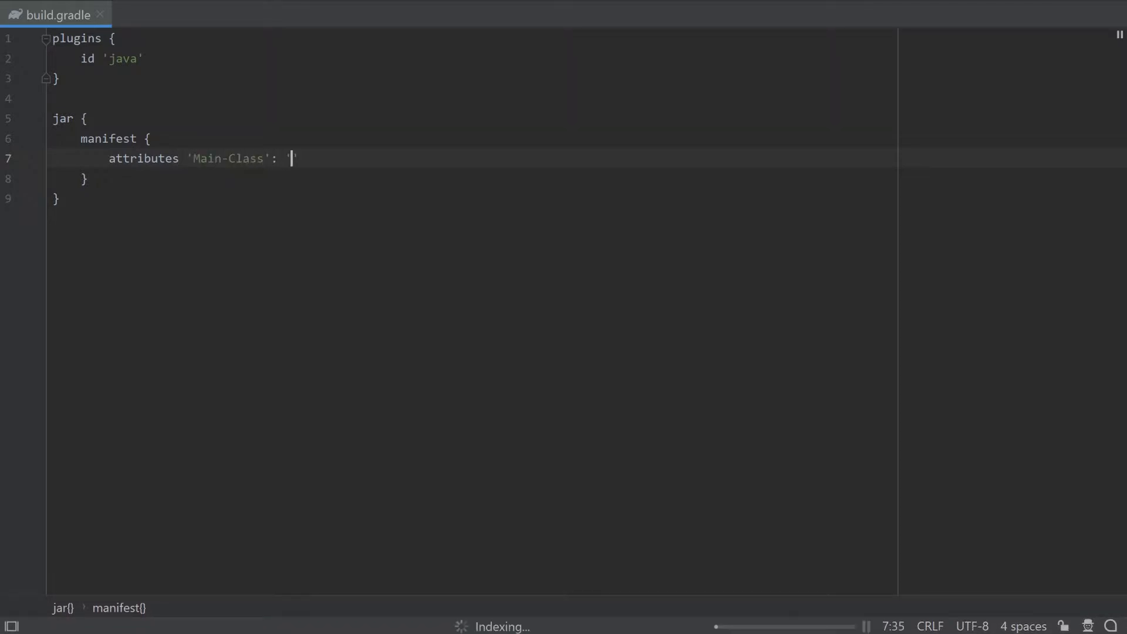
type("com.tom.DoSomethi")
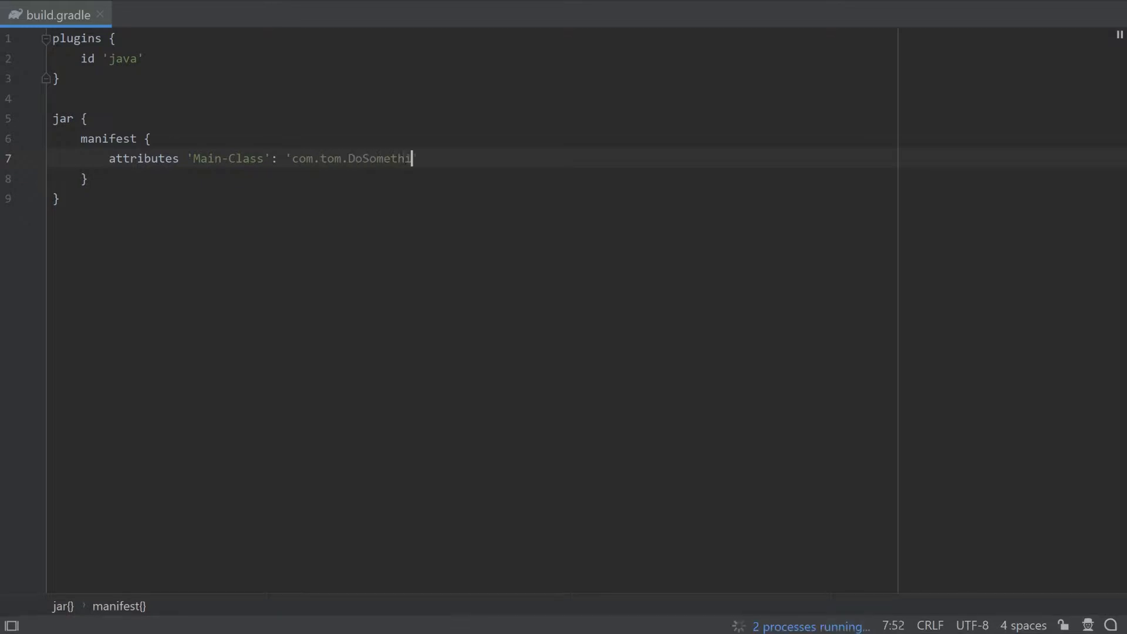
type("ng'")
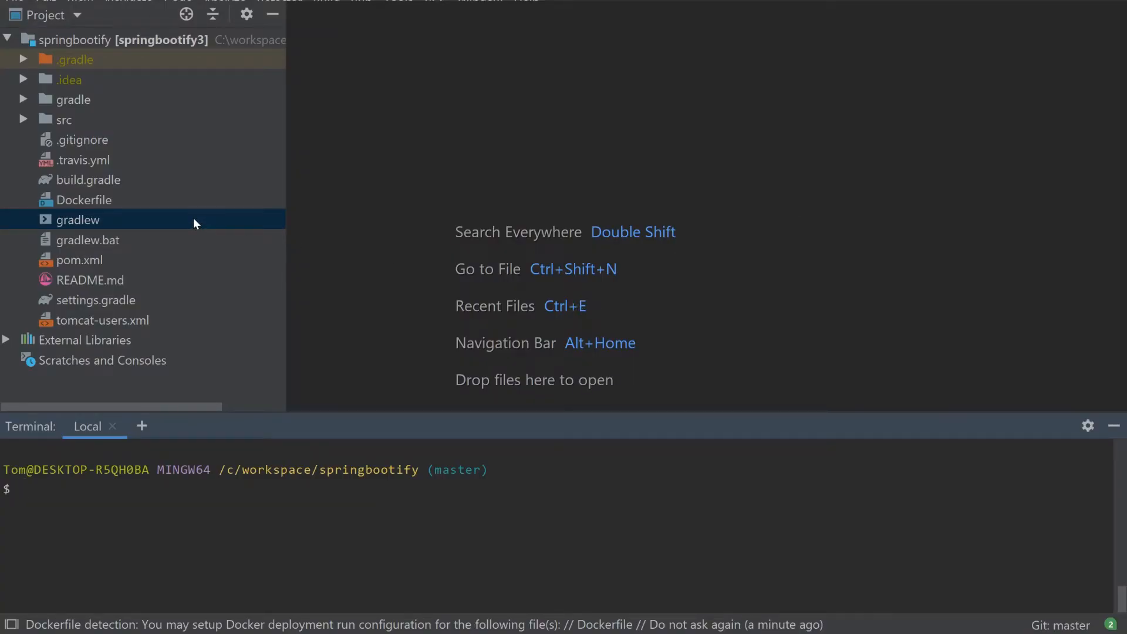
Step: View the gradlew and gradlew.bat wrapper scripts and close both editors
double_click(77, 219)
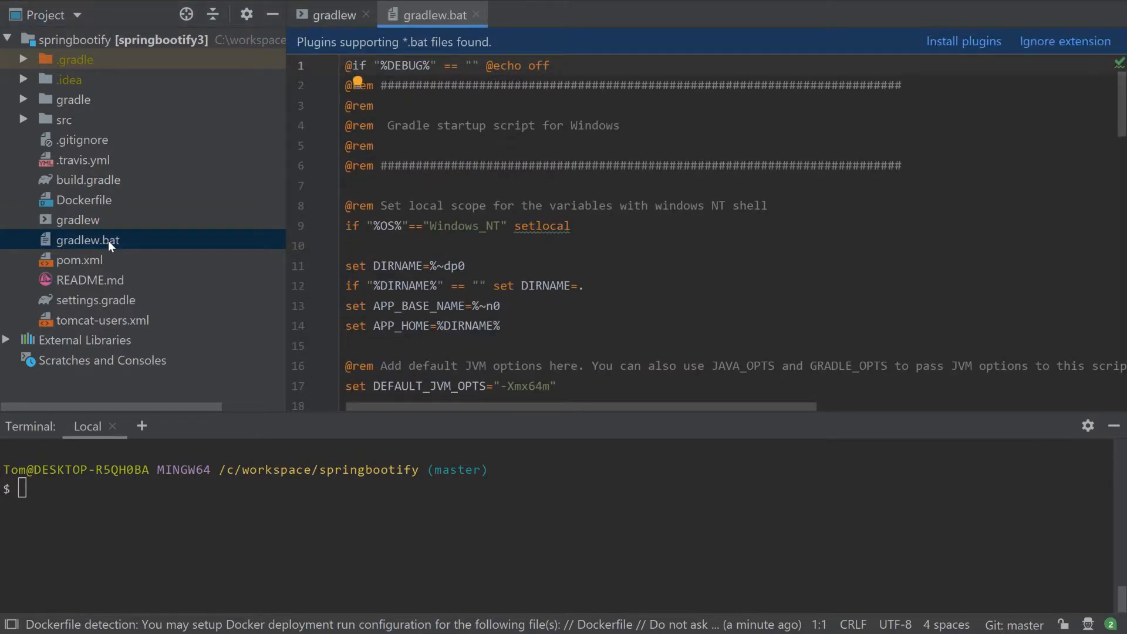
mouse_move(258, 121)
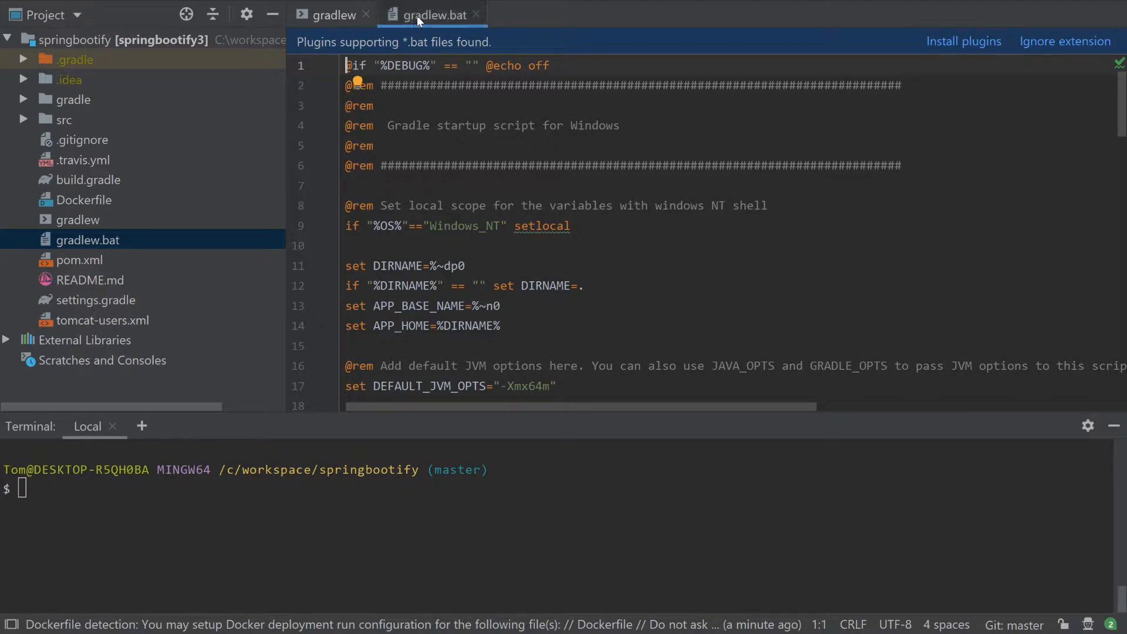
left_click(331, 14)
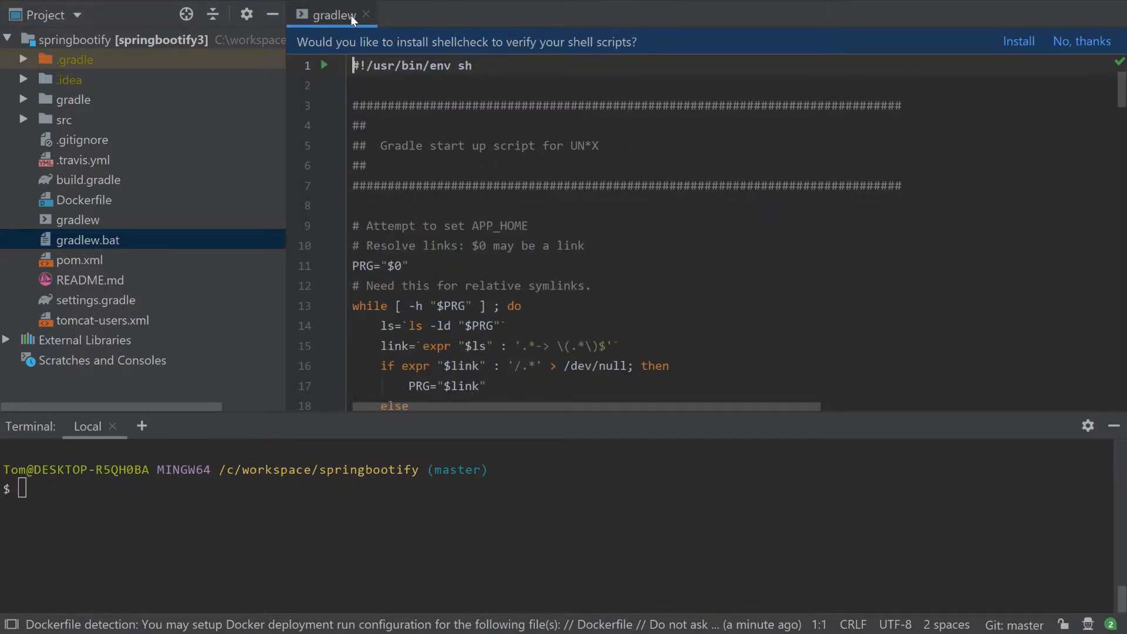
left_click(366, 14)
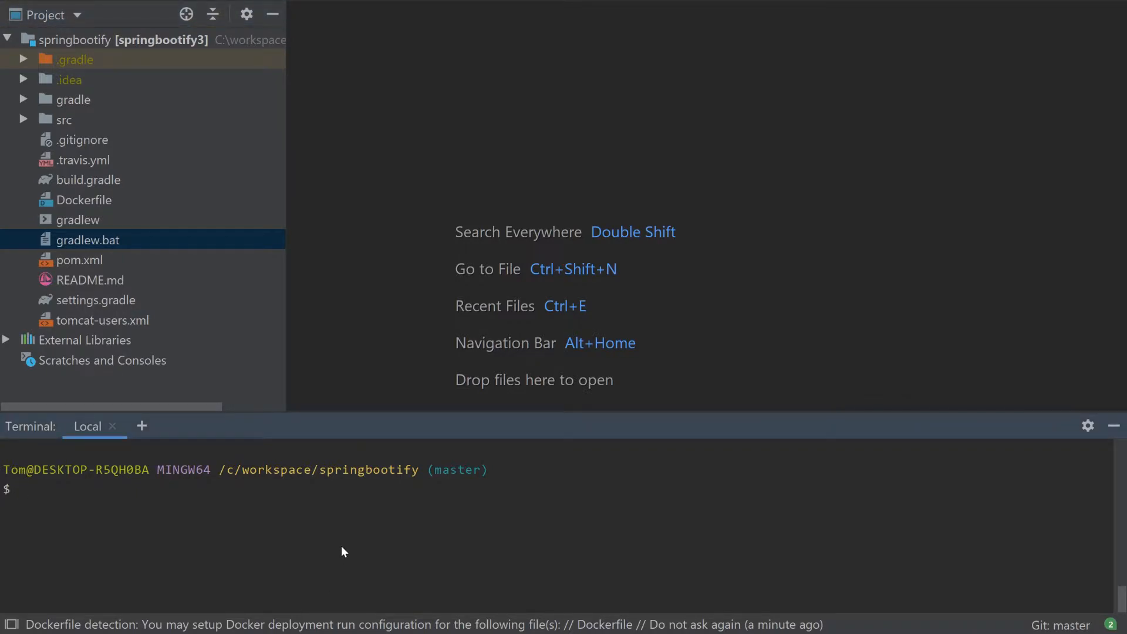
Step: Run ./gradlew tasks in the Terminal to list the project's Gradle tasks
type("./gradlew ta")
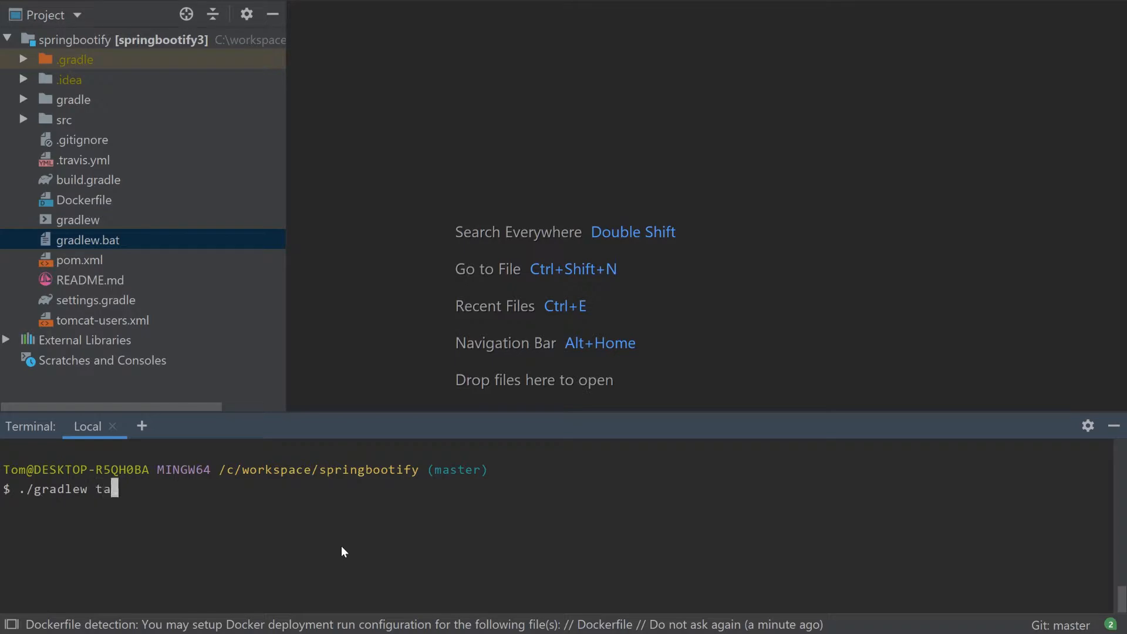
type("sks")
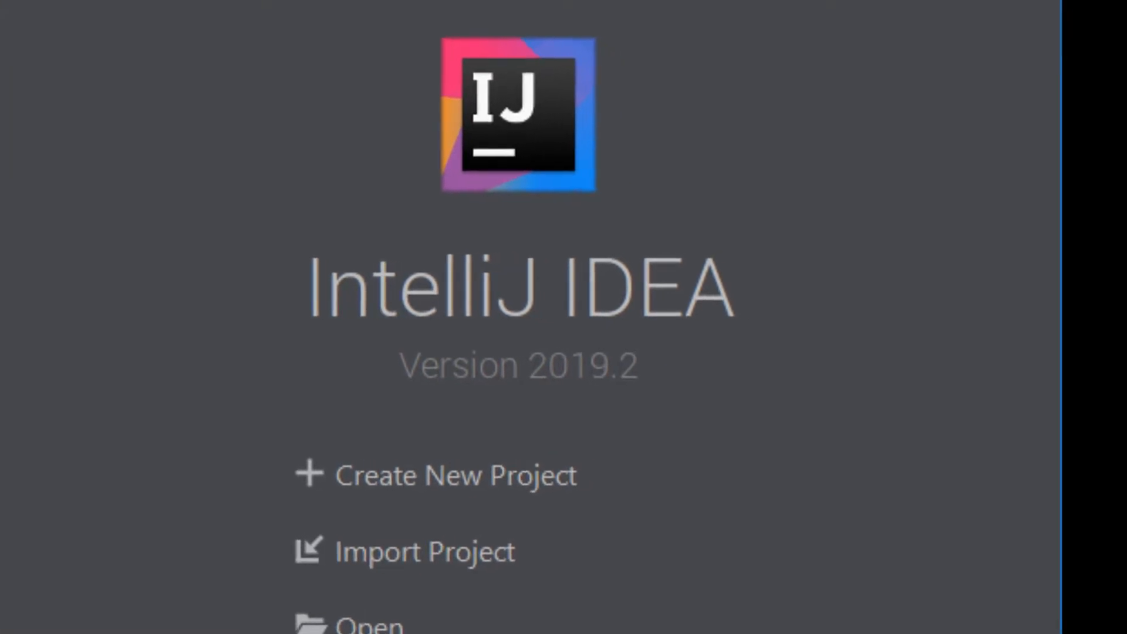
Step: Start a new Gradle project with Java from the File menu
left_click(14, 11)
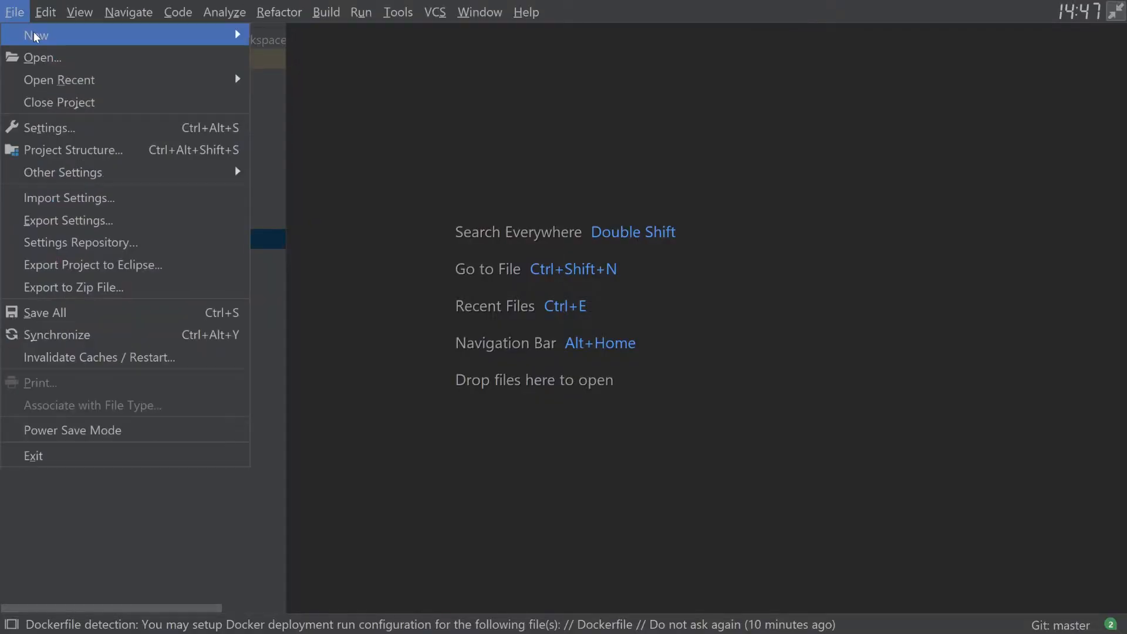
left_click(37, 34)
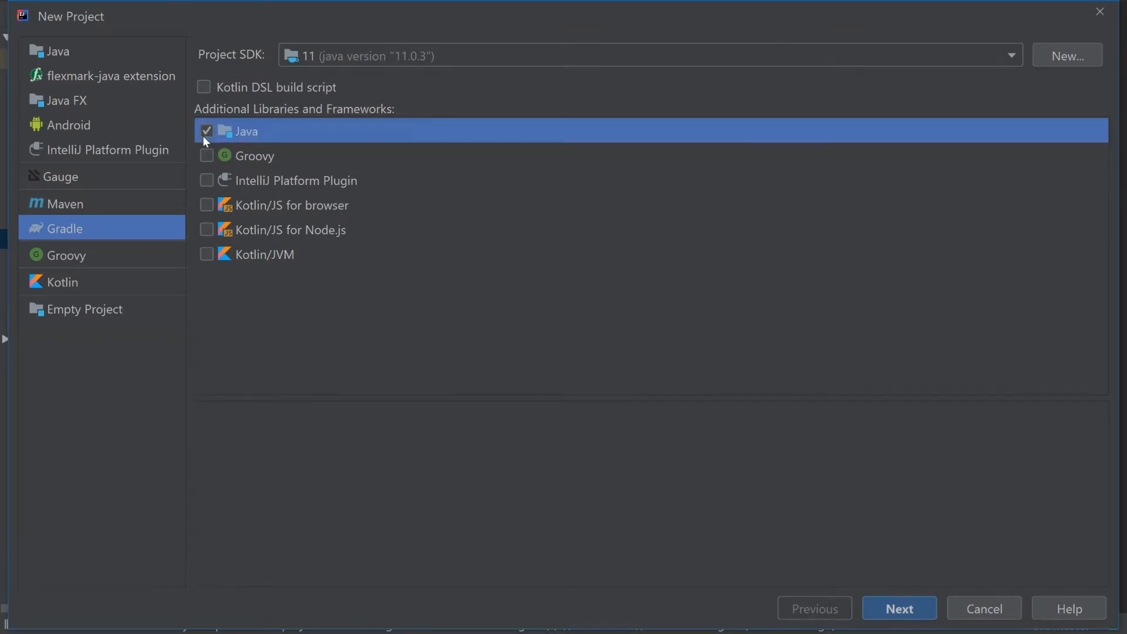
left_click(899, 609)
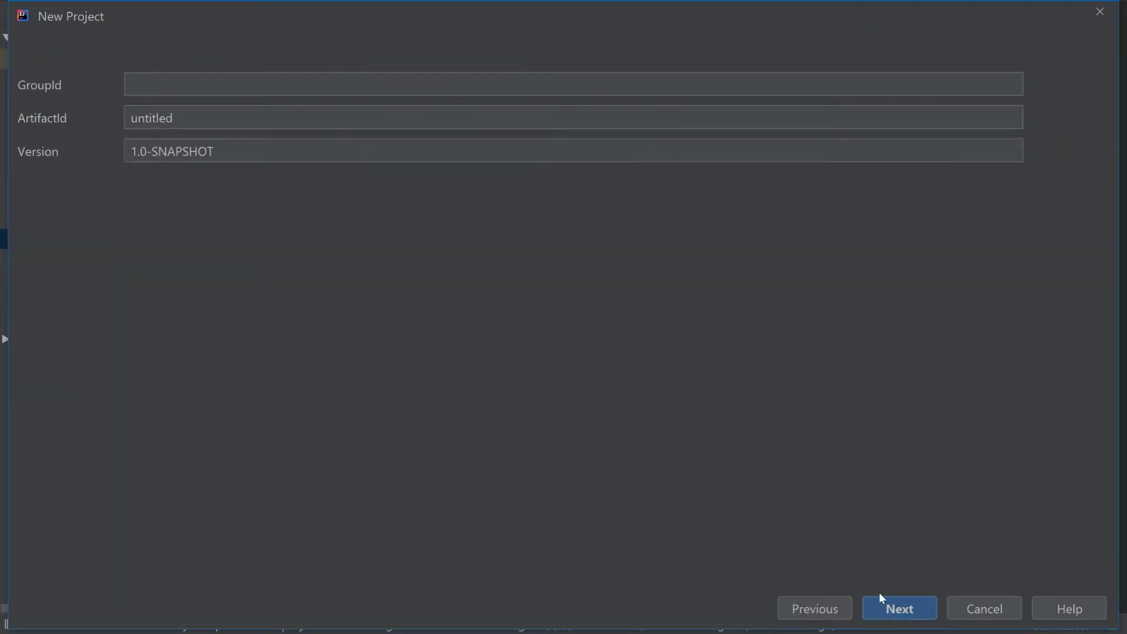
Step: Set GroupId com.tom and ArtifactId brand-new, then finish creating the project
left_click(572, 84)
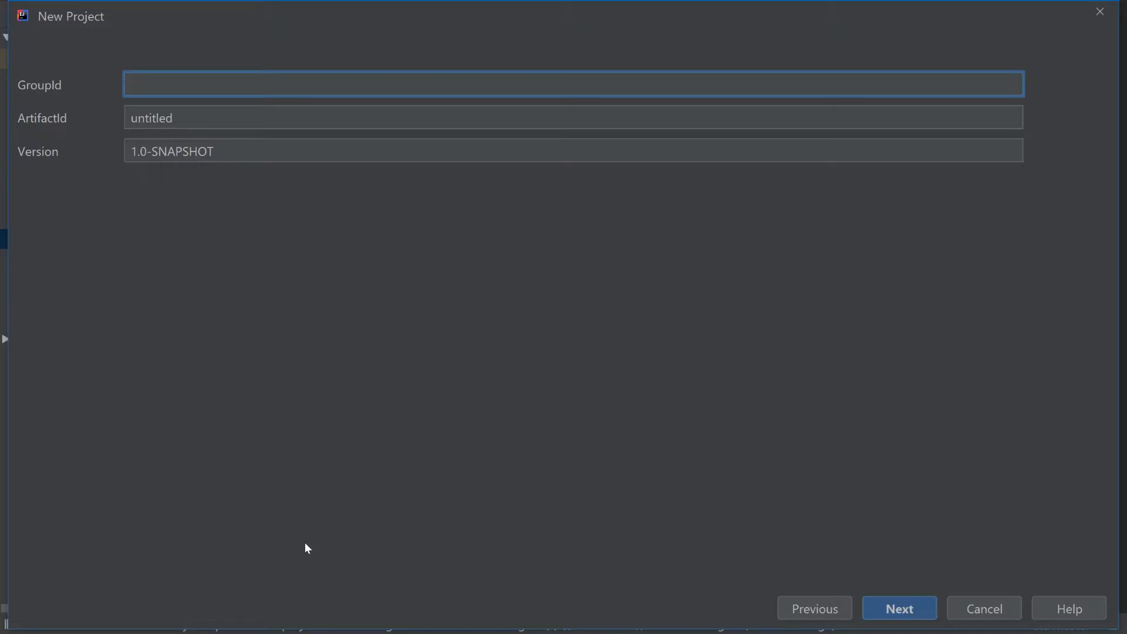
type("com.tom")
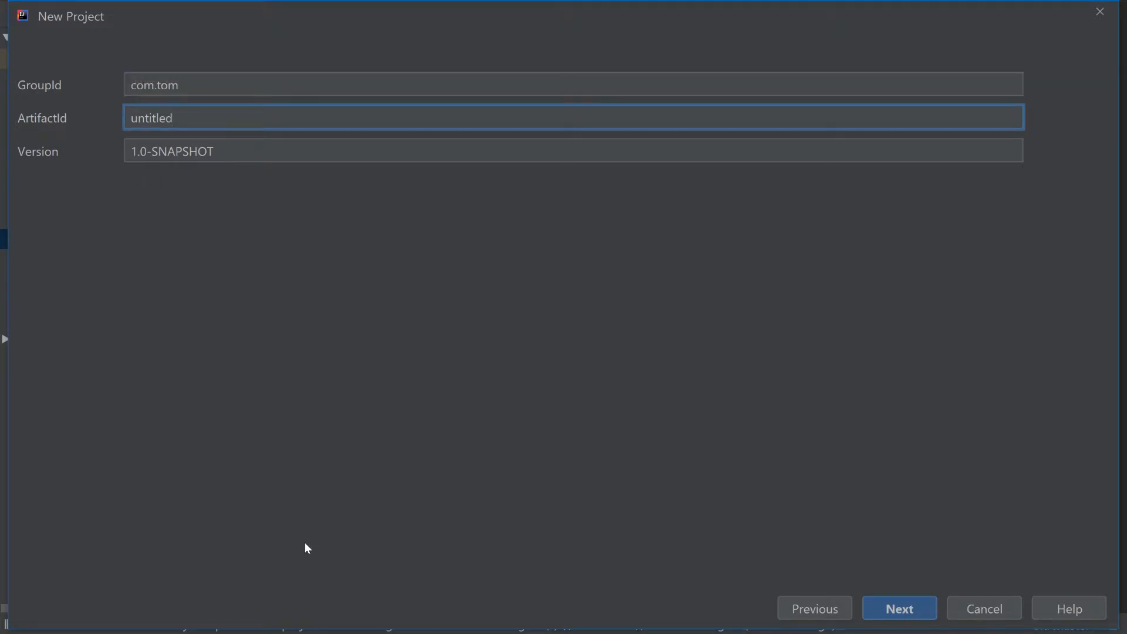
type("brand-new")
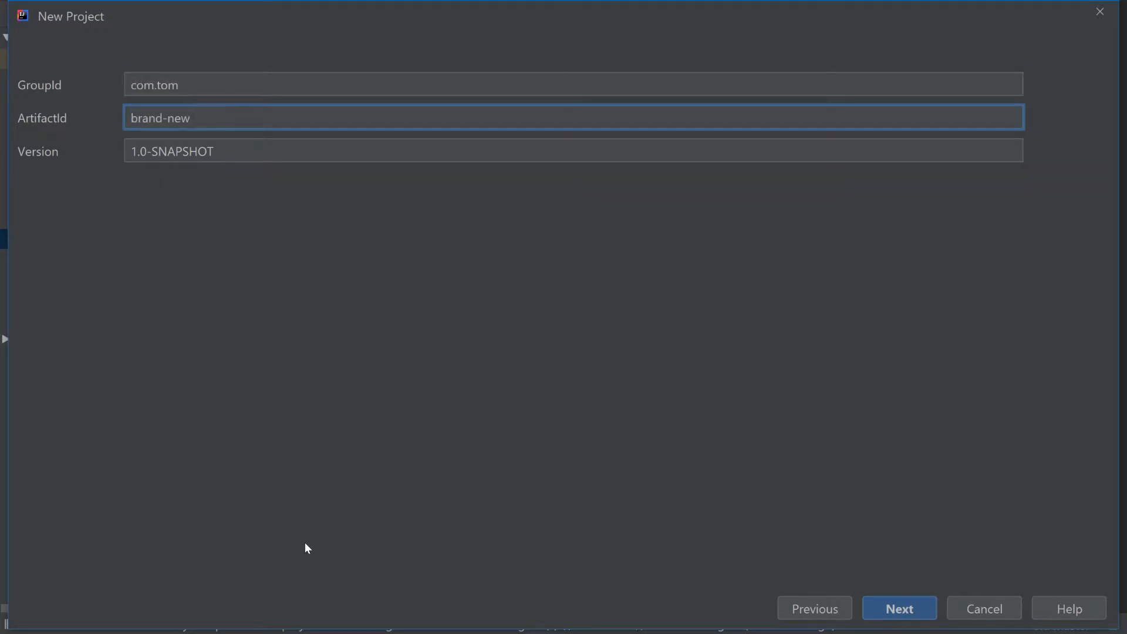
left_click(899, 608)
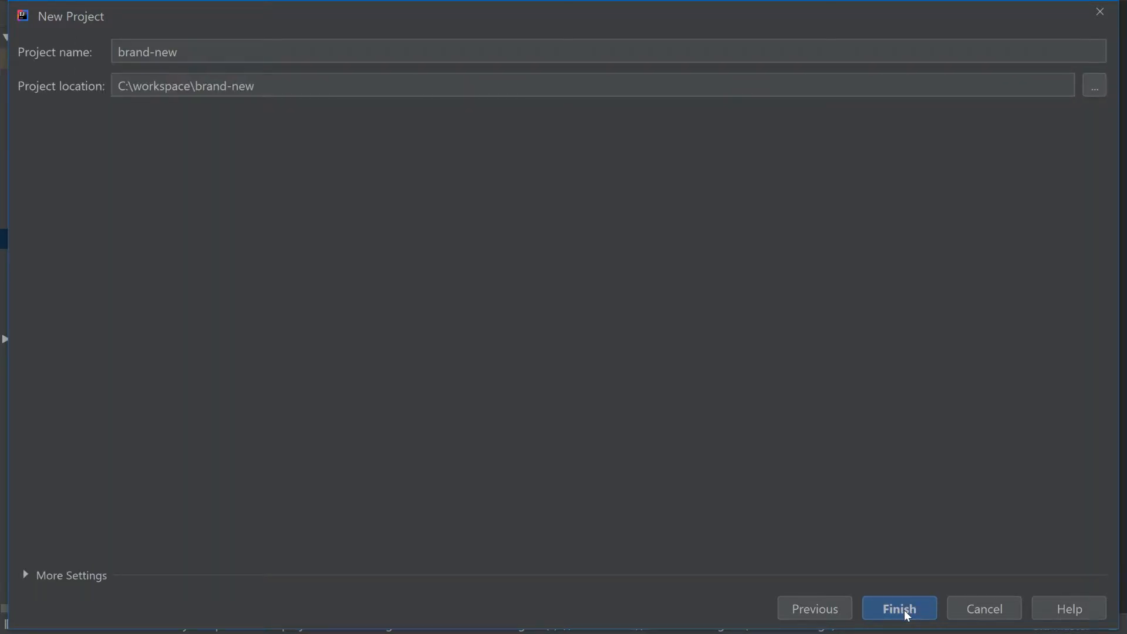
left_click(898, 608)
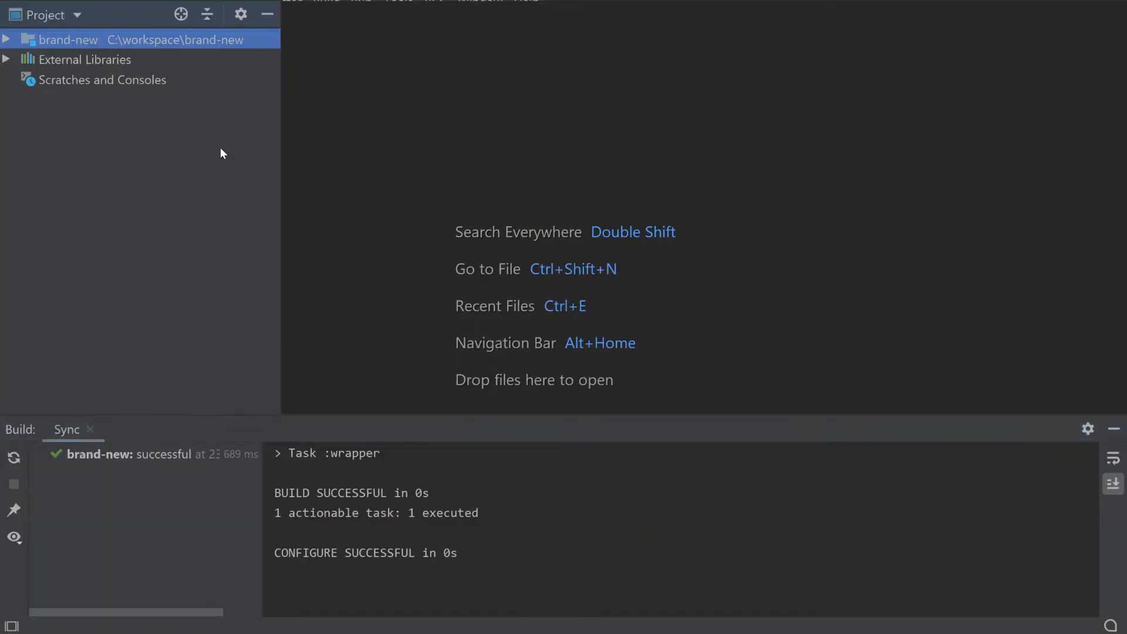
Step: View the new project's build.gradle and gradlew script
left_click(7, 38)
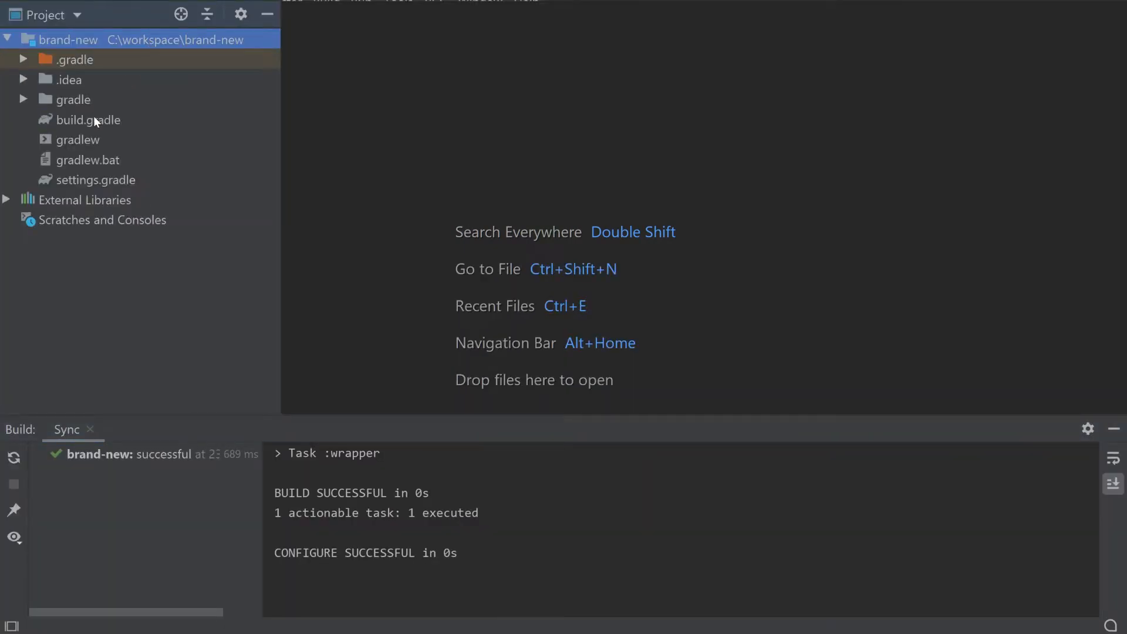
double_click(91, 120)
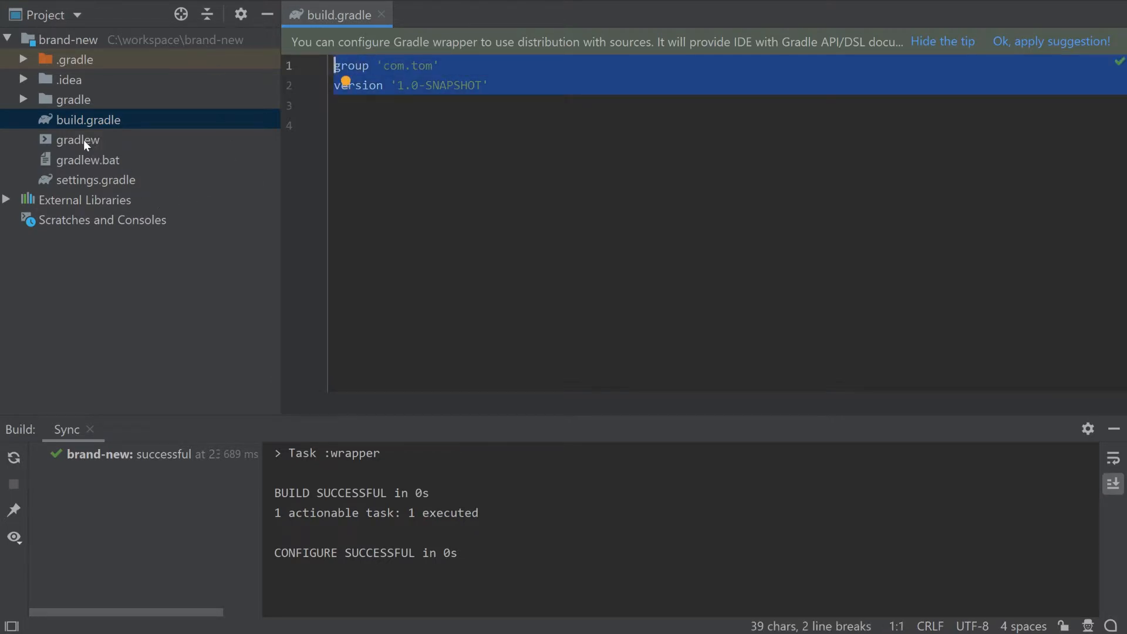
double_click(77, 140)
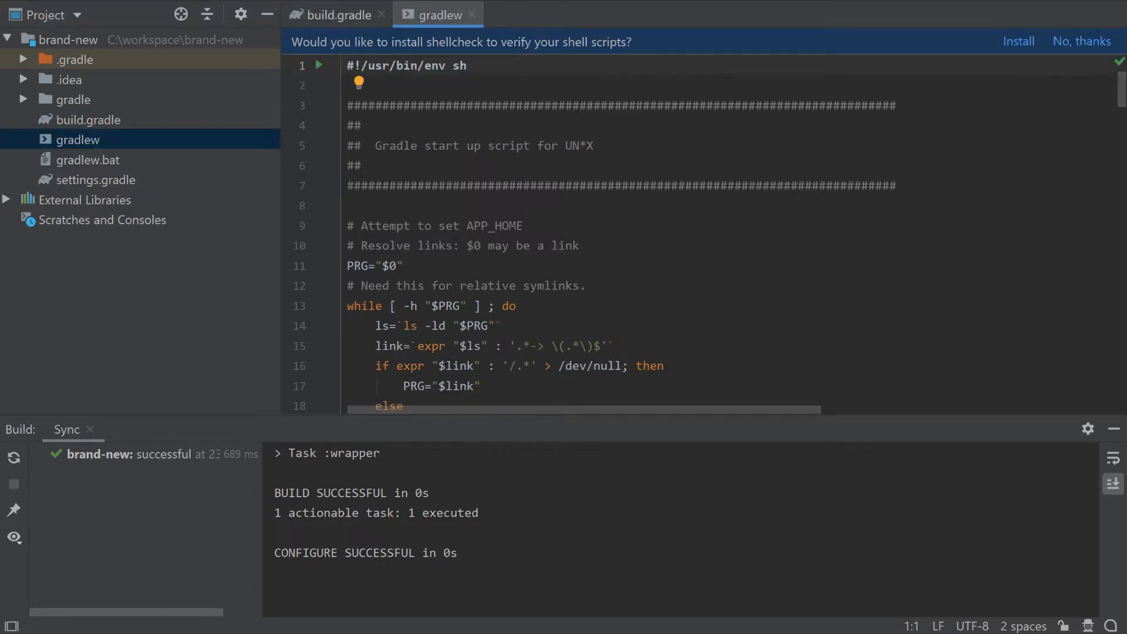
Step: Open gradle/wrapper/gradle-wrapper.properties showing the Gradle 5.2.1 distribution
left_click(24, 98)
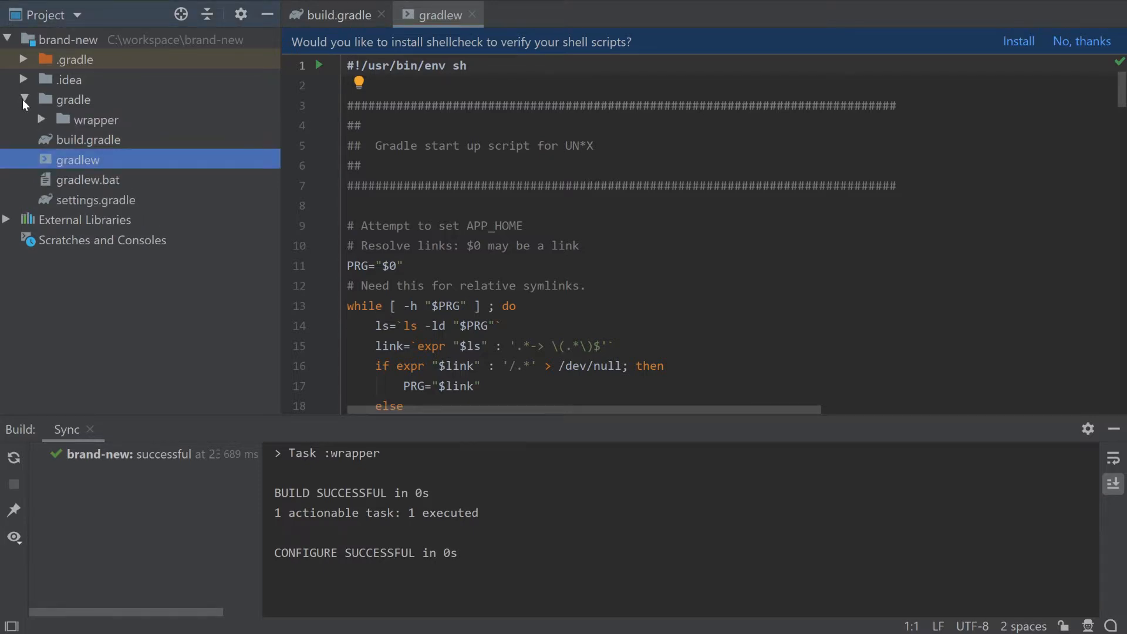
left_click(41, 120)
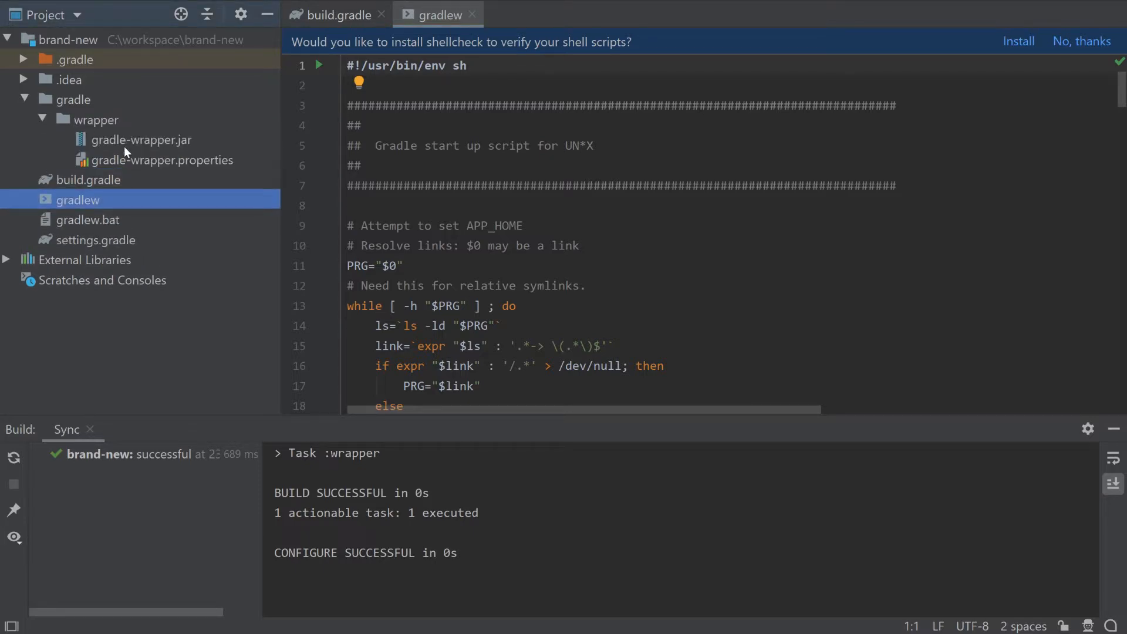
double_click(163, 160)
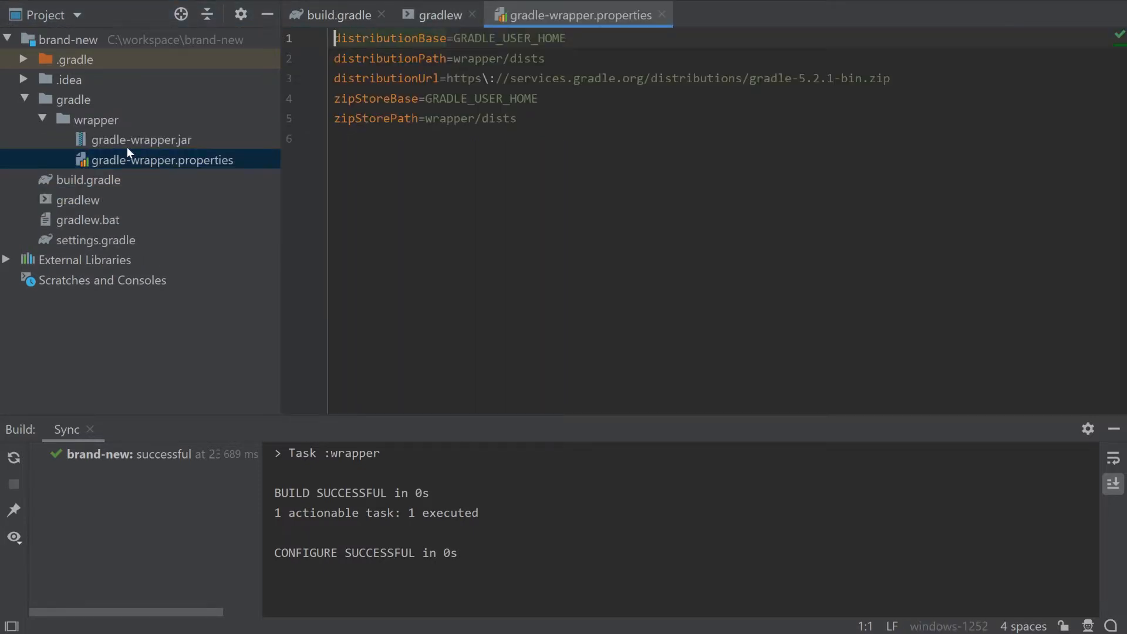
left_click(142, 140)
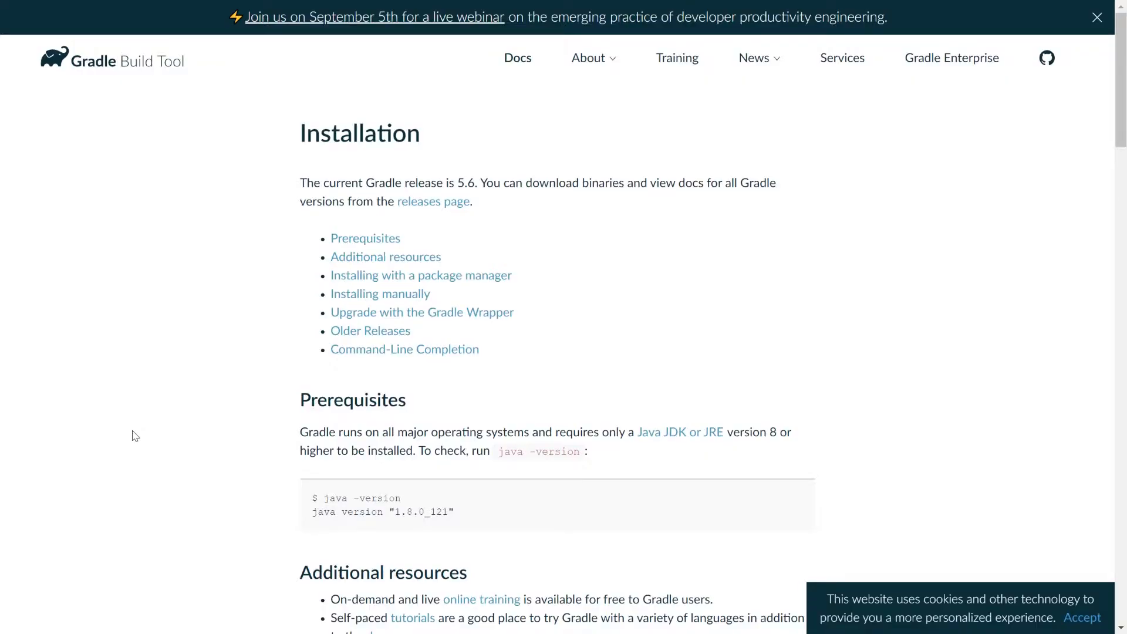
Step: Download the binary-only Gradle 5.6 distribution from the Installing manually section
scroll("down", 3)
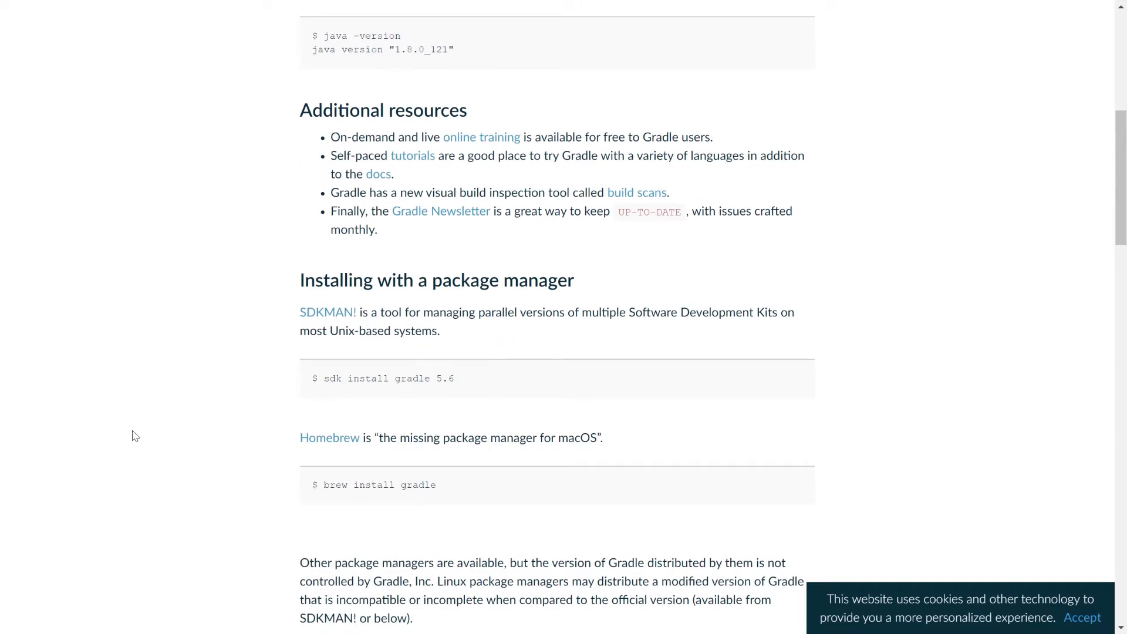
scroll("down", 3)
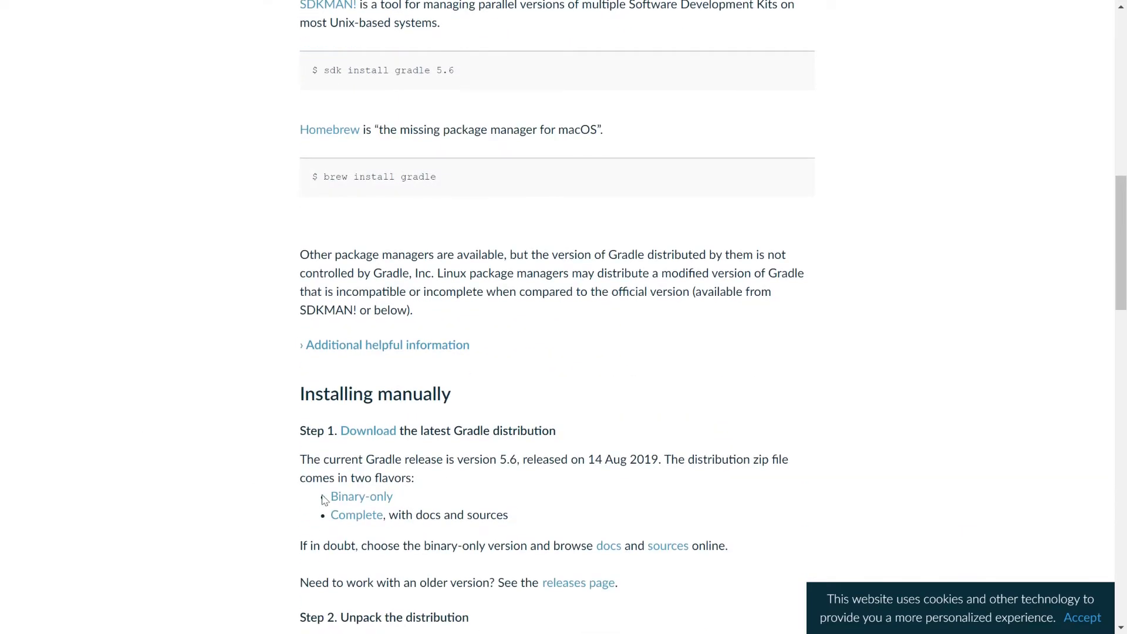
left_click(361, 496)
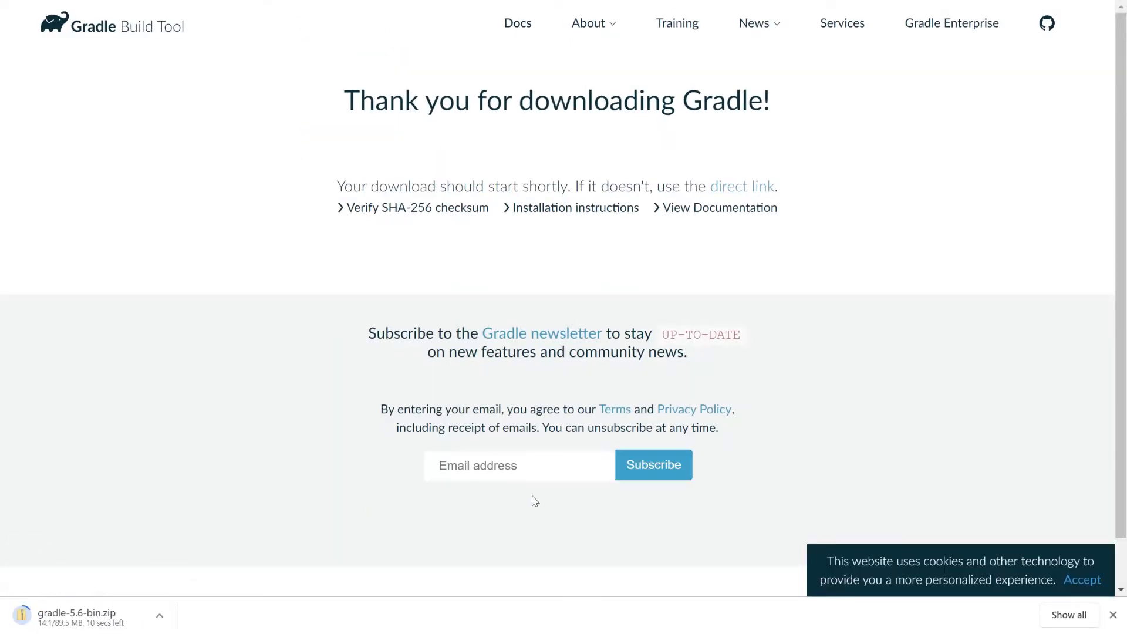
Step: Run gradle init for a basic Groovy project, accepting the default name brand-new
type("gradle")
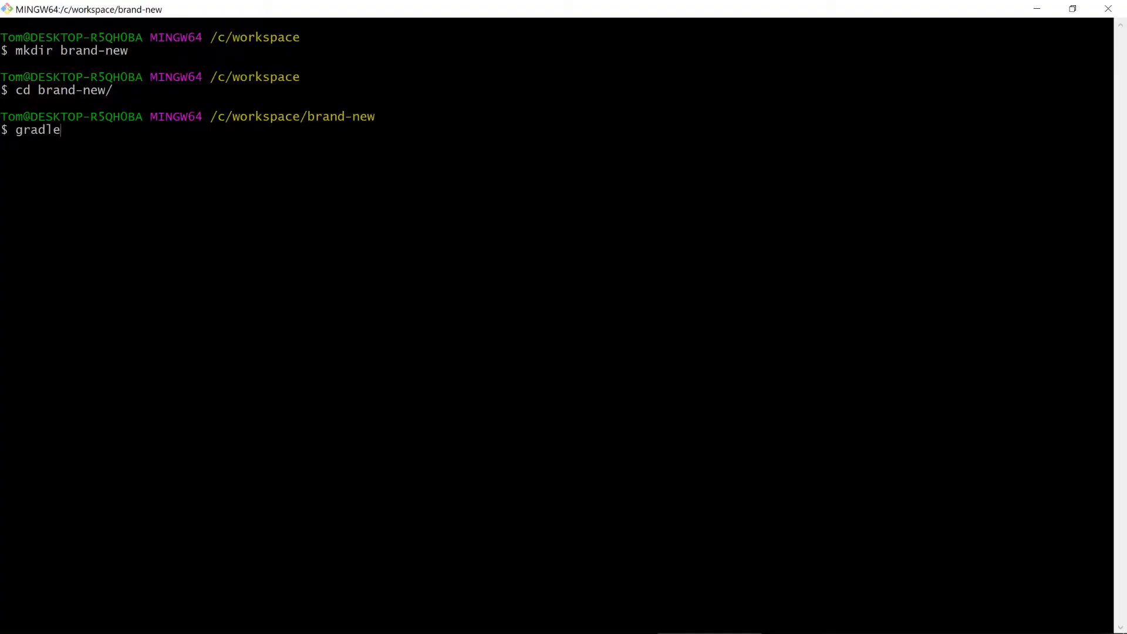
type("init")
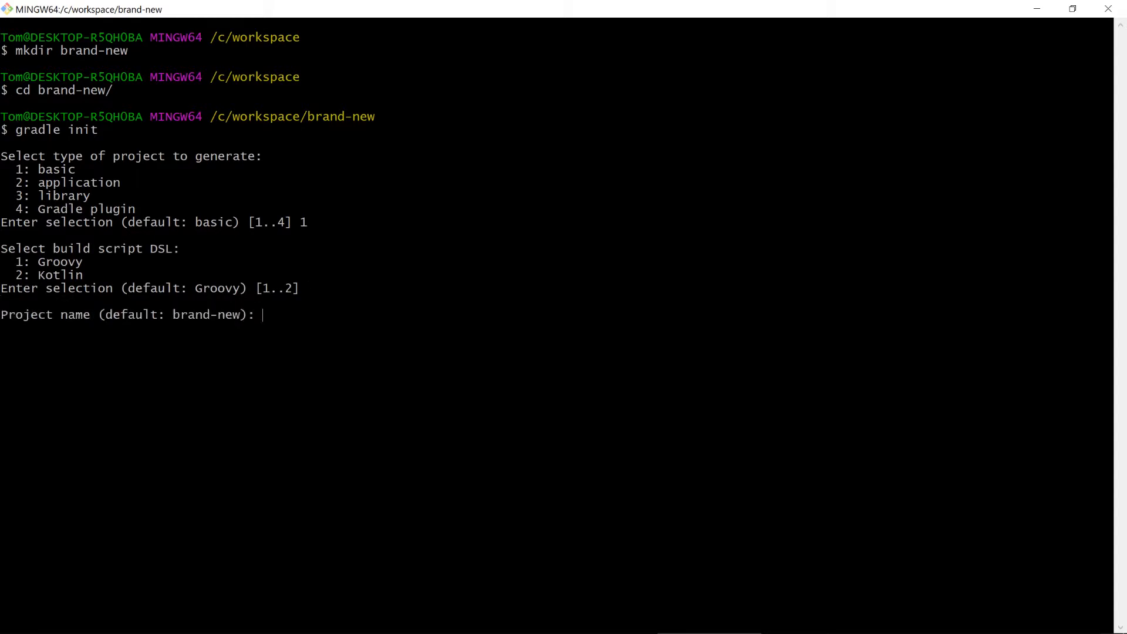
key("enter")
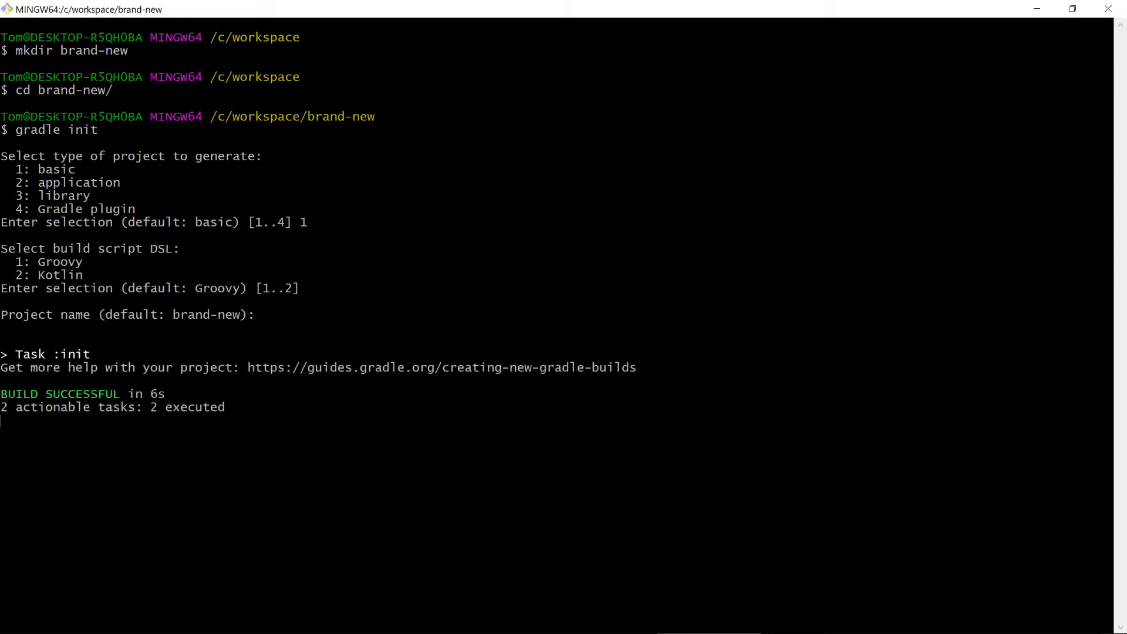
Step: List the generated files and print build.gradle with cat
type("ls")
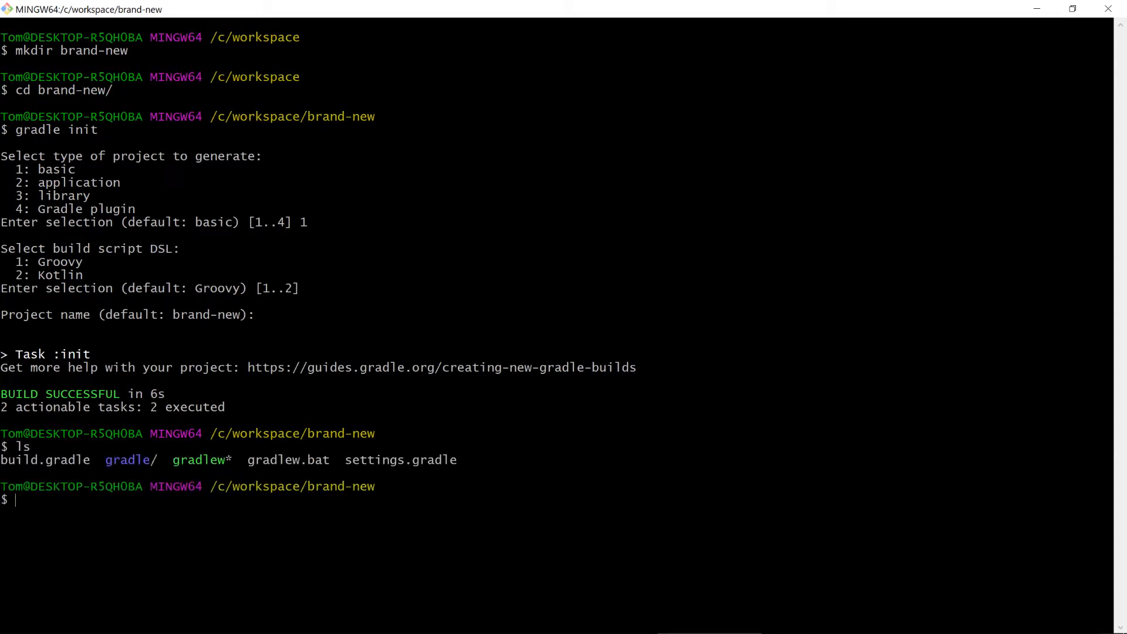
type("cat build.gradle")
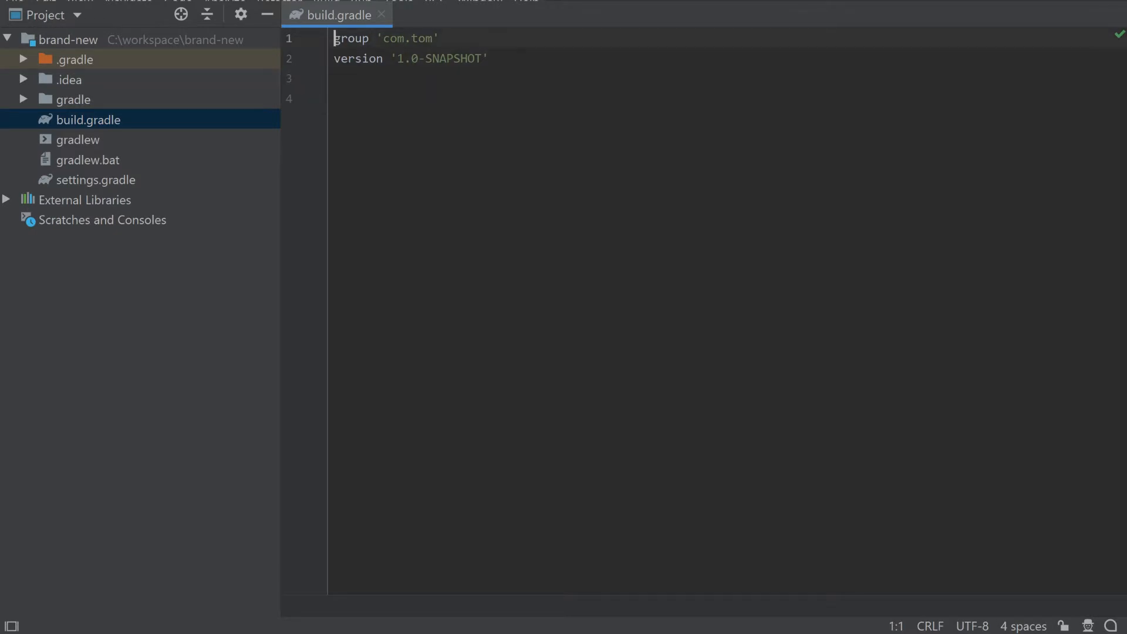
Step: Add plugins { id 'java' } to build.gradle and create the src/main/java directory
type("plugins")
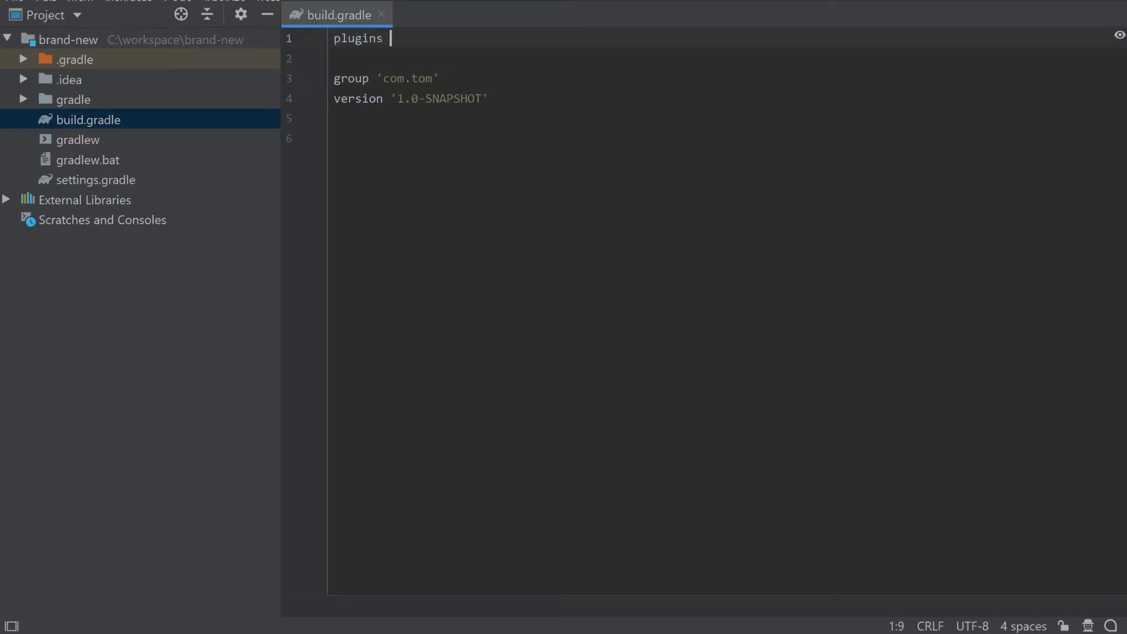
type("{ id 'java'")
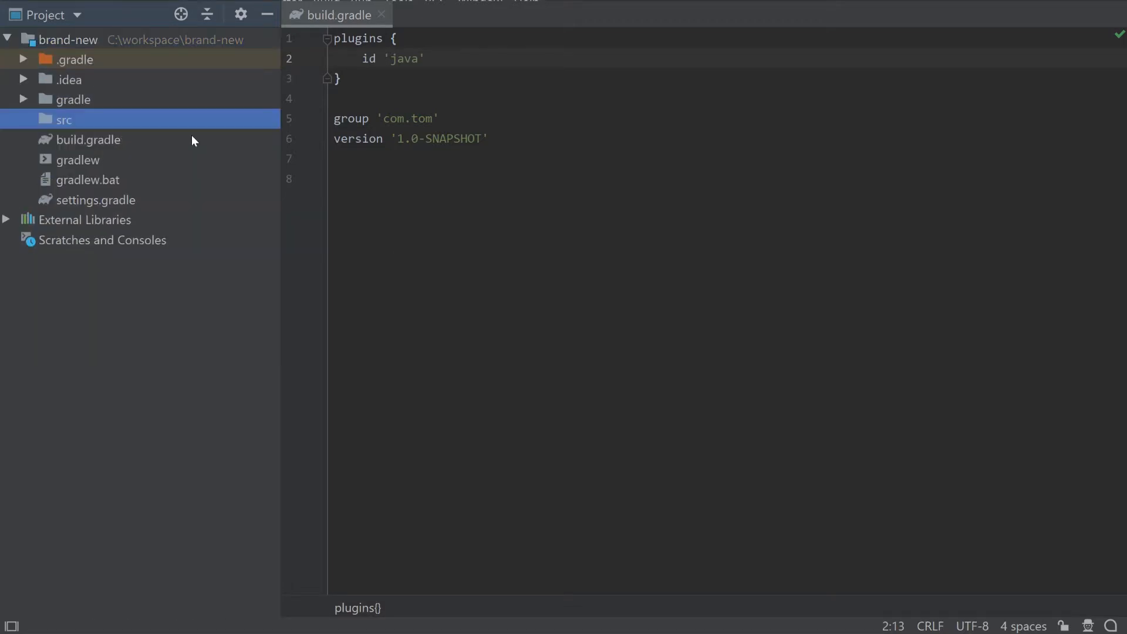
type("main")
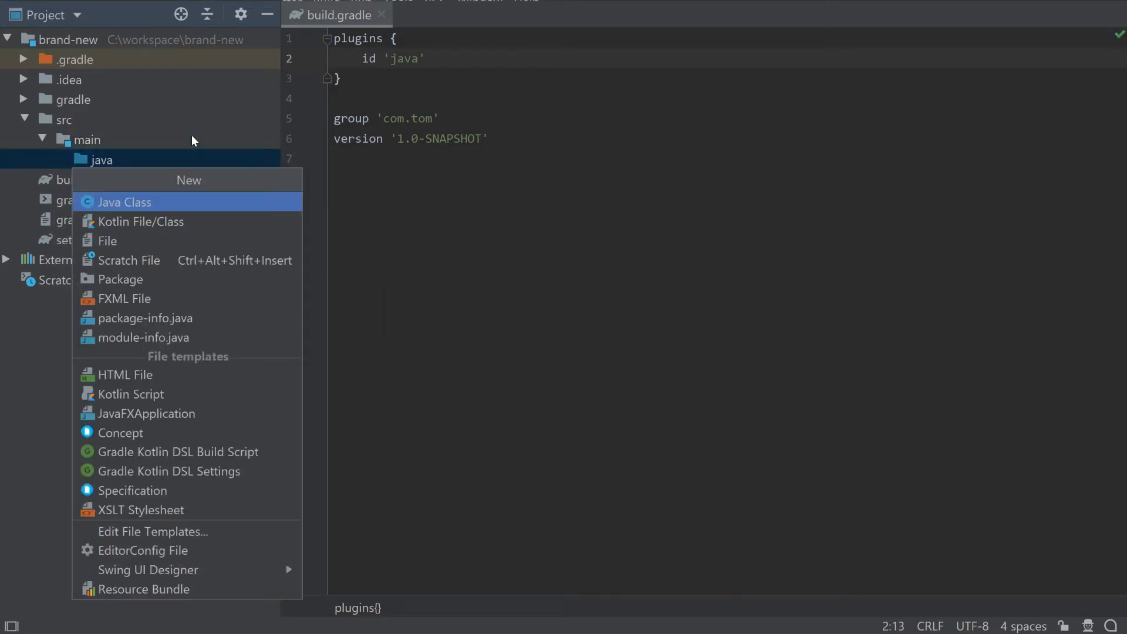
Step: Create com.tom.MyApplication with a main method printing "It works!" and run it
left_click(120, 279)
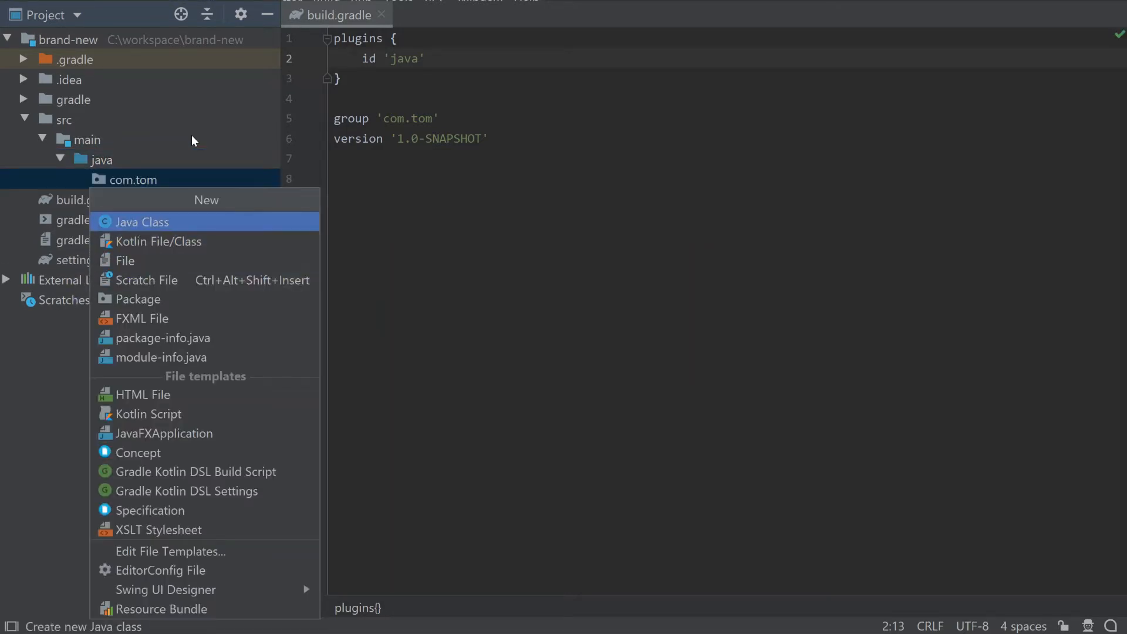
left_click(142, 222)
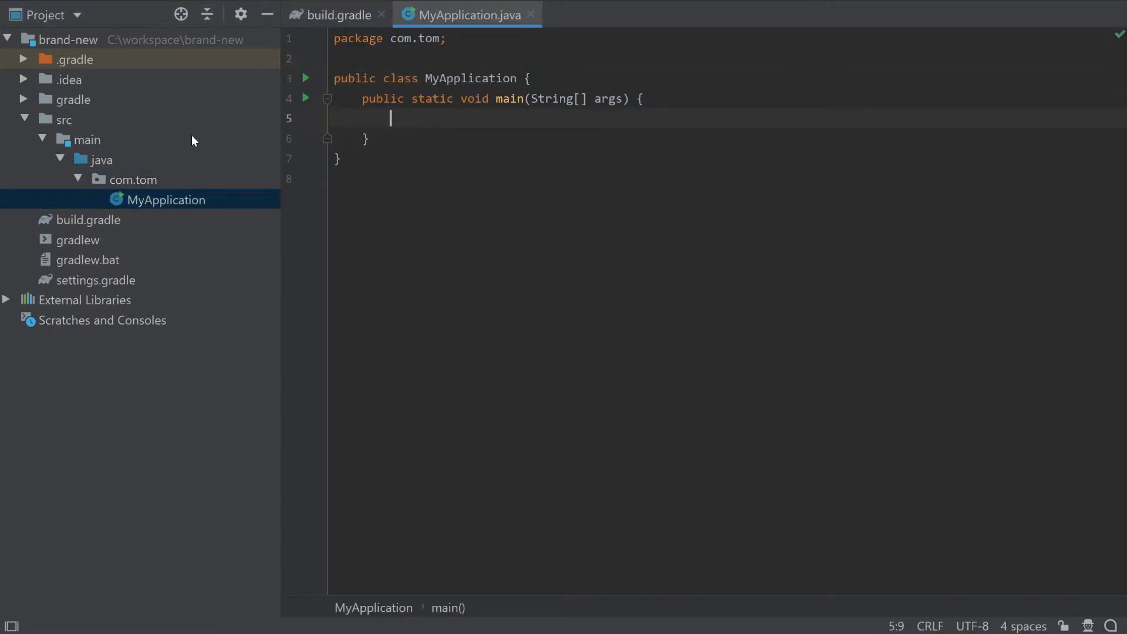
type("System.out.println(\"It \");")
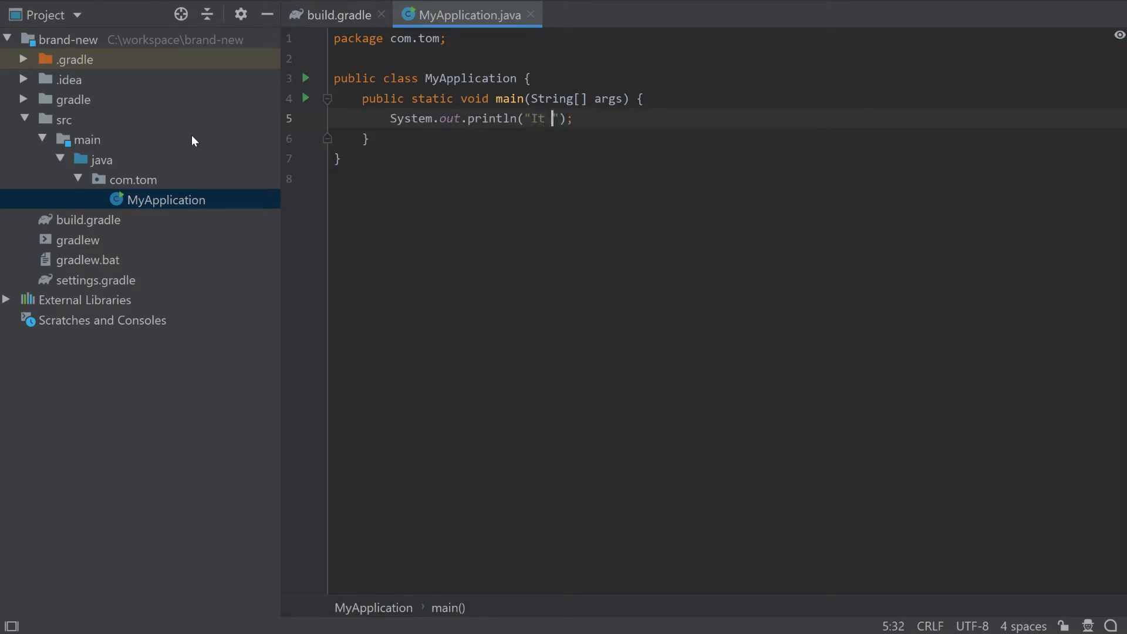
type("works!")
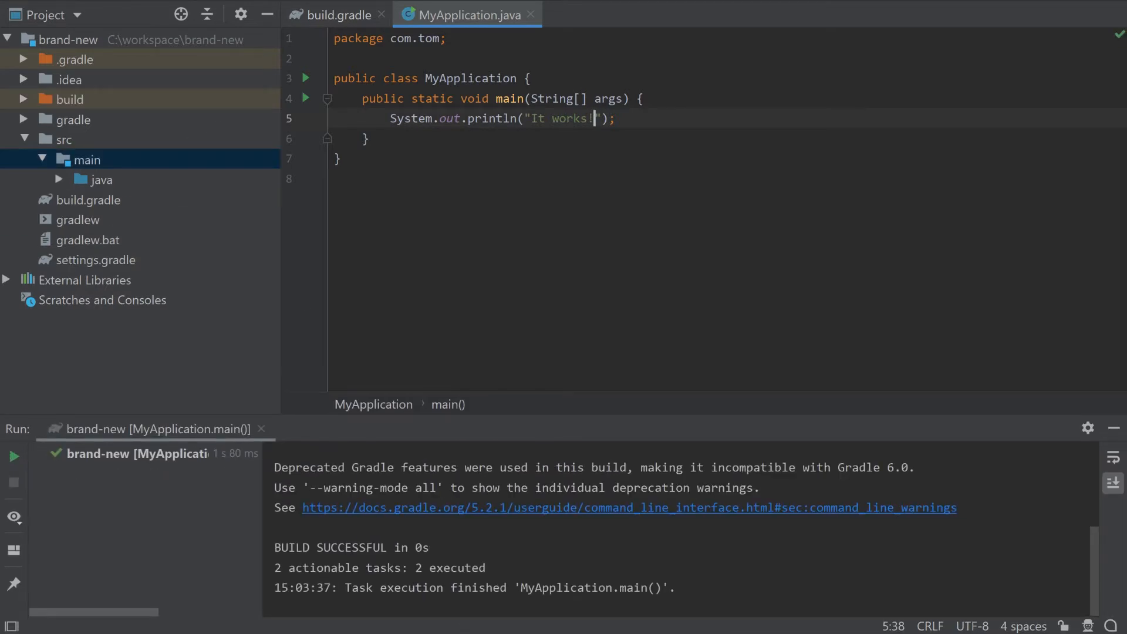
mouse_move(80, 504)
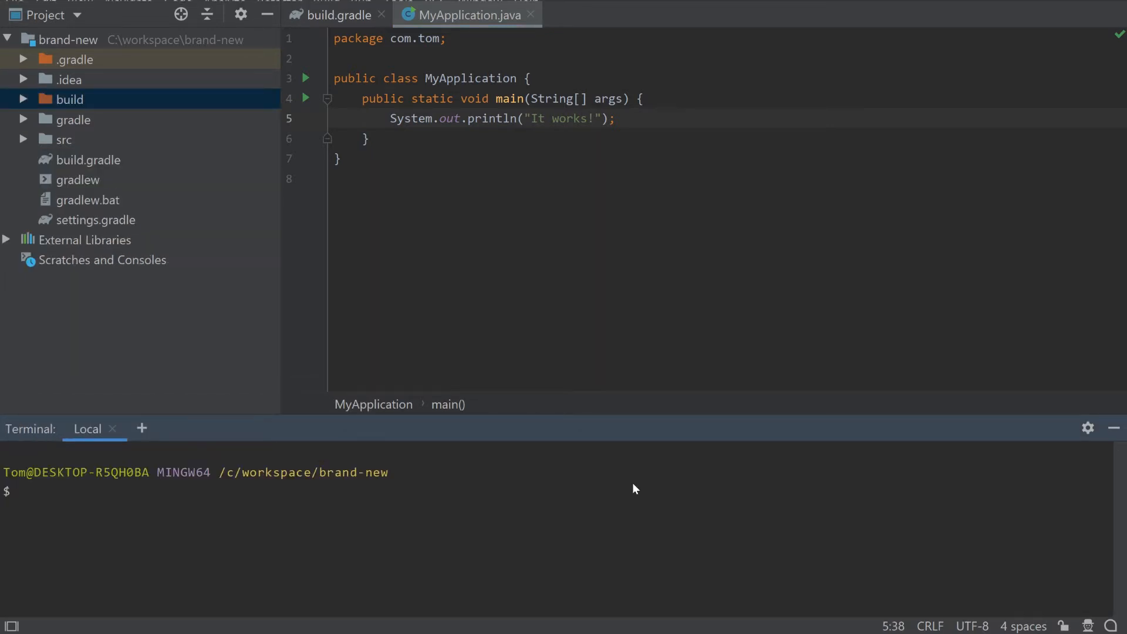
Step: Run ./gradlew build and locate the jar under build/libs
type("./gradlew build")
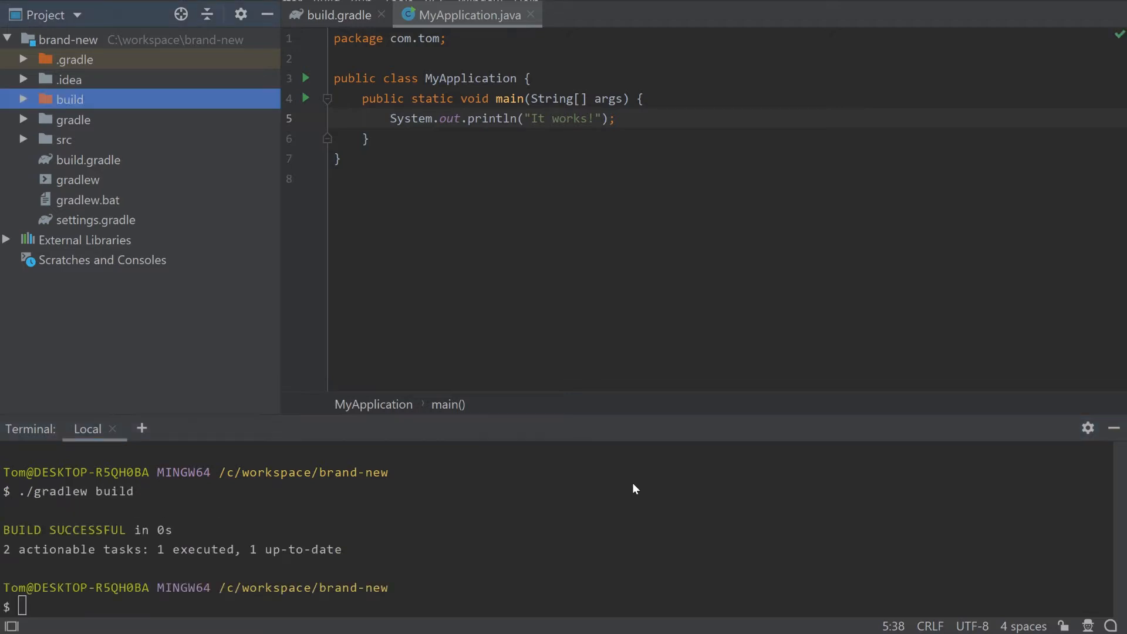
left_click(23, 99)
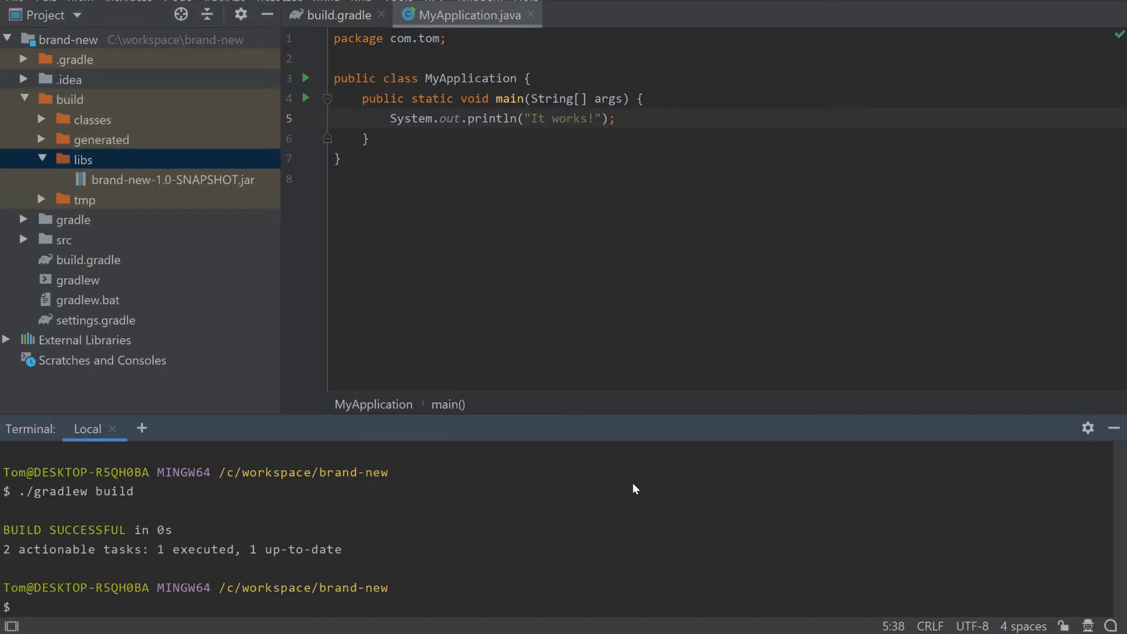
Step: Run java -jar build/libs/brand-new-1.0-SNAPSHOT.jar, which fails with no main manifest attribute
type("java -jar lib")
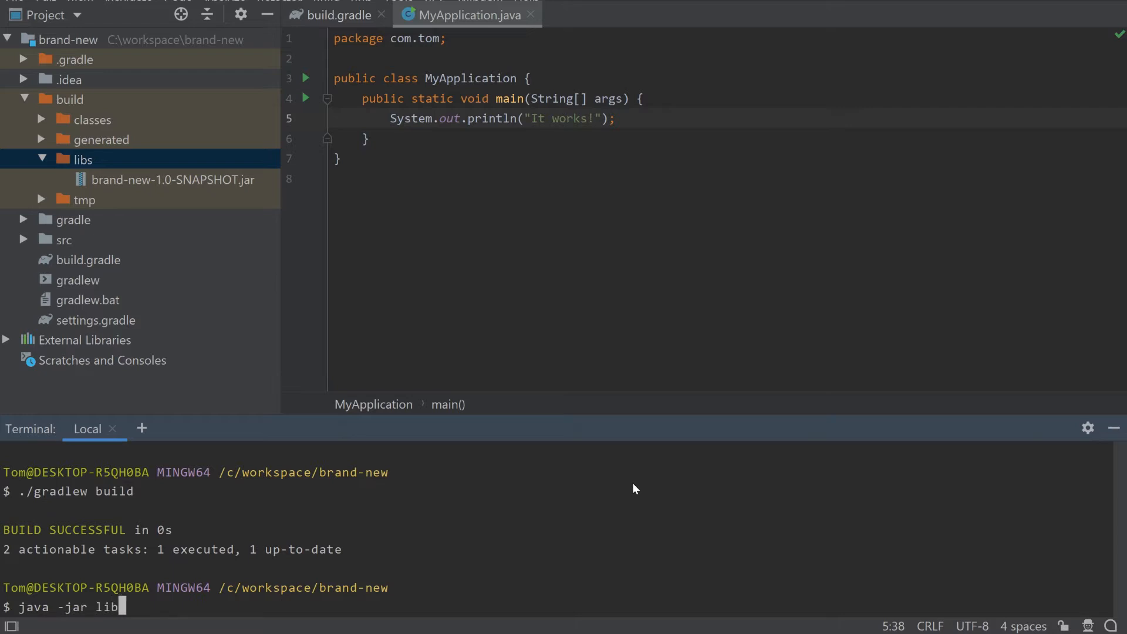
type("uild")
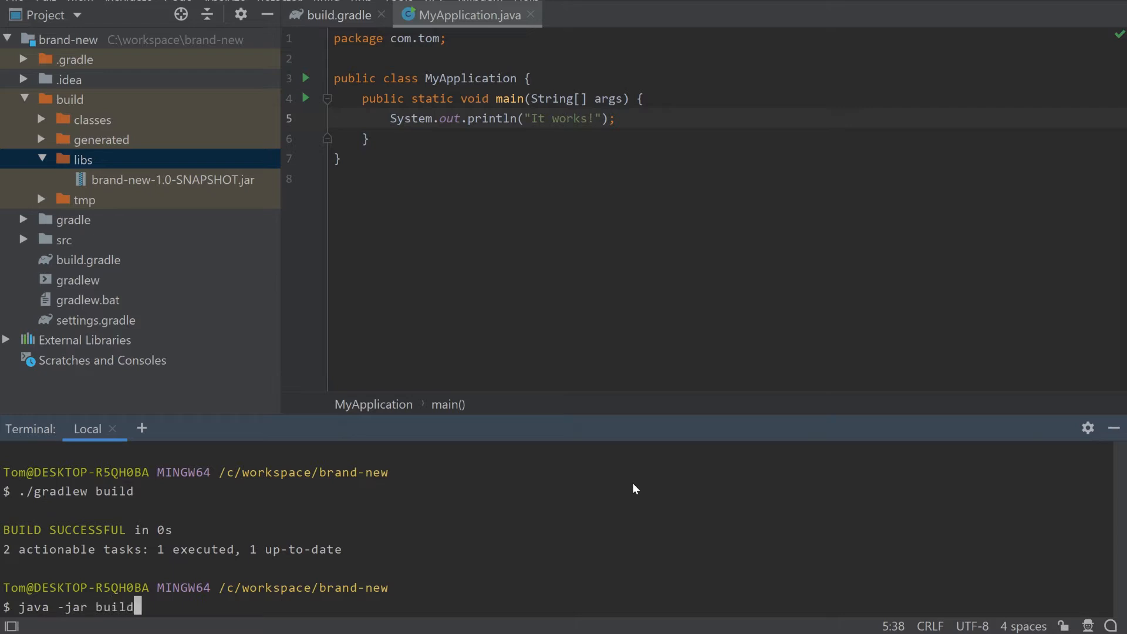
type("/libs/brand-new-1.0-SNAPSHOT.jar")
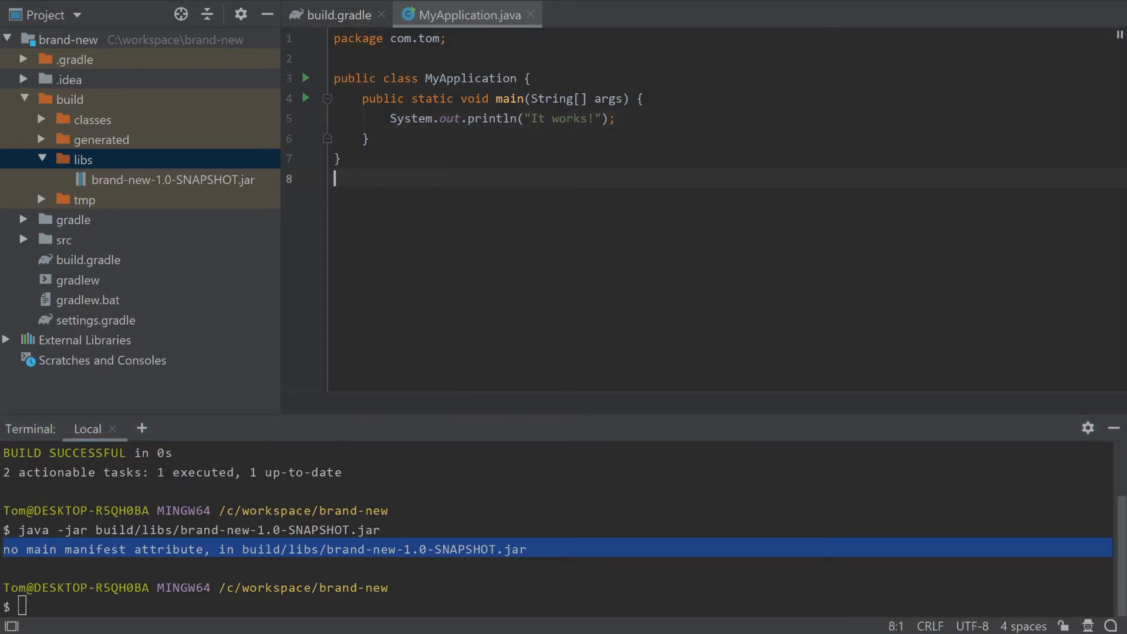
left_click(335, 14)
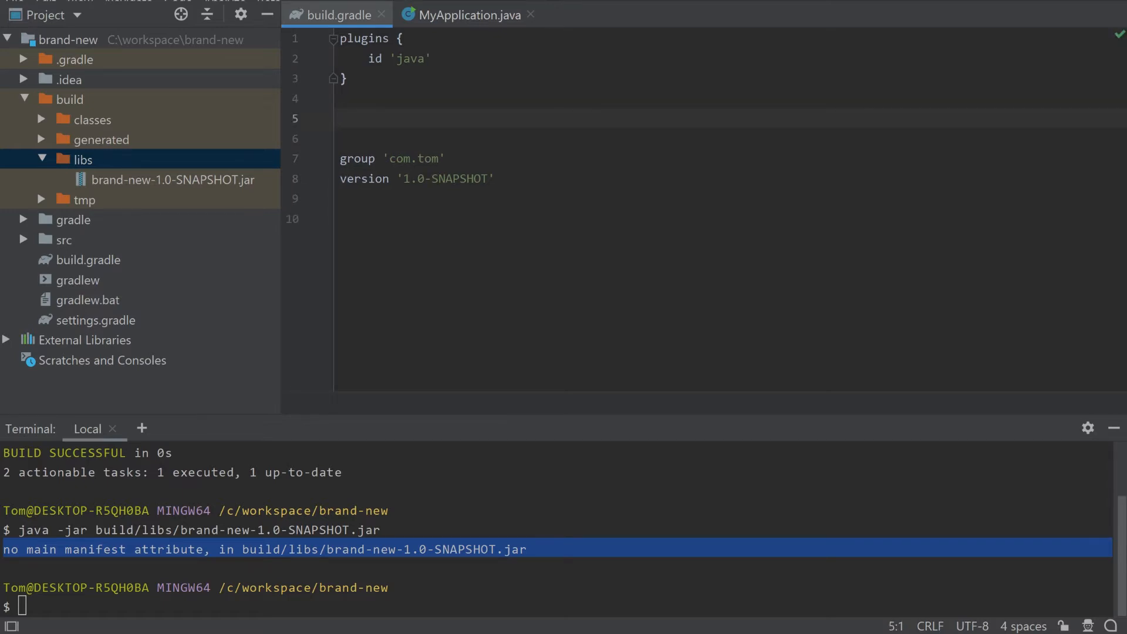
Step: Add a jar manifest with Main-Class 'com.tom.MyApplication' to build.gradle
type("jar {")
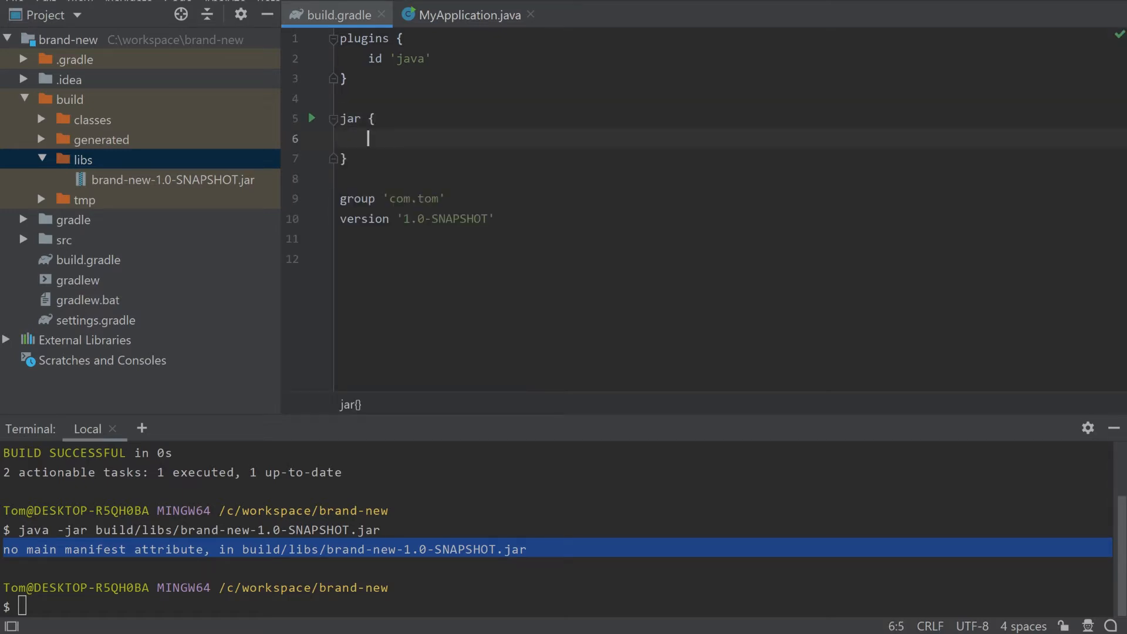
type("manifest {")
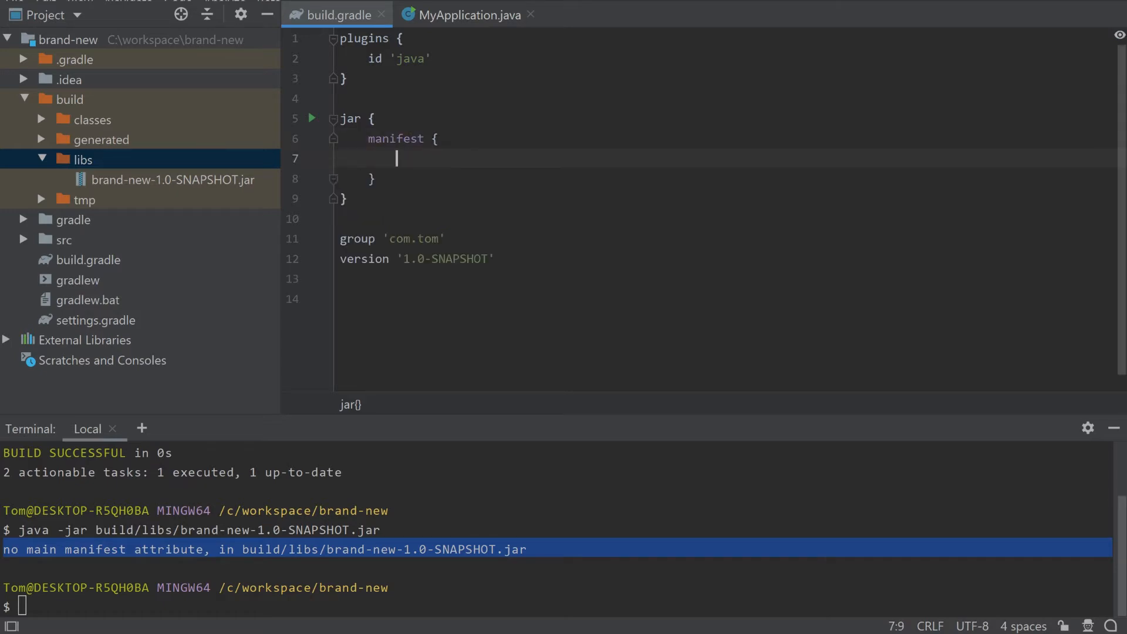
type("attributes")
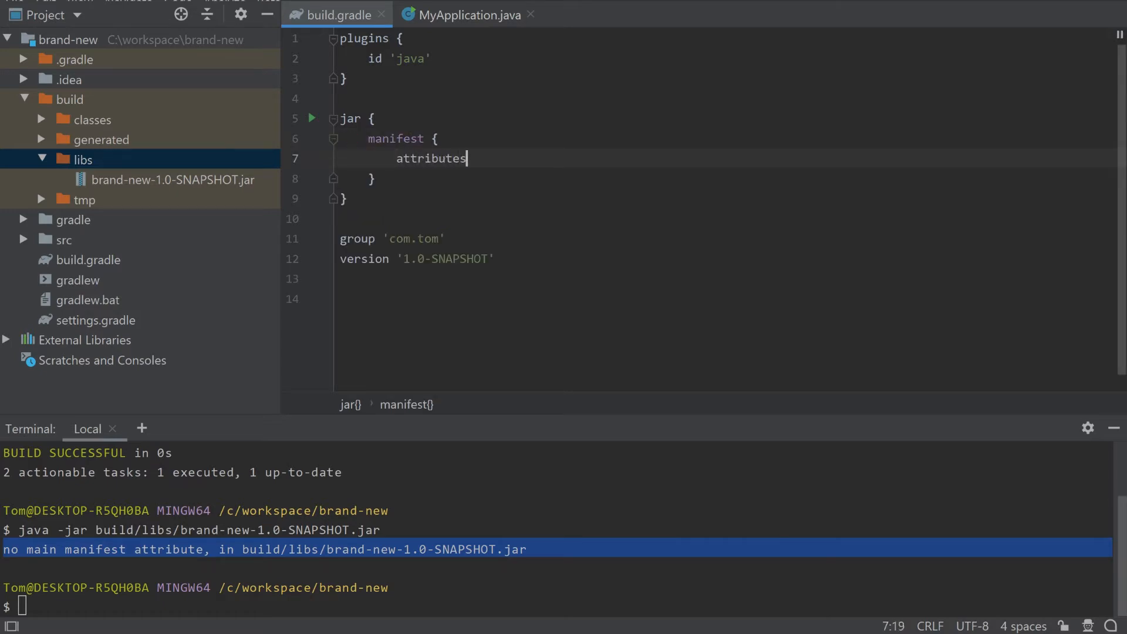
type("'M")
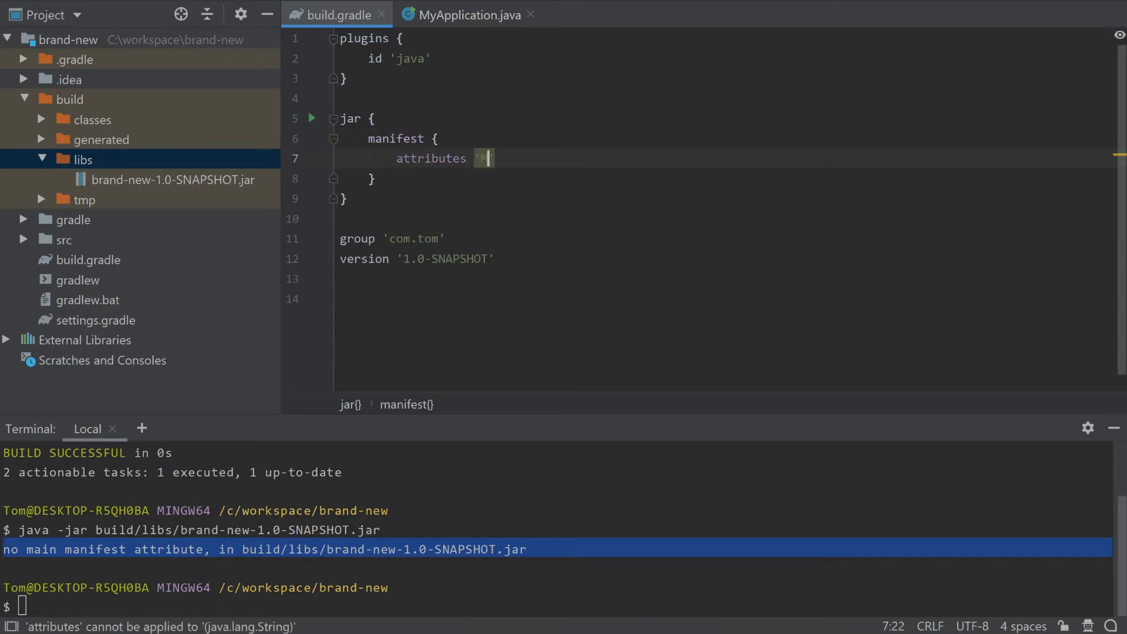
type("Main-Class")
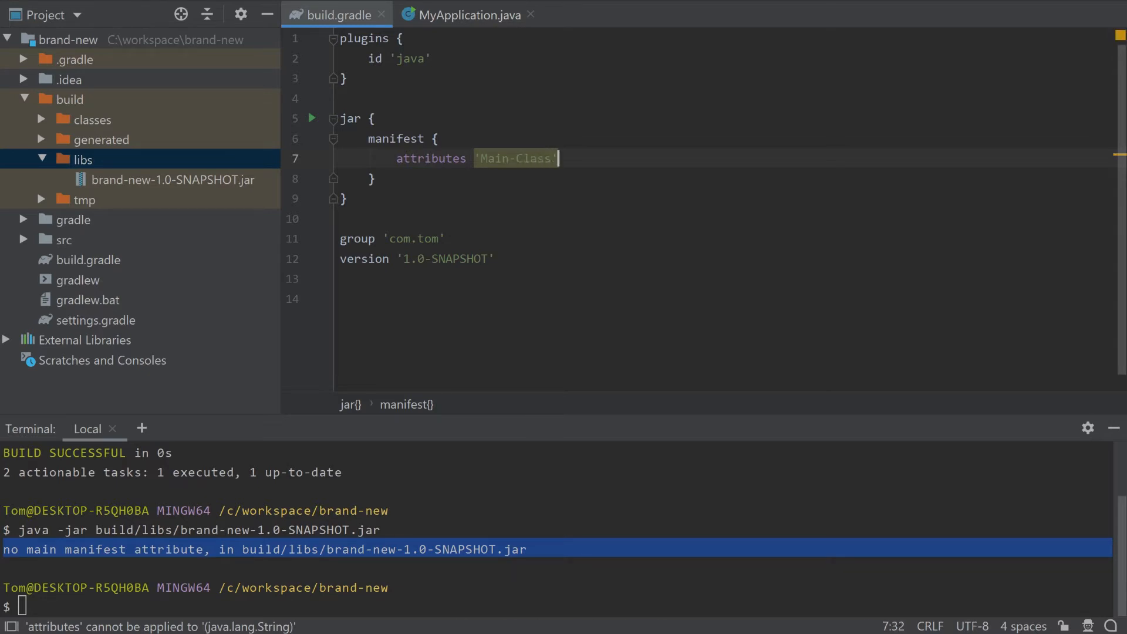
type(": 'com.tom'")
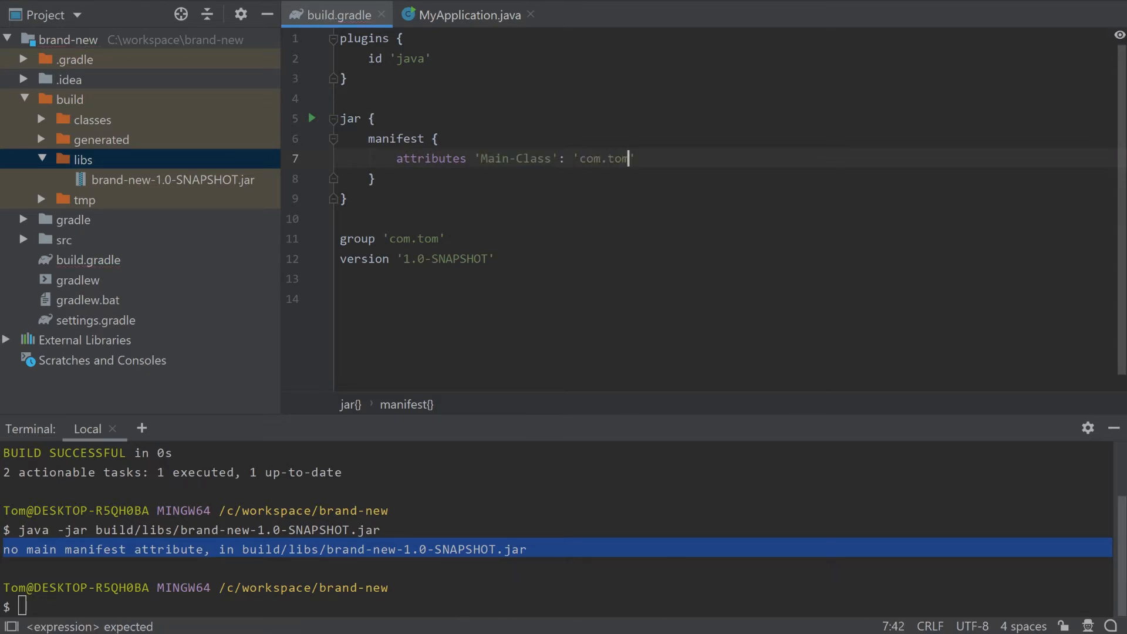
type("My")
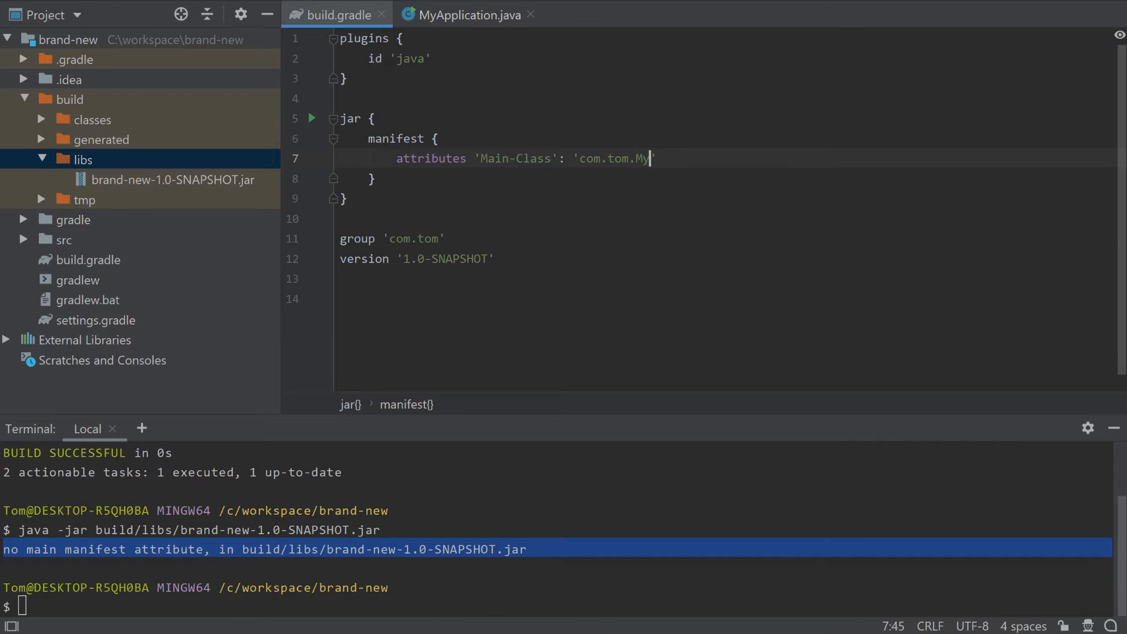
type("Application'")
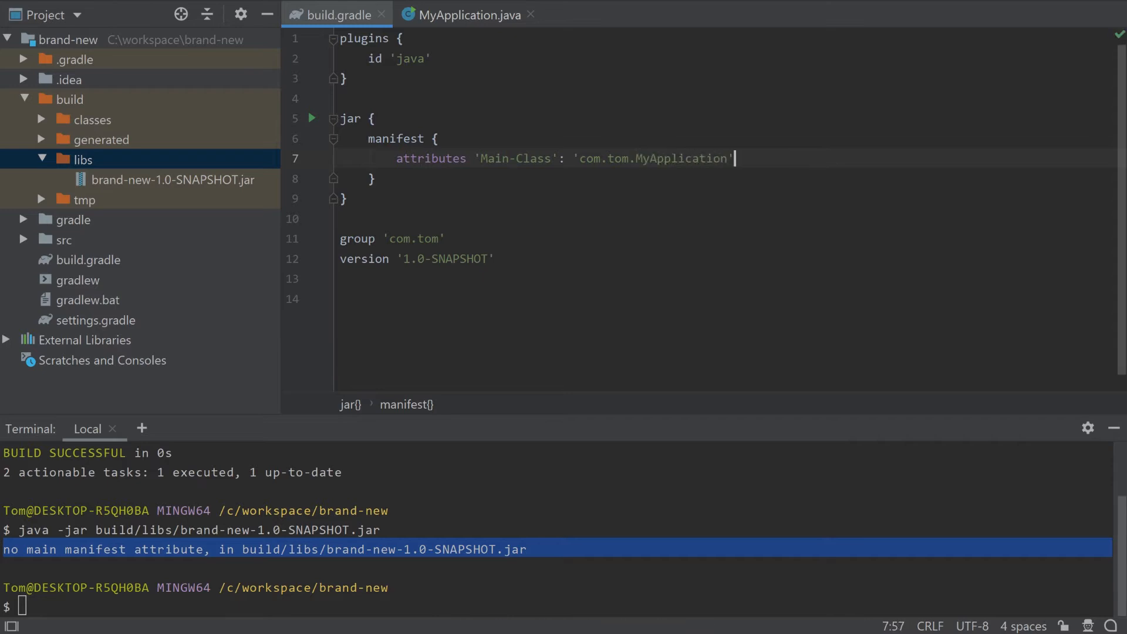
Step: Rebuild with ./gradlew build and run the jar so it prints It works!
type("java -jar build/libs/brand-new-1.0-SNAPSHOT.jar")
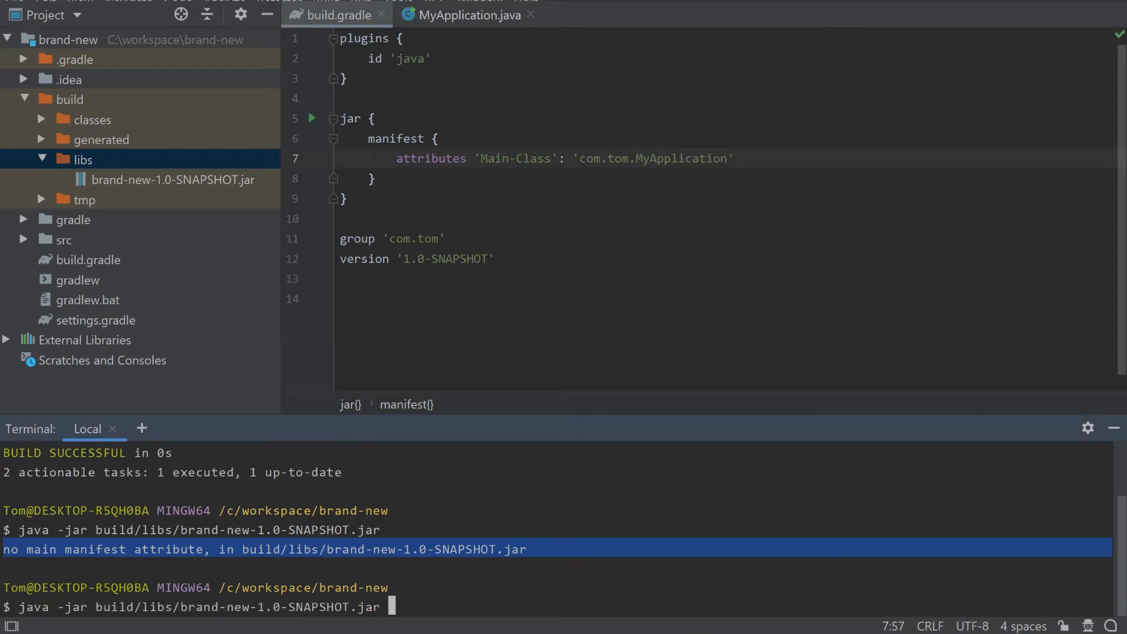
type("./gradlew build")
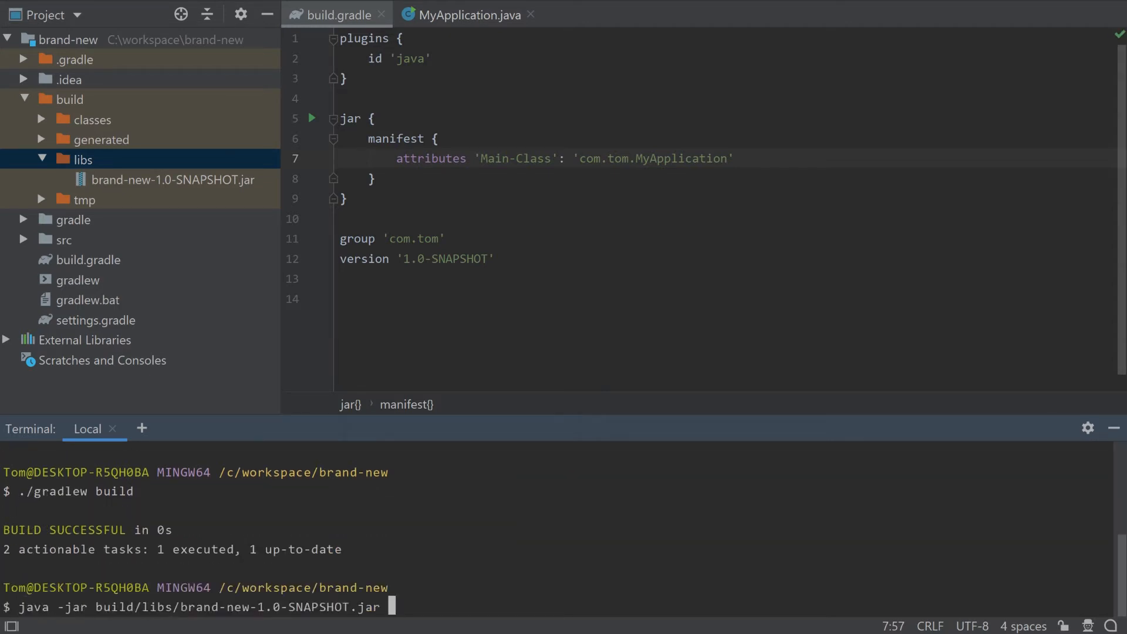
key("Enter")
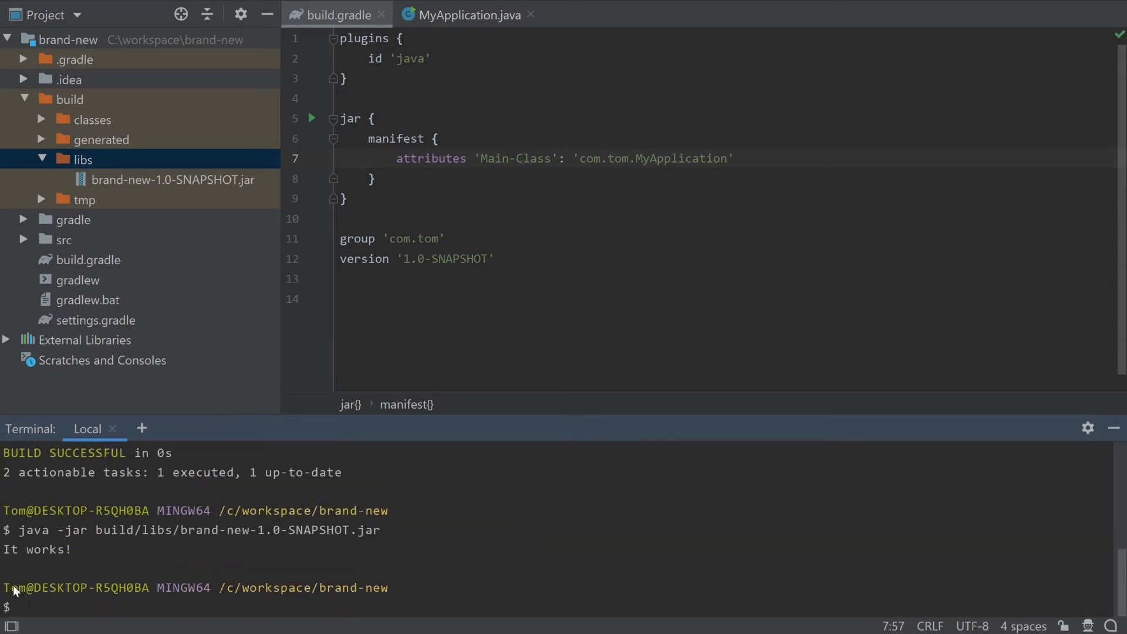
double_click(37, 550)
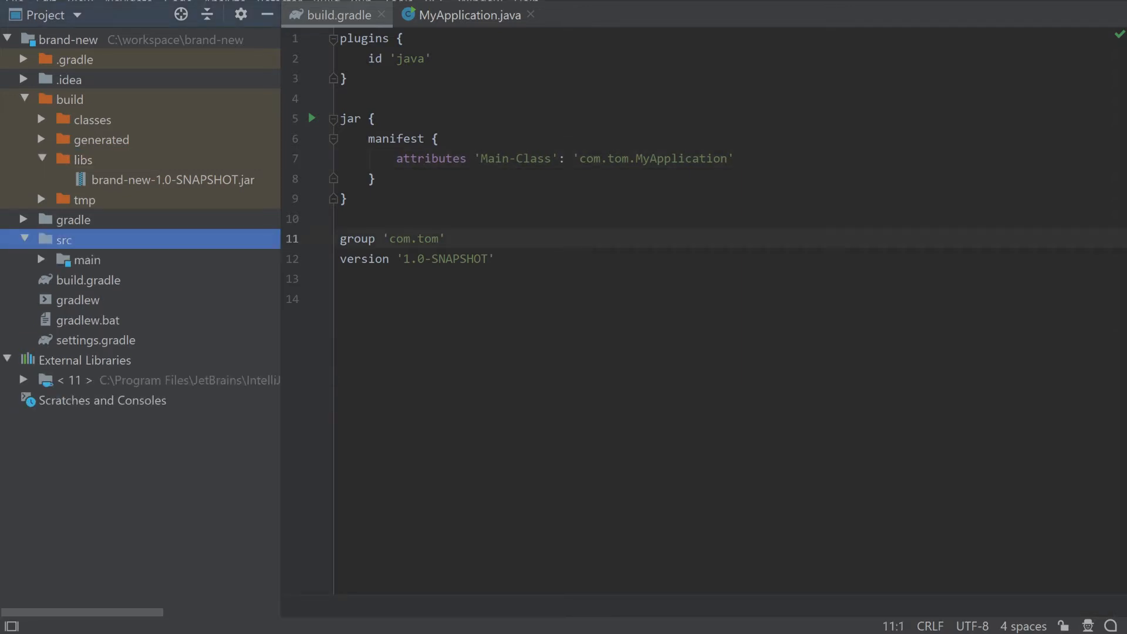
Step: Create the MyApplicationTest class in com.tom under src/test/java
type("tes")
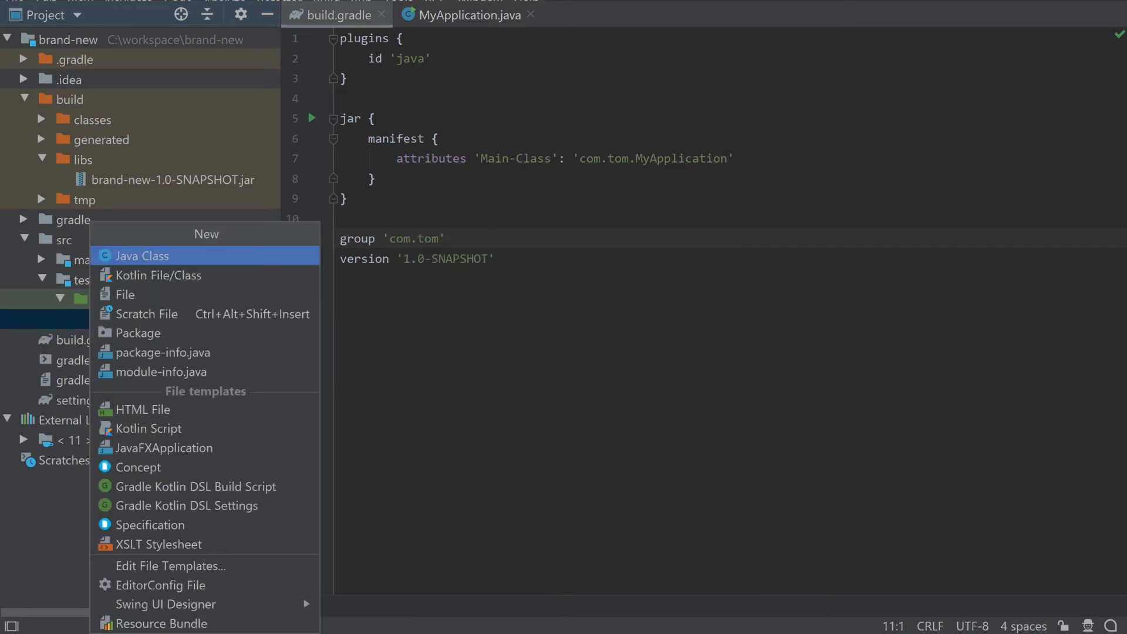
left_click(141, 255)
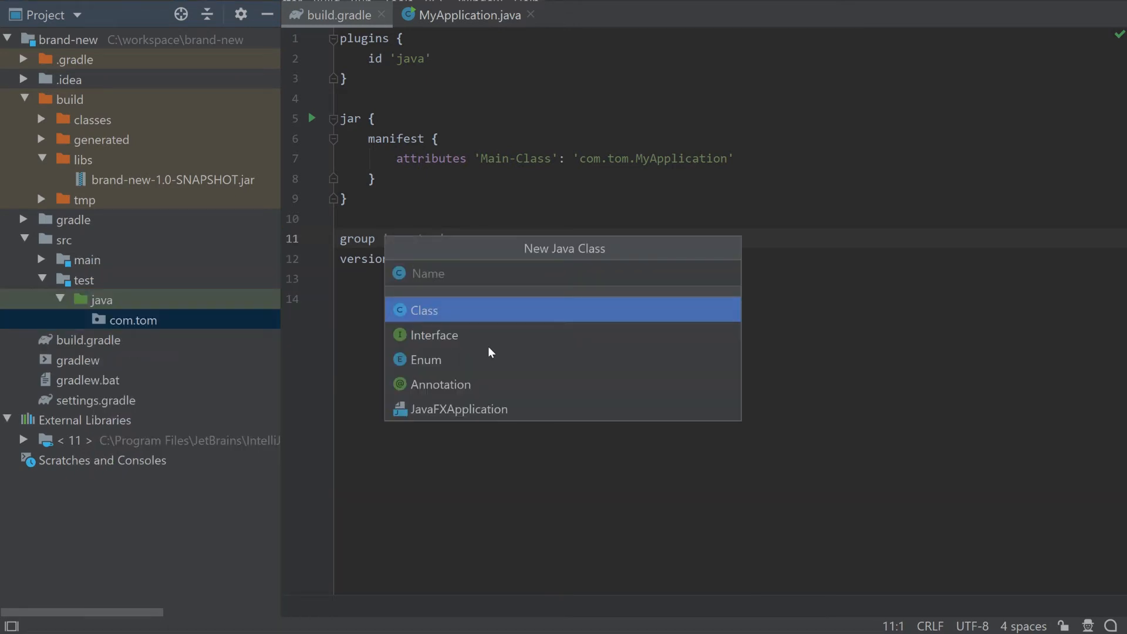
type("MyApplicationTest")
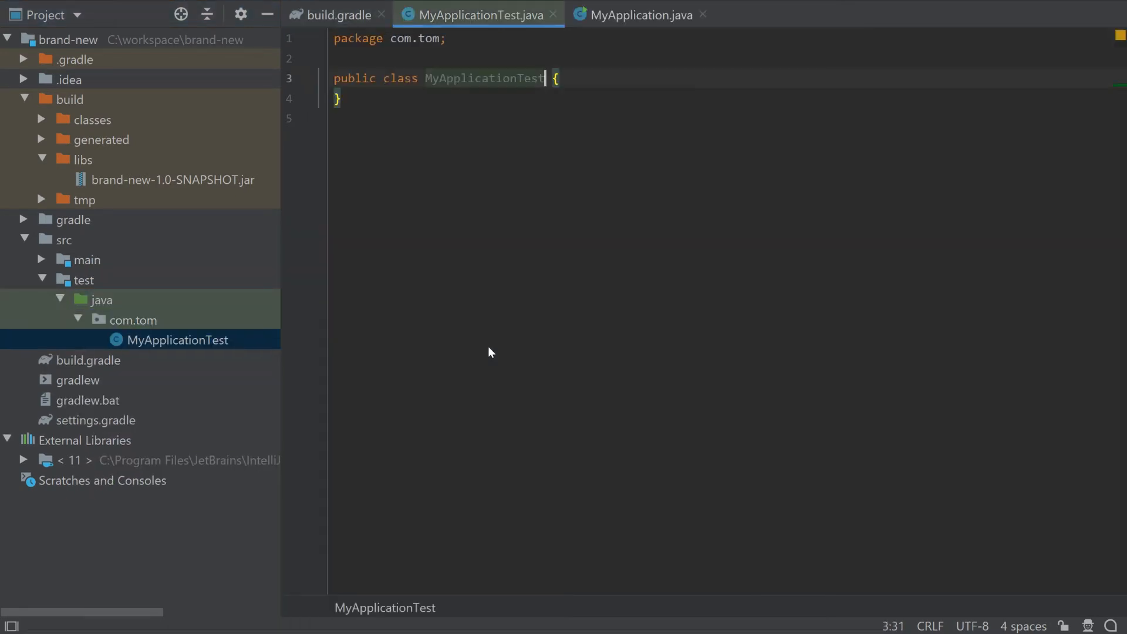
key("enter")
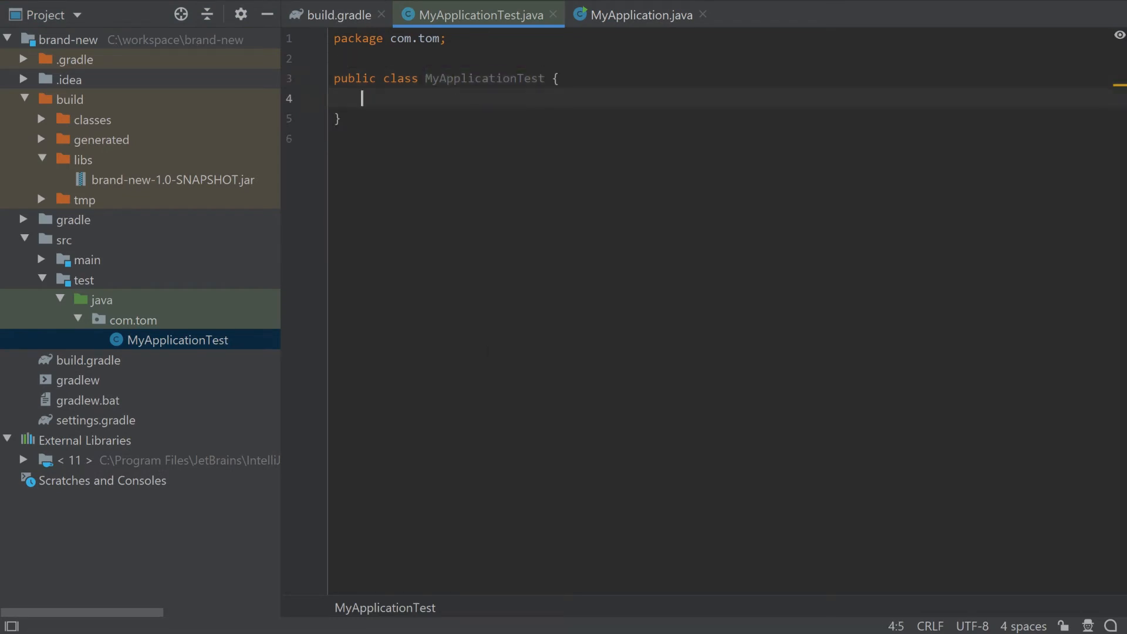
type("public void testSomething() {")
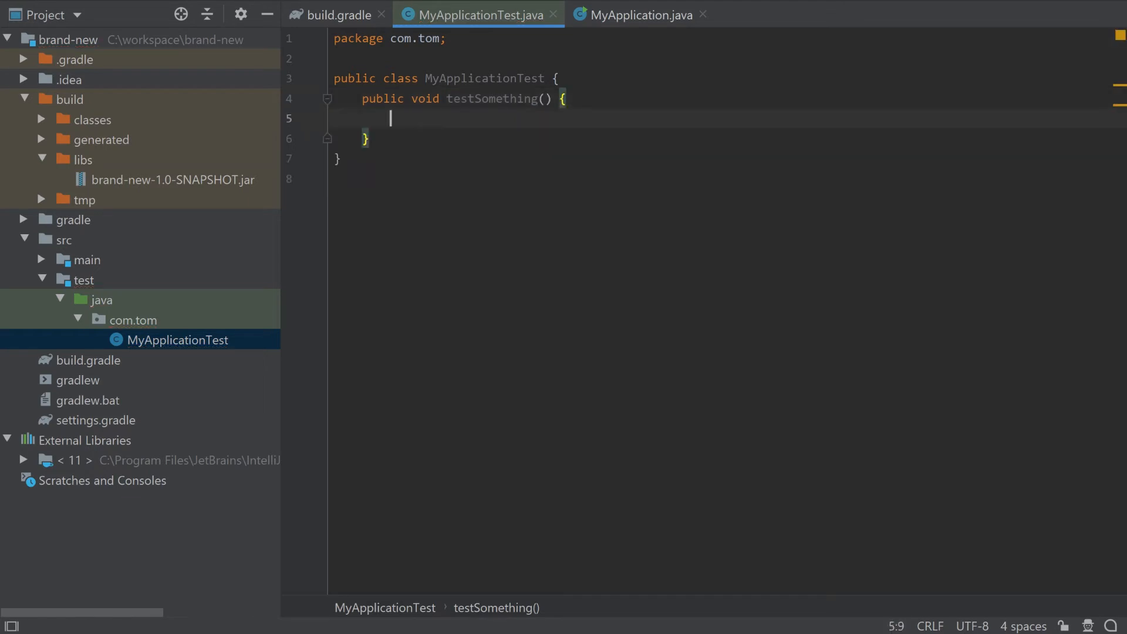
type("MyApplication.main();")
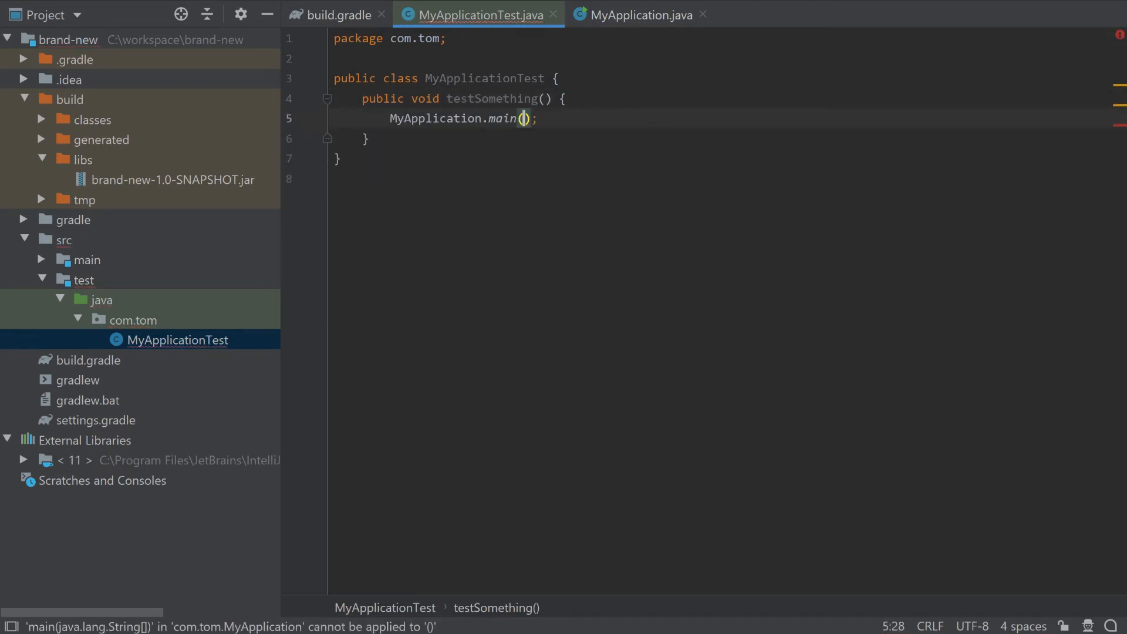
type("new String[]{")
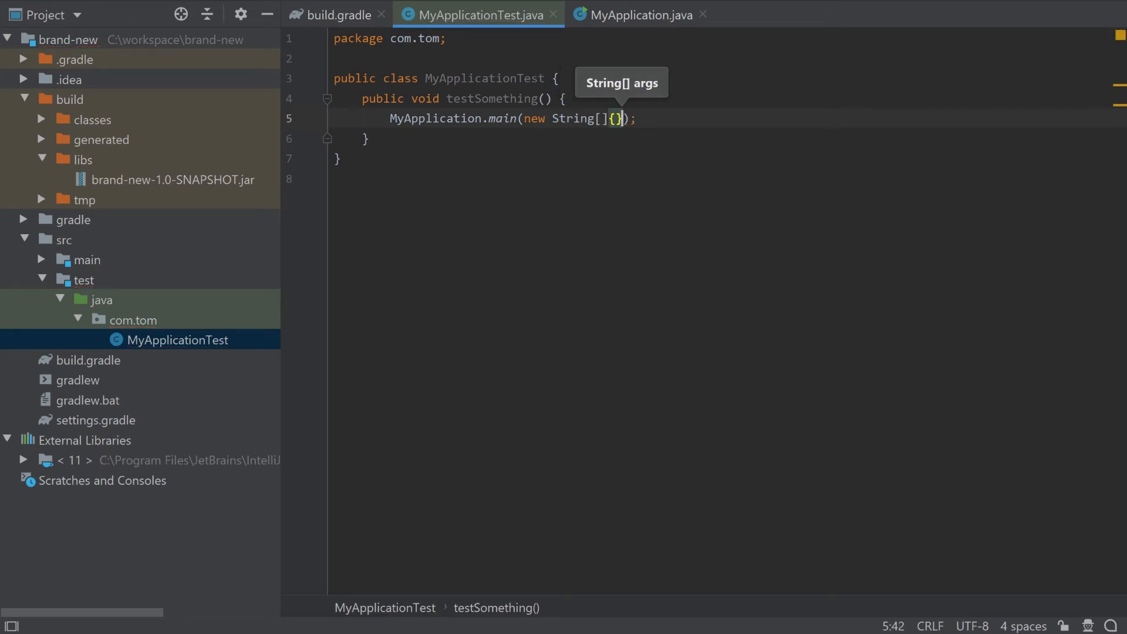
key("enter")
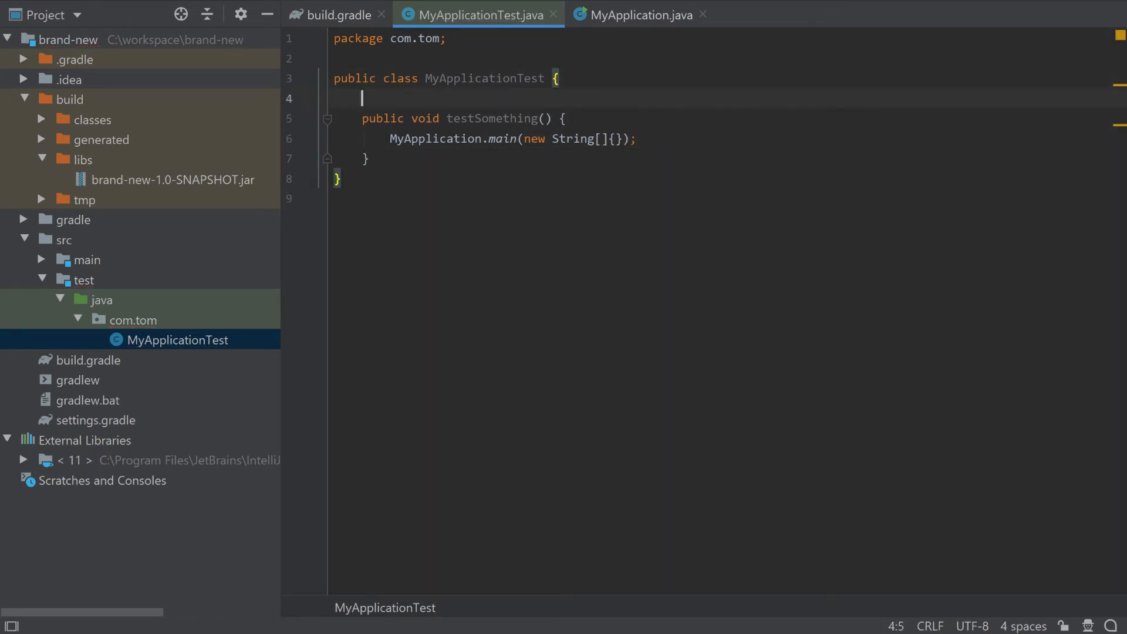
type("@Test")
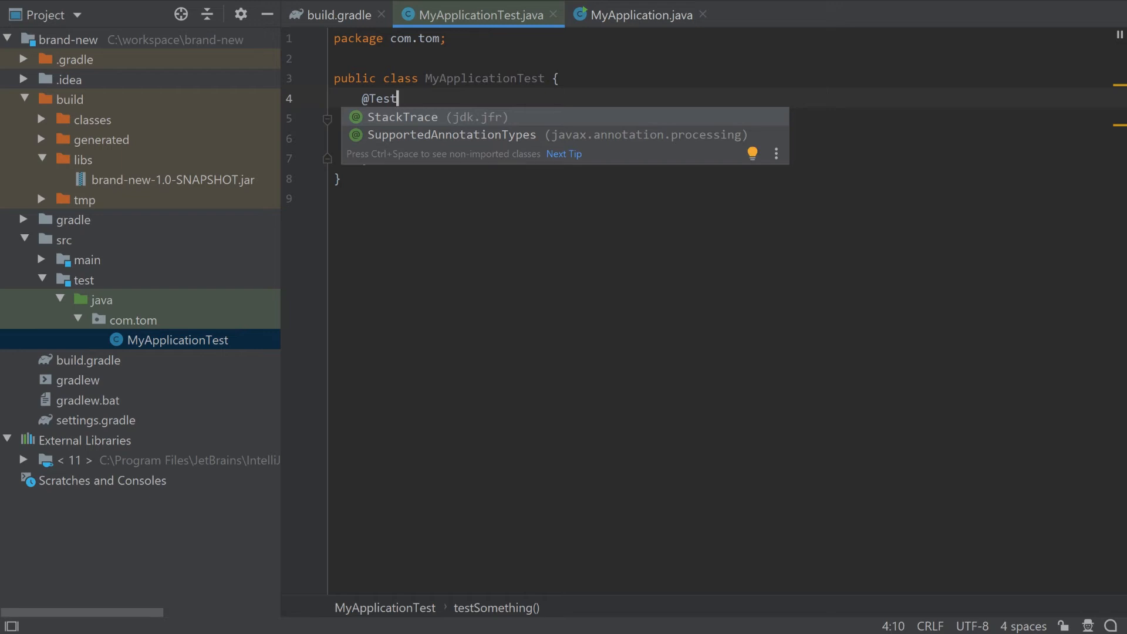
left_click(334, 14)
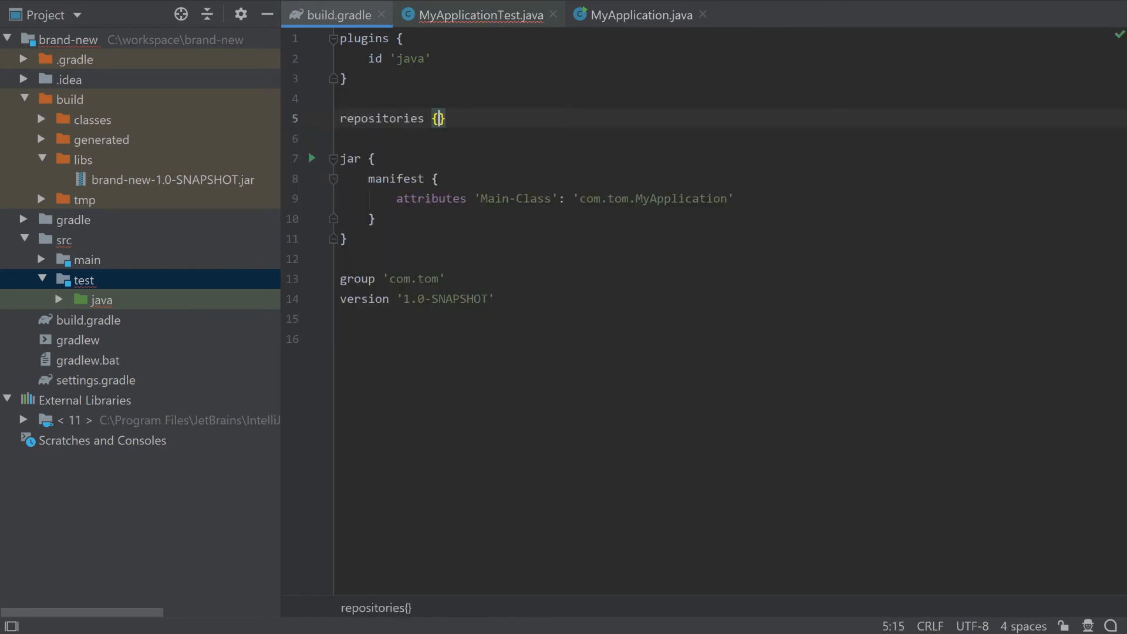
Step: Add repositories { mavenCentral() } and start a dependencies block in build.gradle
type("mavenCe")
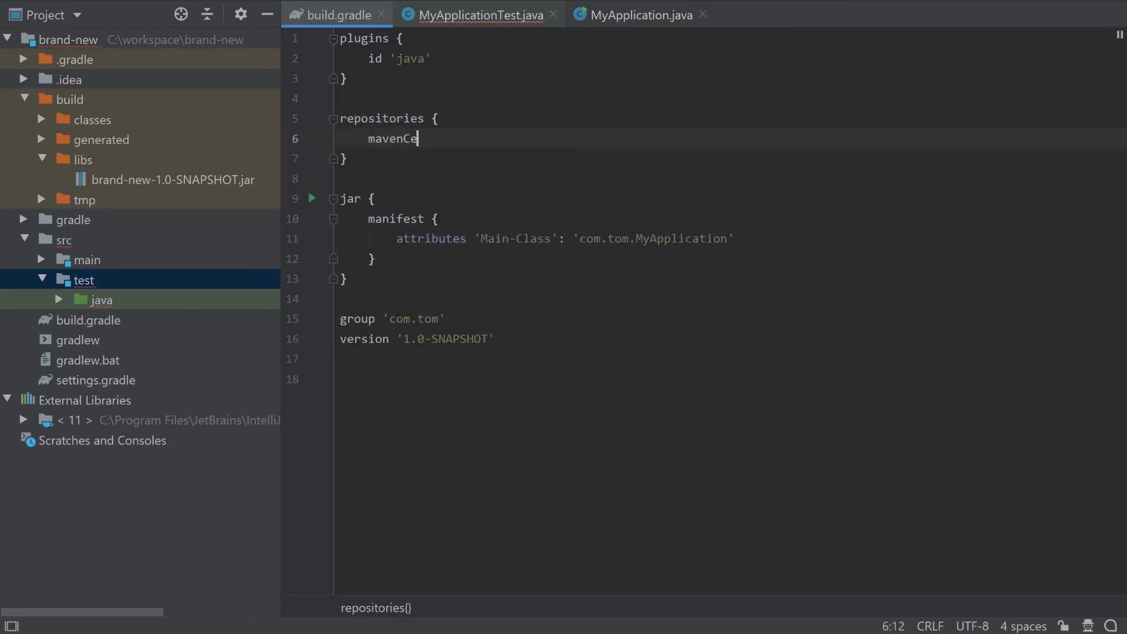
type("ntral()")
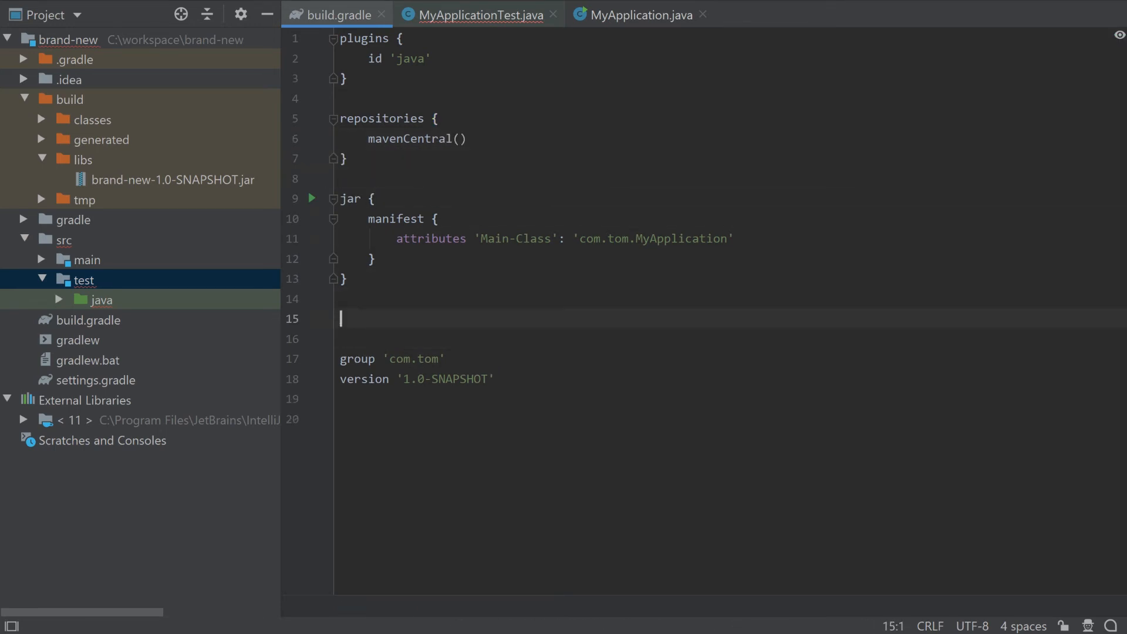
type("dependencies {")
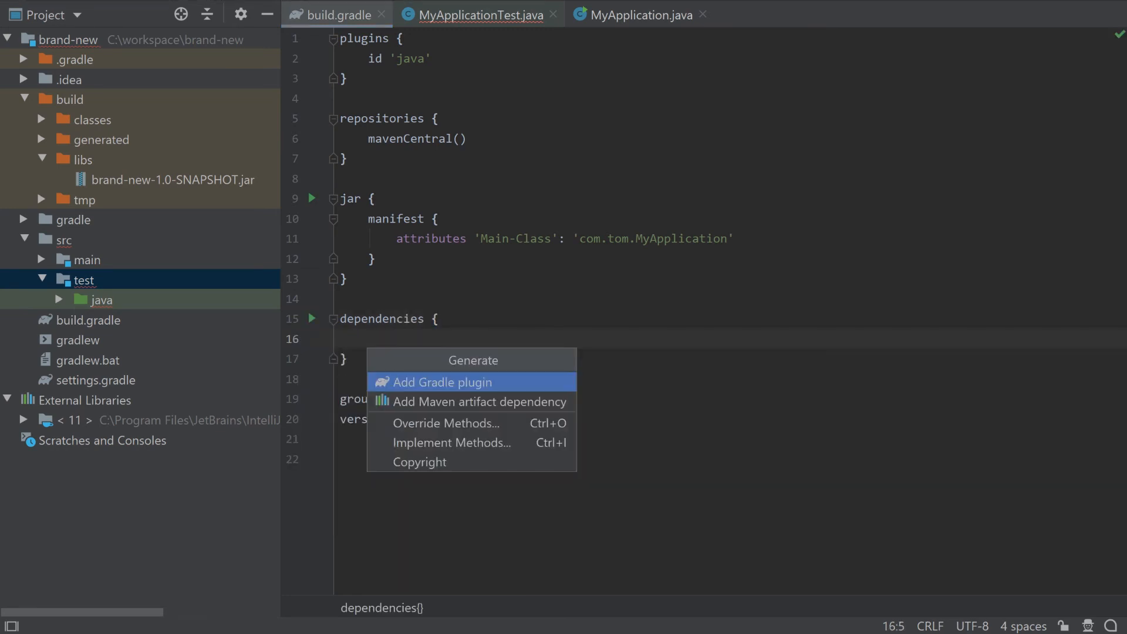
Step: Add junit:junit:4.12 as a testCompile dependency via Generate > Add Maven artifact dependency
left_click(478, 402)
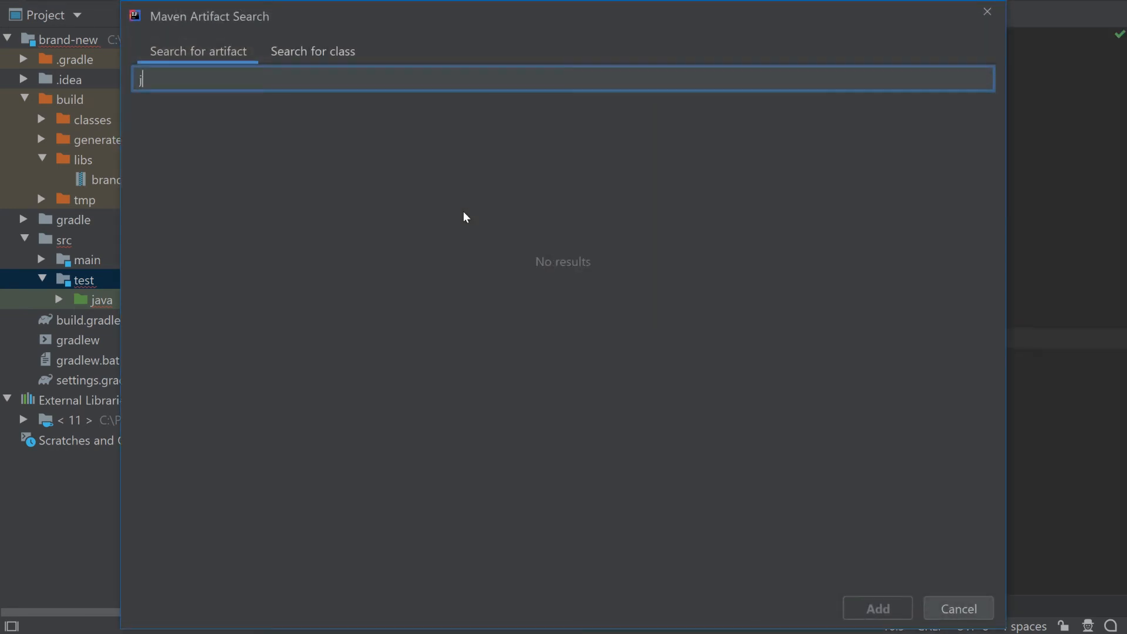
type("junit")
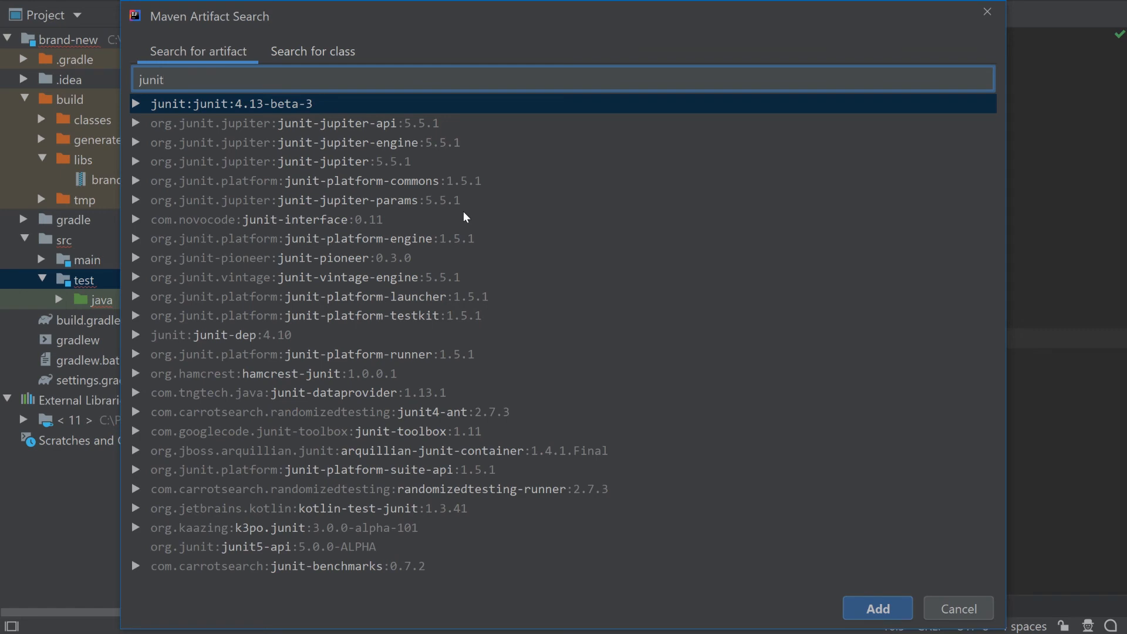
left_click(136, 104)
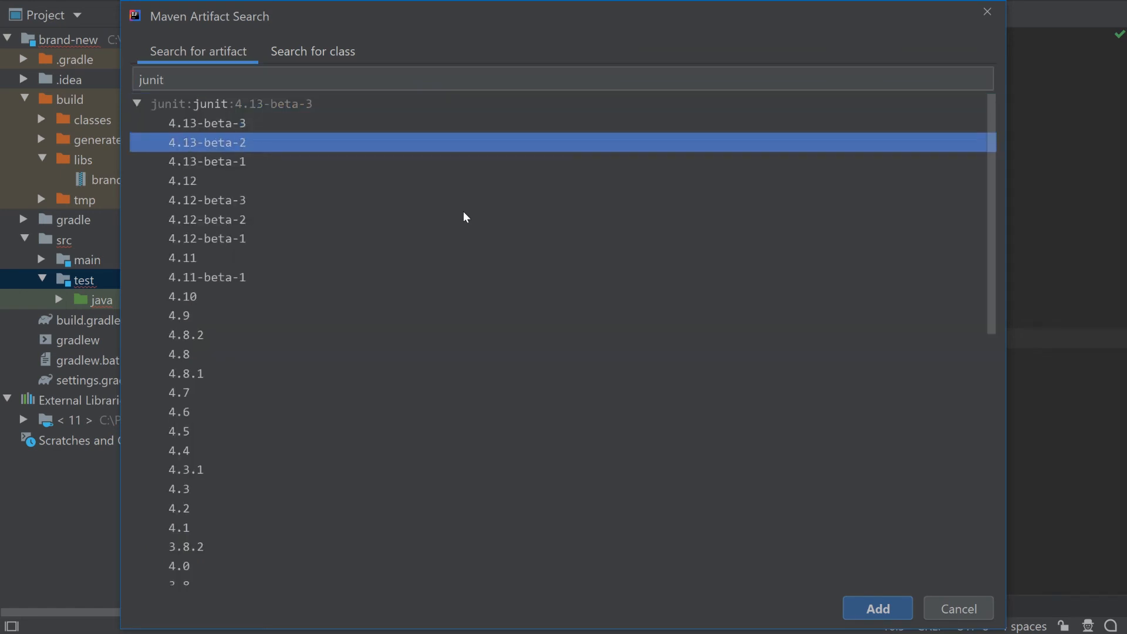
left_click(877, 608)
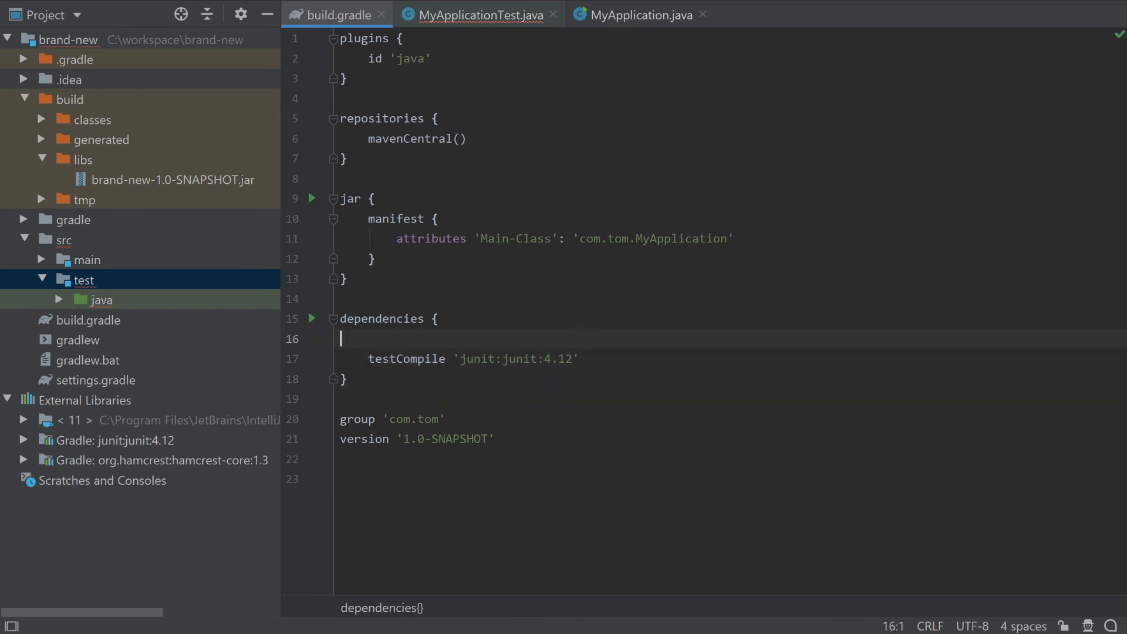
key("Backspace")
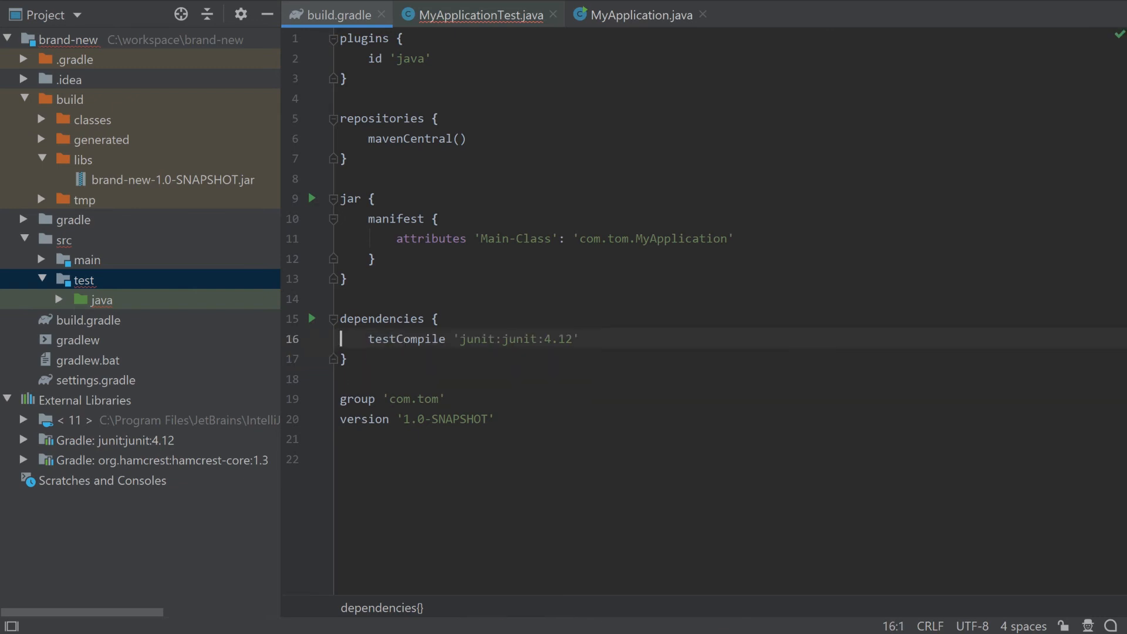
Step: Import org.junit.Test in MyApplicationTest and prepare ./gradlew test in the terminal
left_click(475, 14)
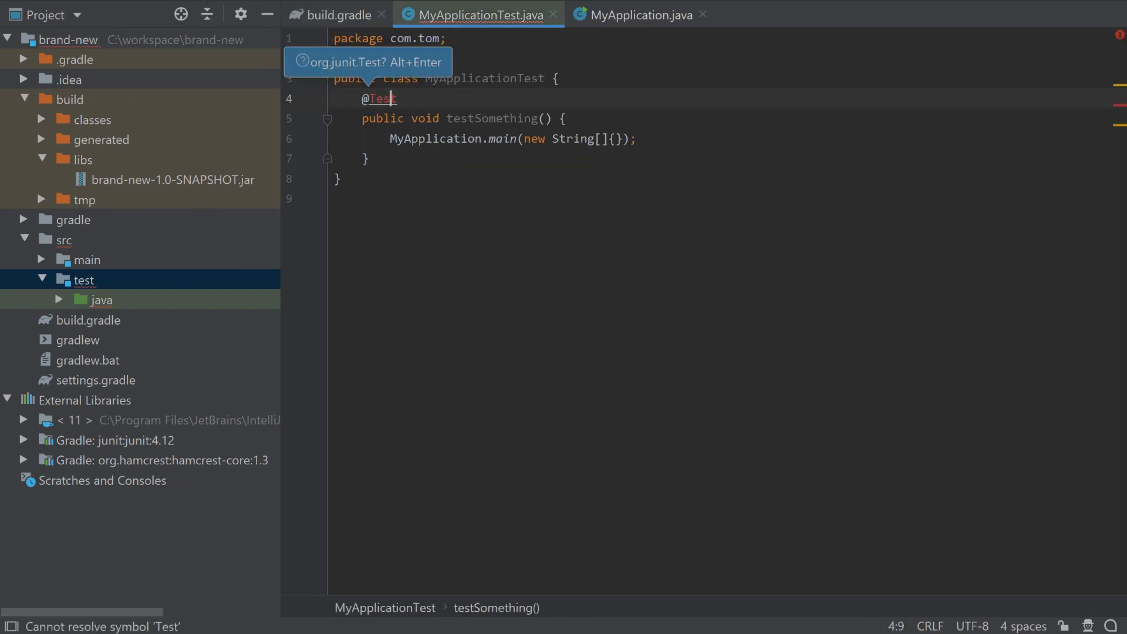
key("Alt+Enter")
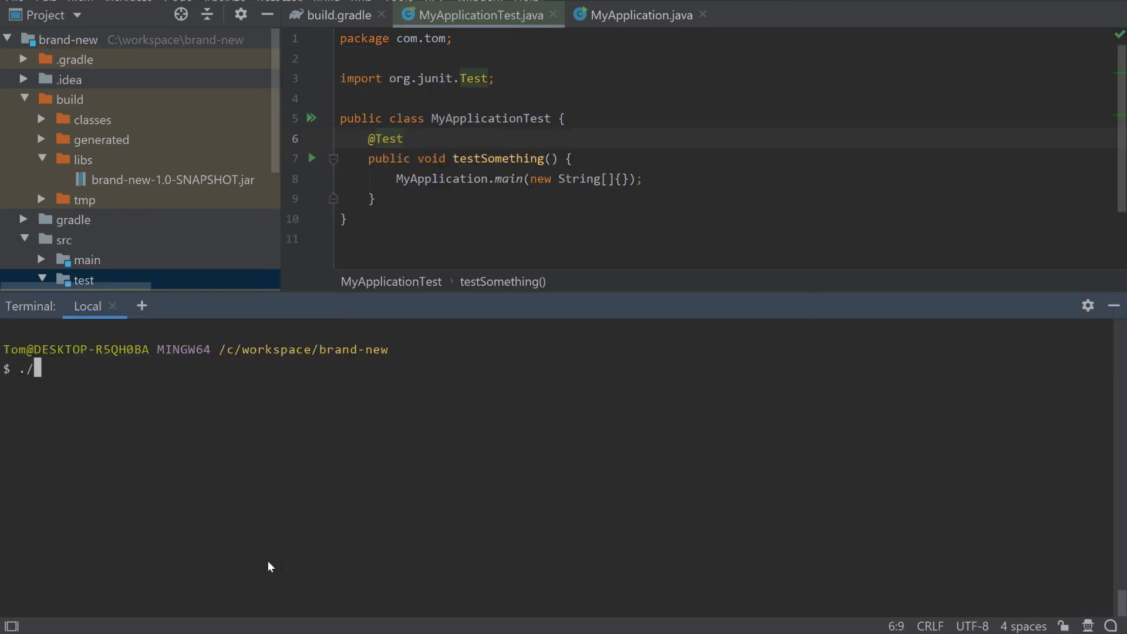
type("gradlew test")
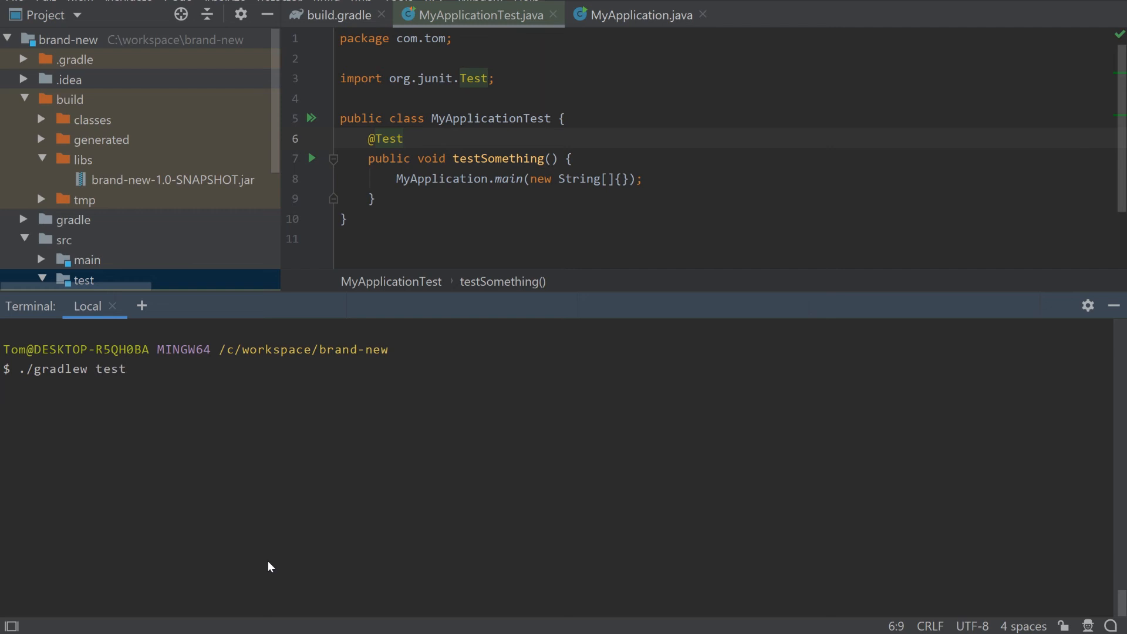